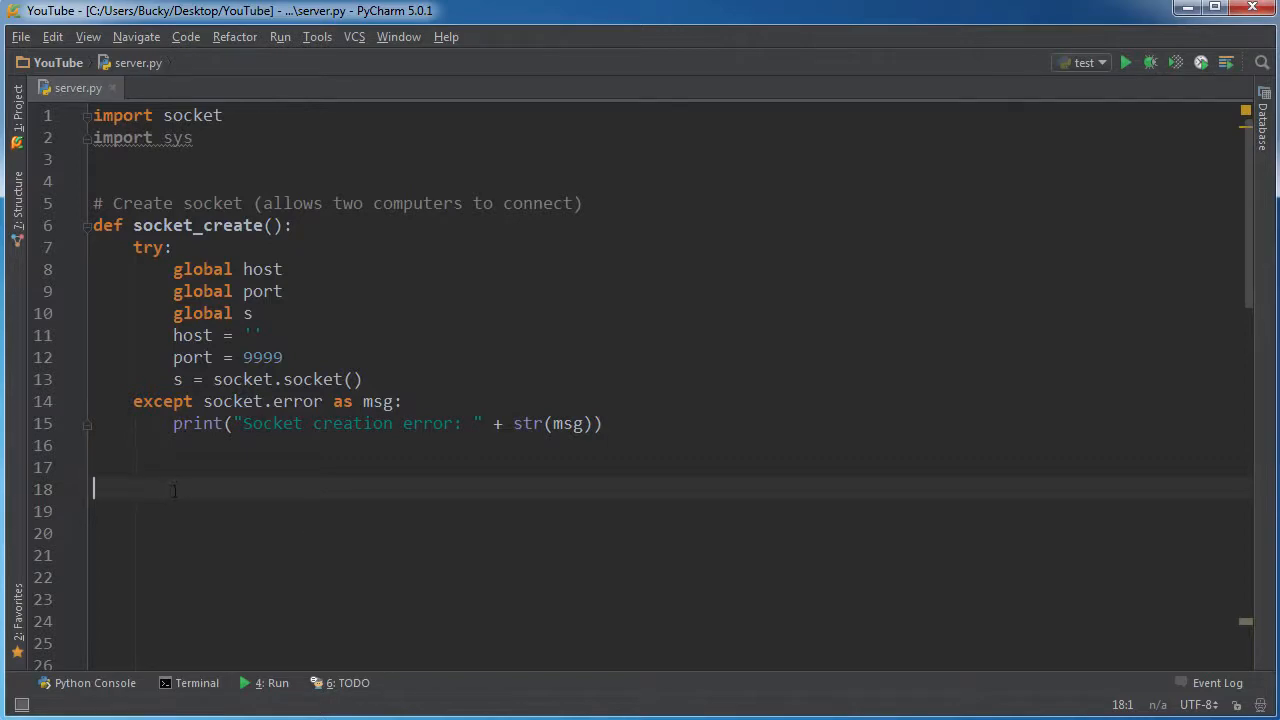
{"action": "mouse_move", "coordinate": [196, 504]}
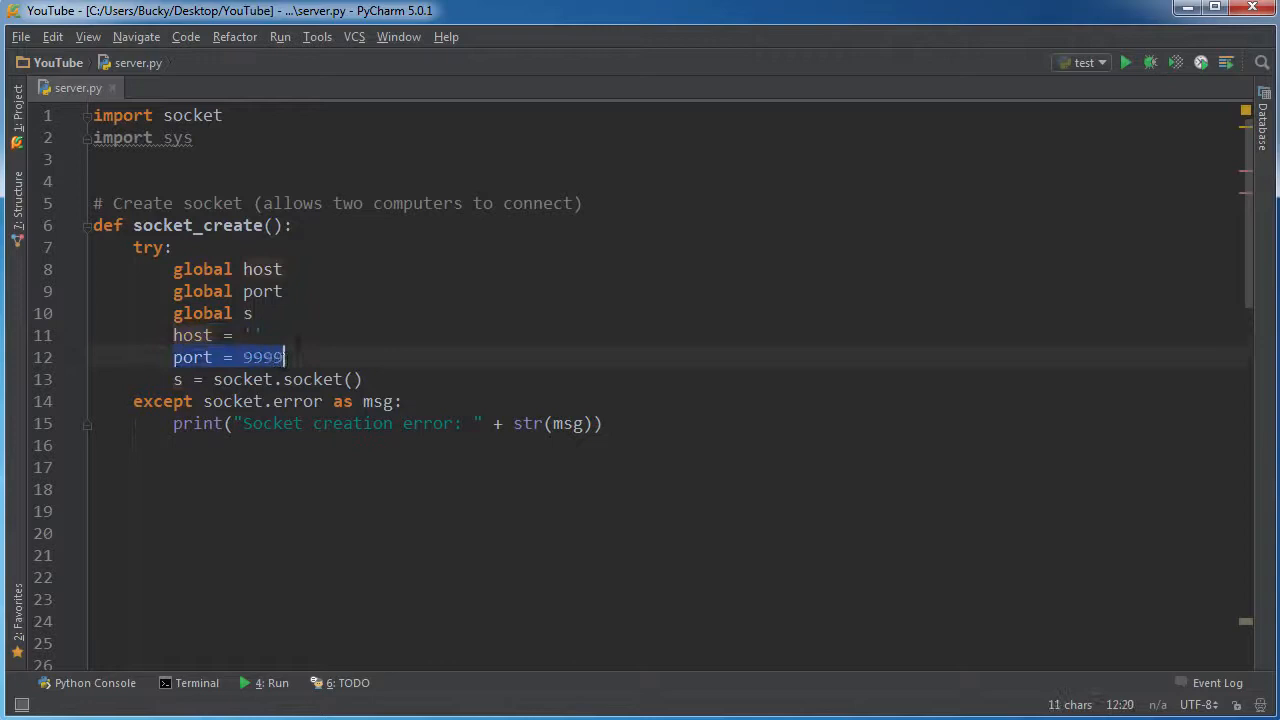
Write the comment '# Bind socket to port and wait for connection from client' under socket_create
{"action": "left_click_drag", "start_coordinate": [284, 356], "coordinate": [92, 336]}
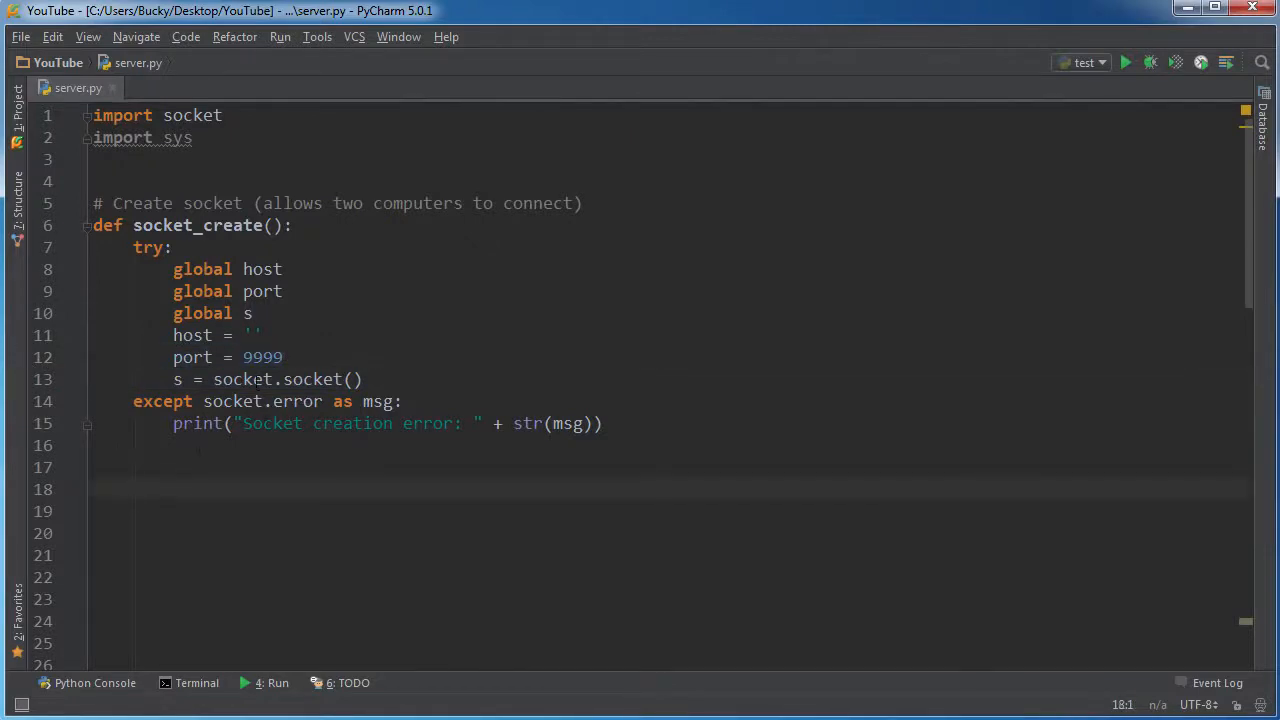
{"action": "type", "text": "#"}
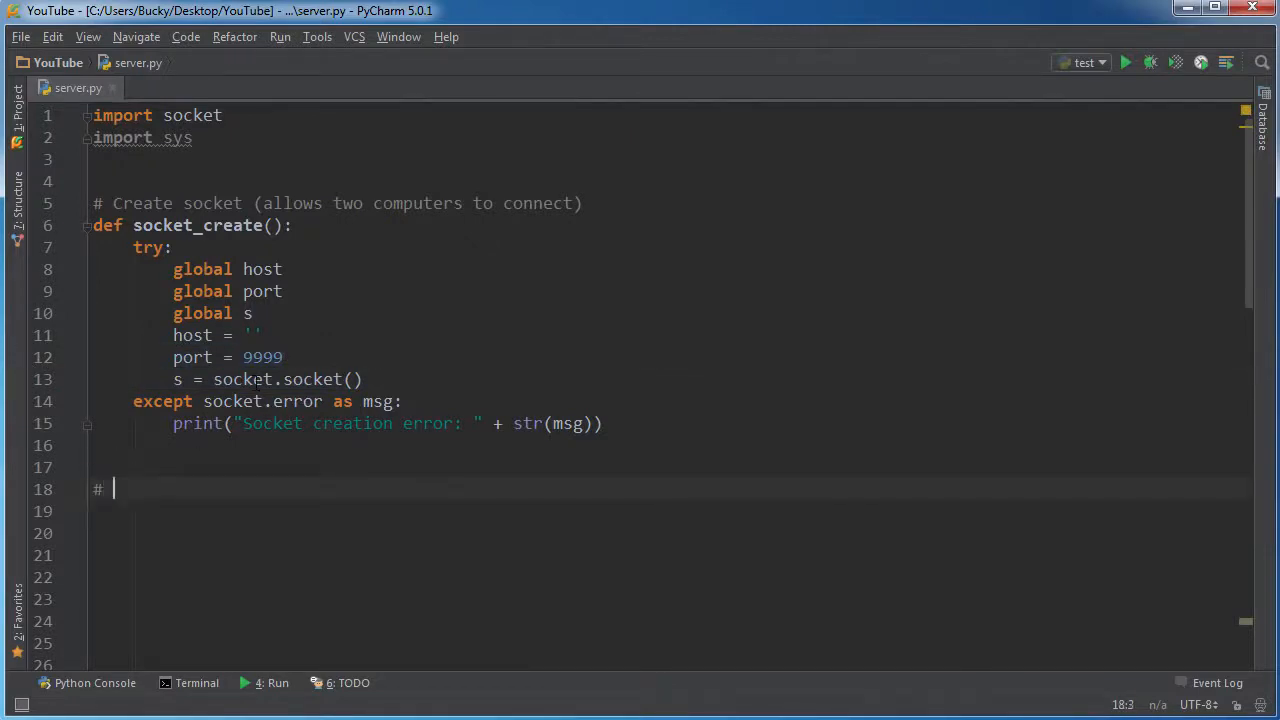
{"action": "type", "text": "Bind socket to p"}
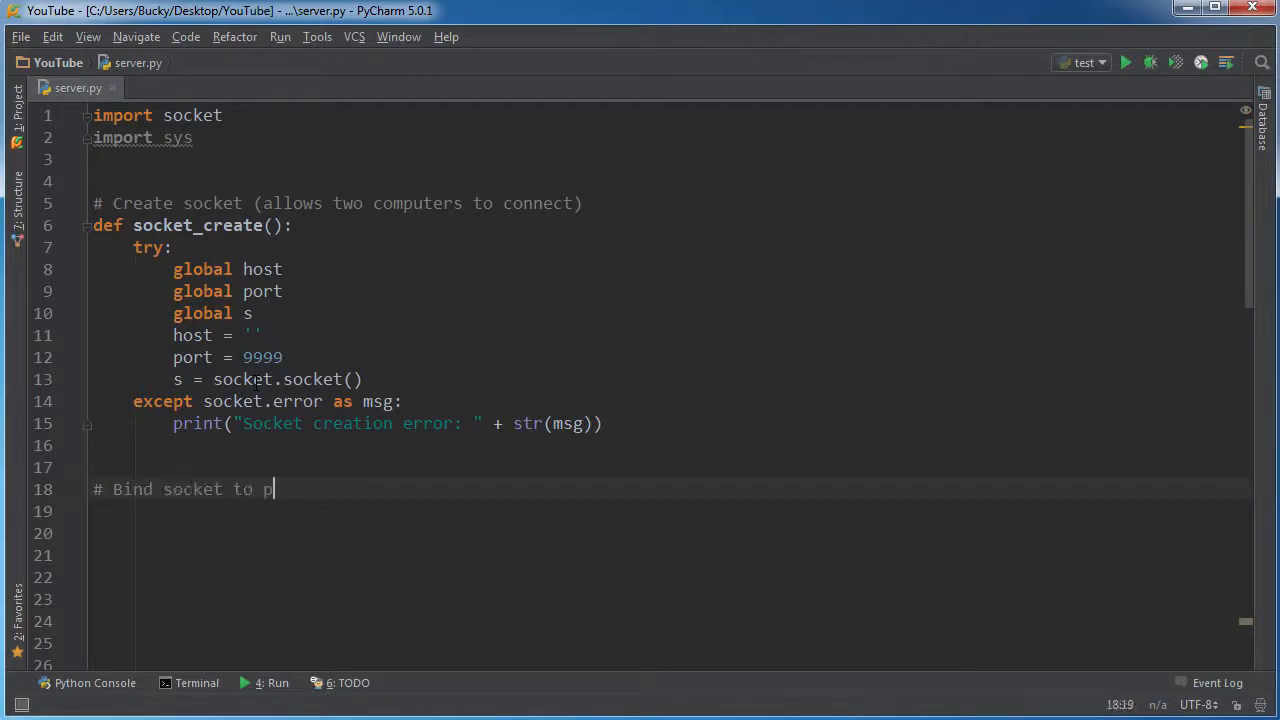
{"action": "type", "text": "ort"}
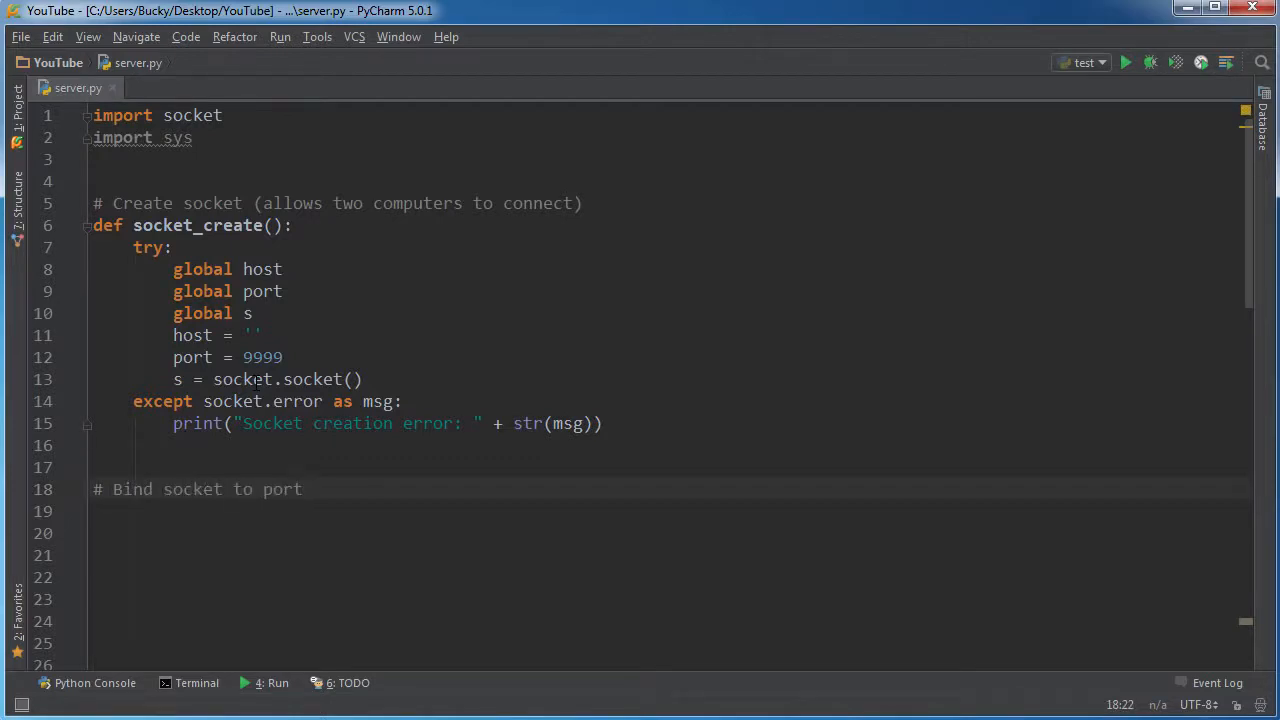
{"action": "type", "text": "and wait for"}
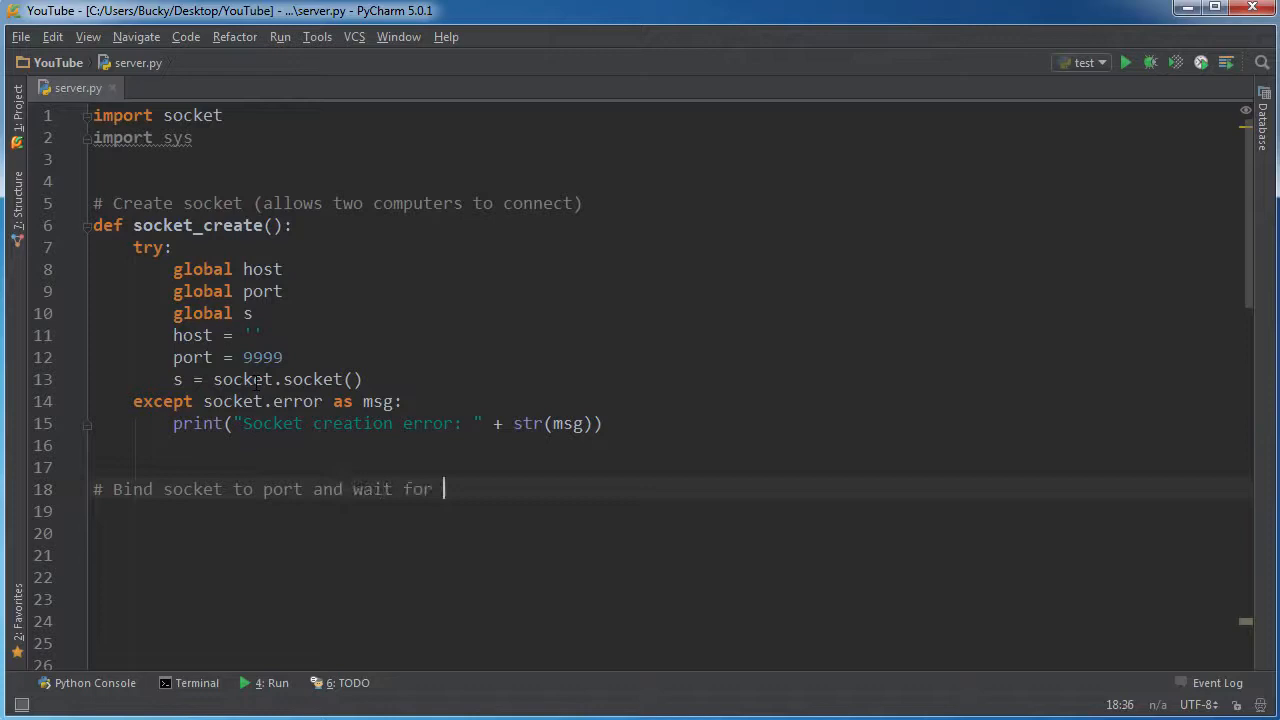
{"action": "type", "text": "connection from client"}
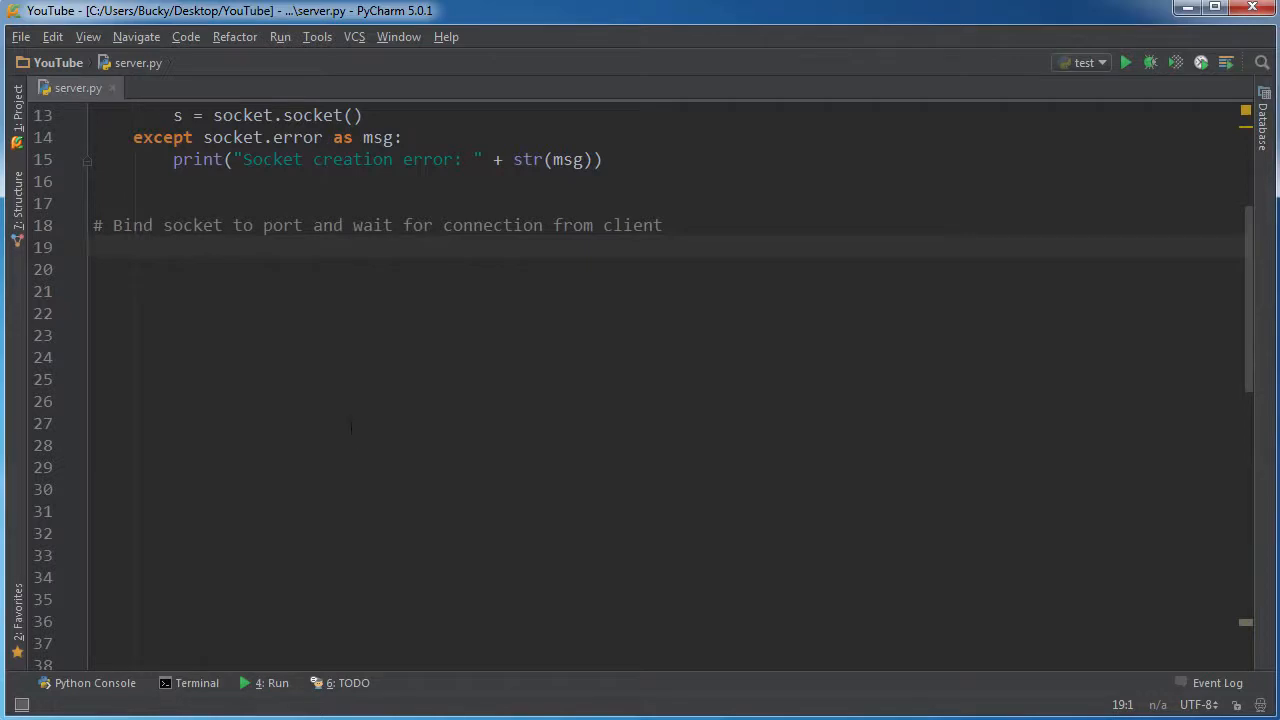
Start def socket_bind(): with its try block and global host, port, s
{"action": "type", "text": "def"}
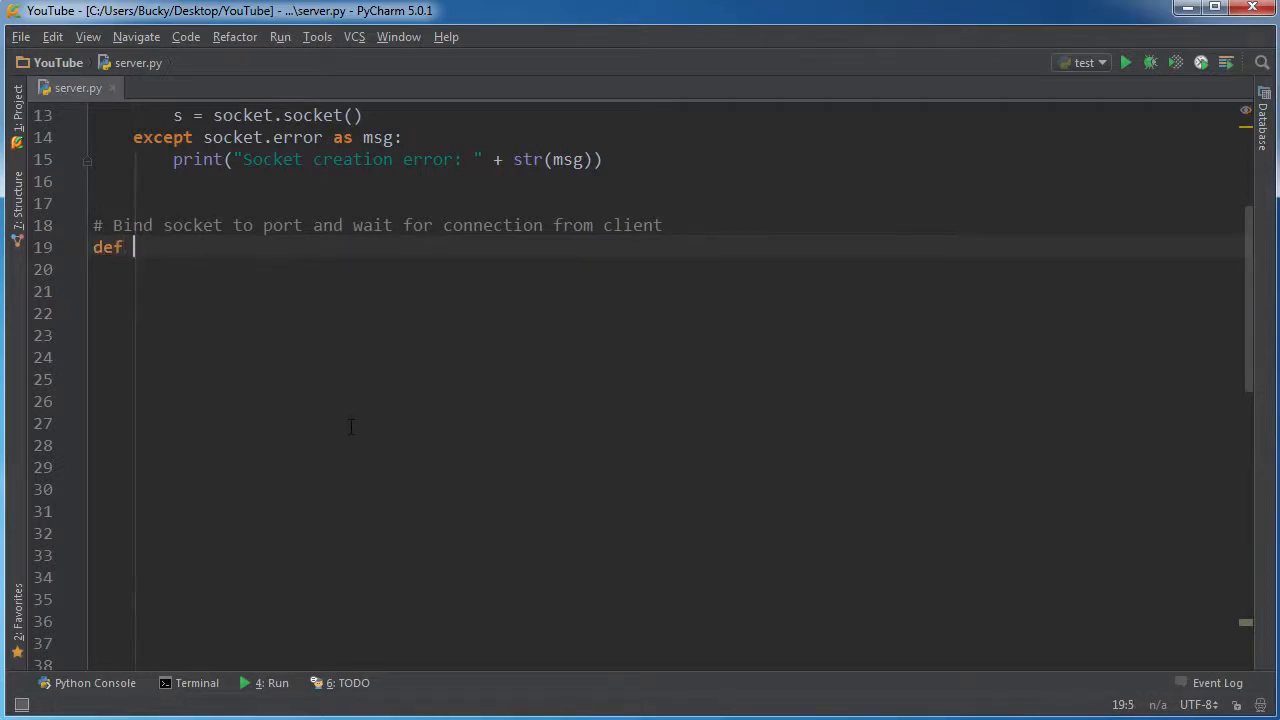
{"action": "type", "text": "socket_bind():"}
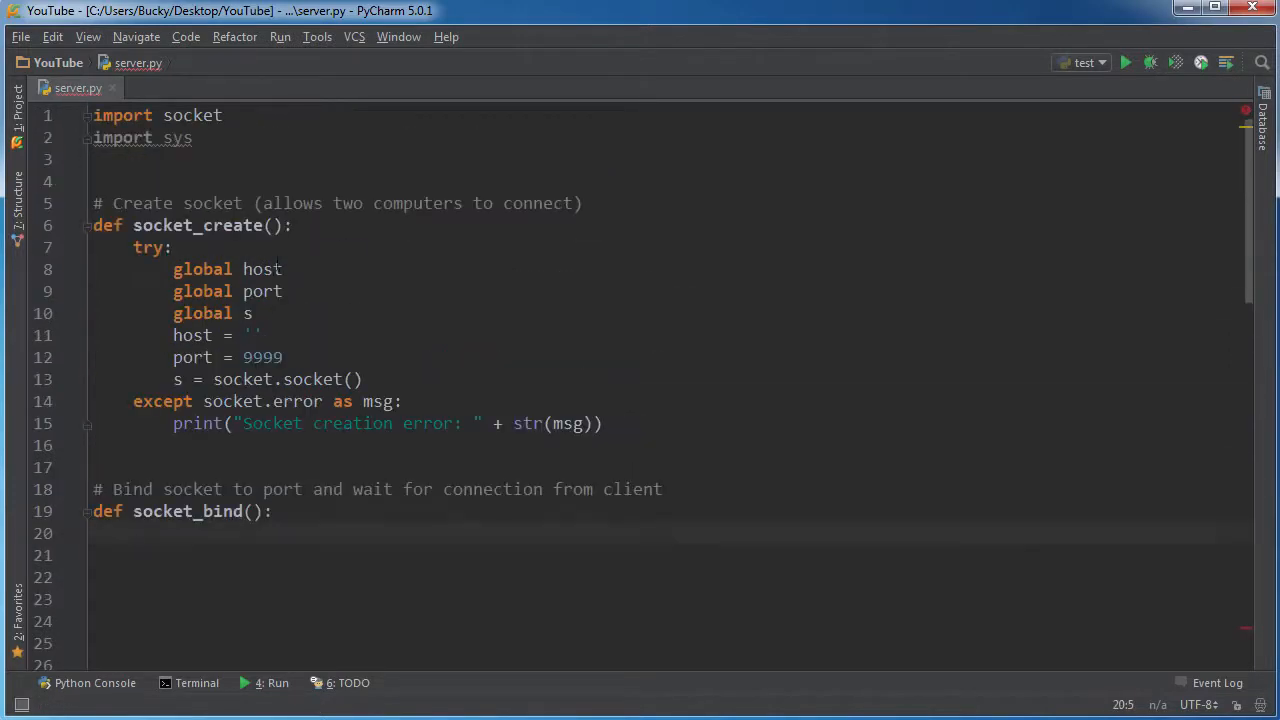
{"action": "right_click", "coordinate": [200, 292]}
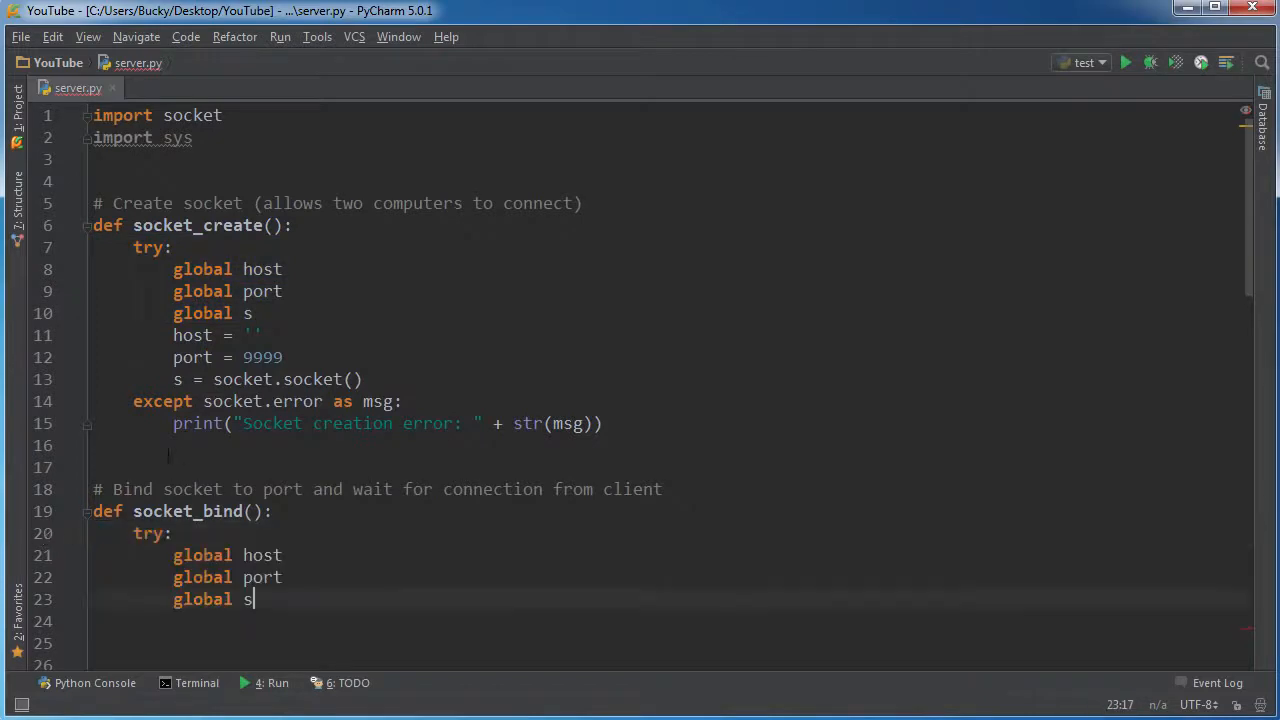
{"action": "scroll", "scroll_direction": "down", "scroll_amount": 3}
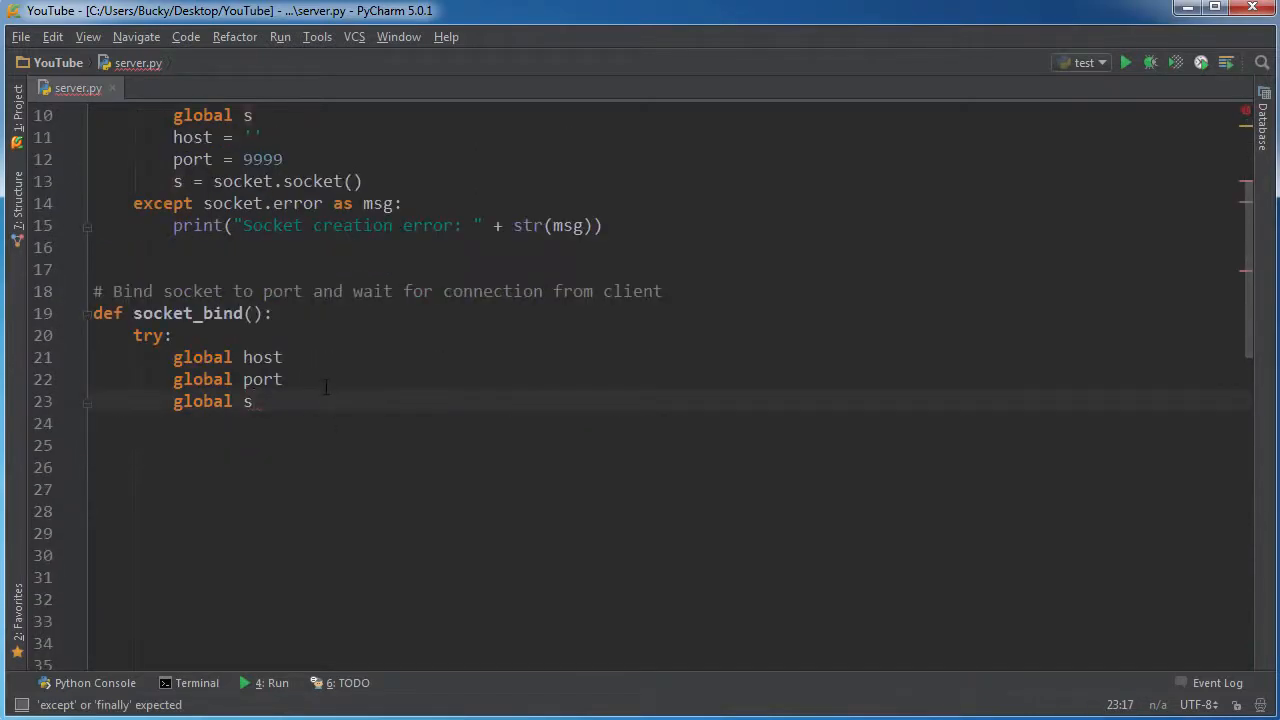
Add print("Binding socket to port: " + str(port)) inside the try block
{"action": "type", "text": "print("}
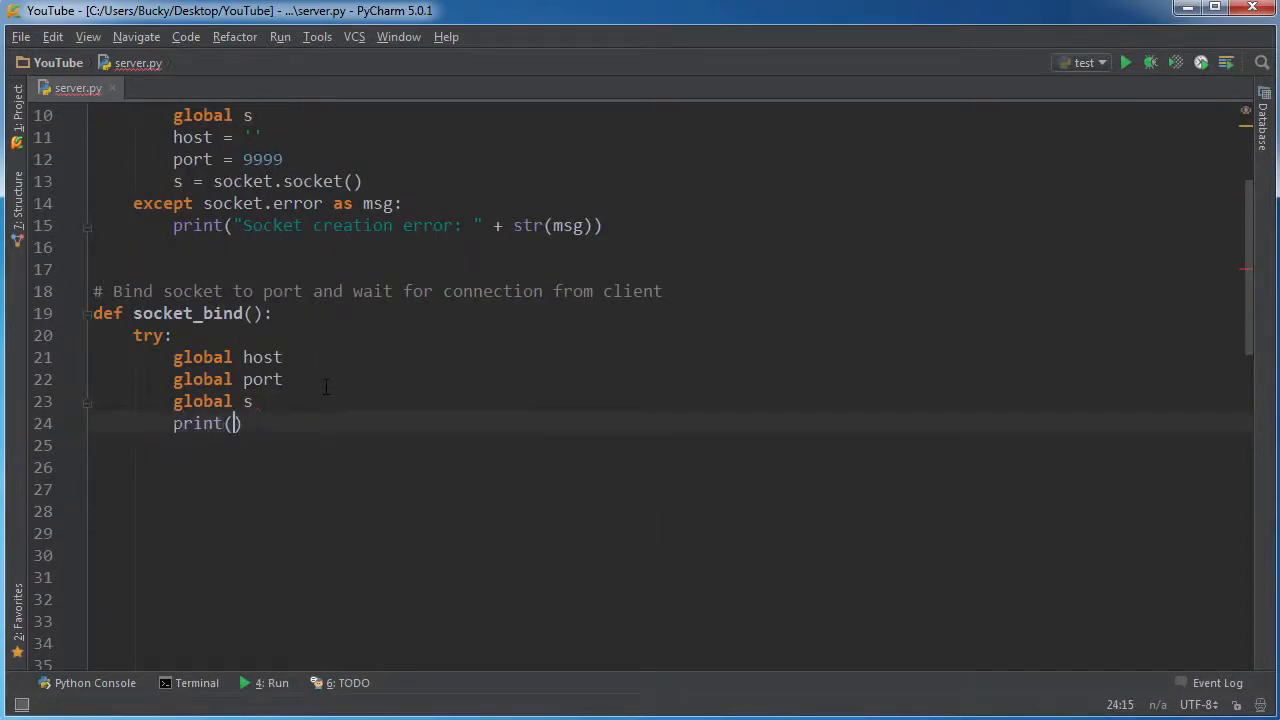
{"action": "type", "text": "\"Bind"}
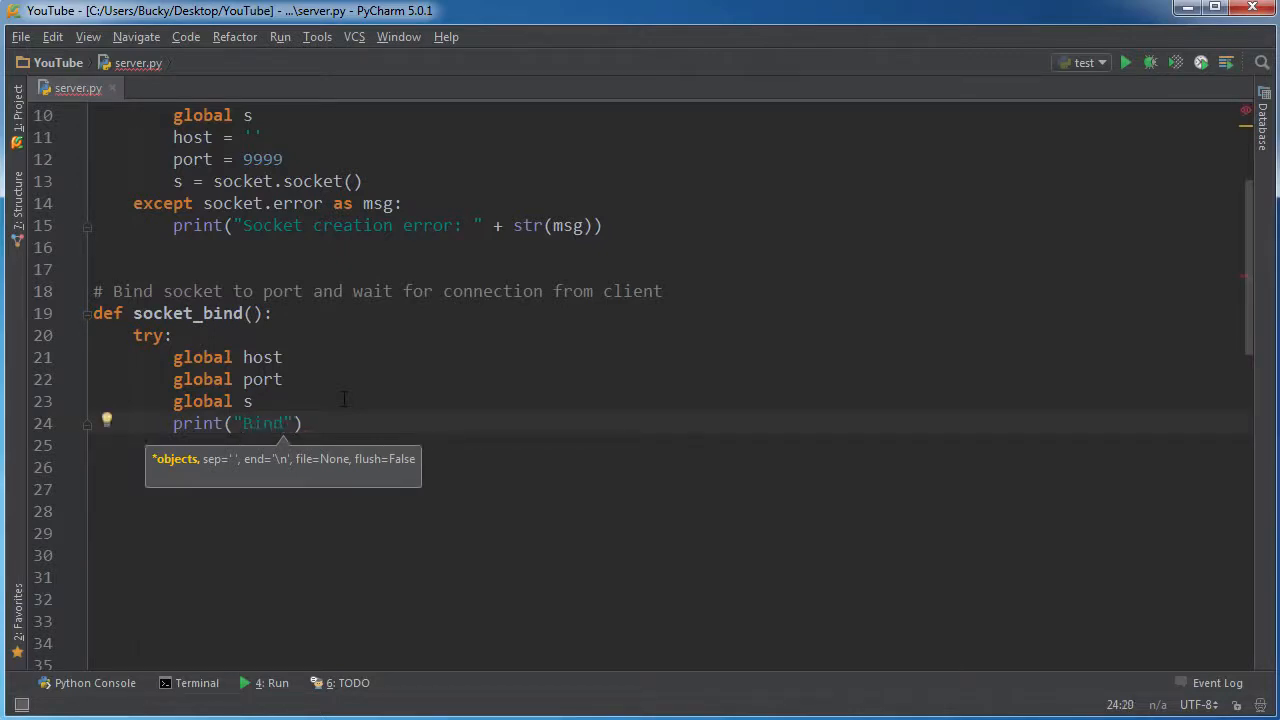
{"action": "type", "text": "ding s"}
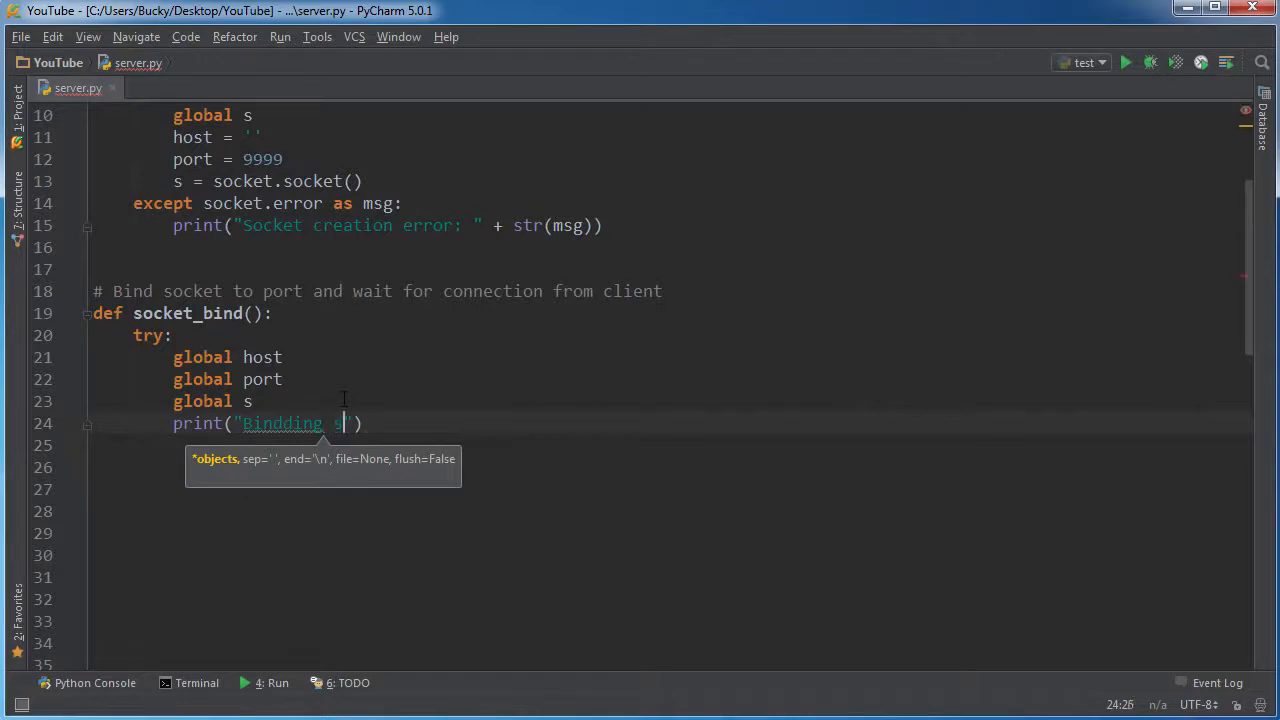
{"action": "type", "text": "socket to port:"}
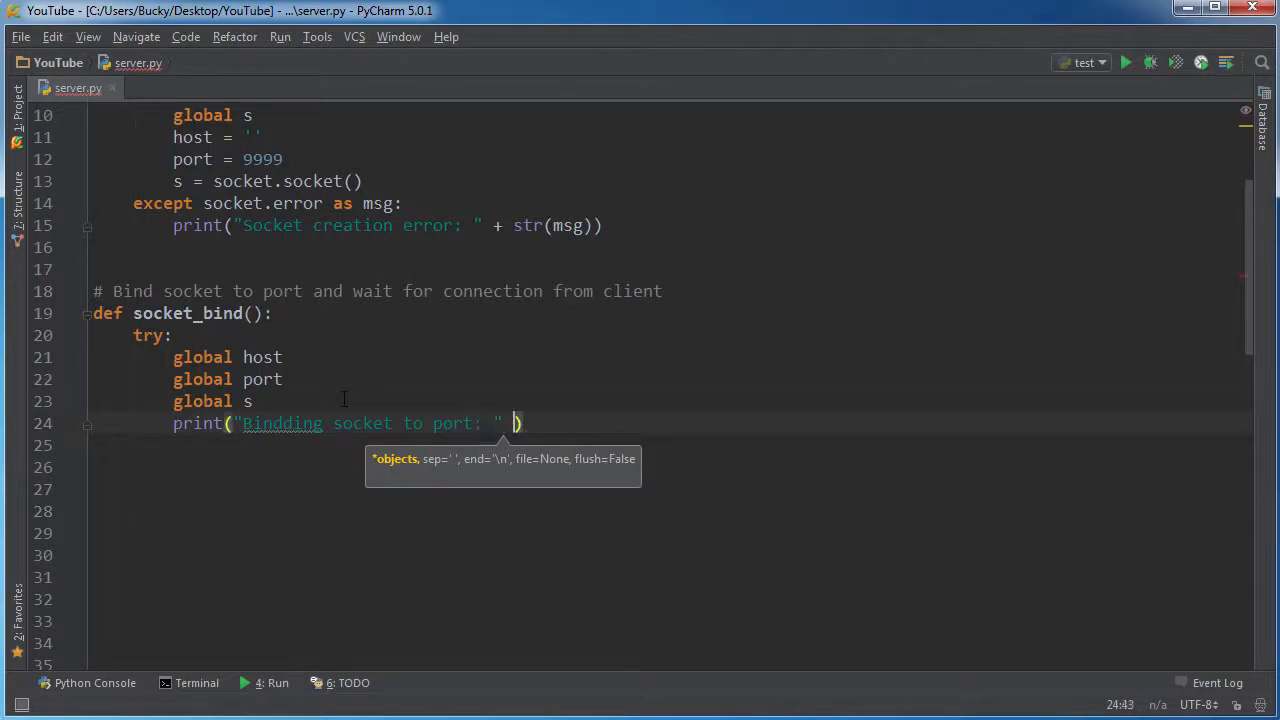
{"action": "type", "text": "+ str()"}
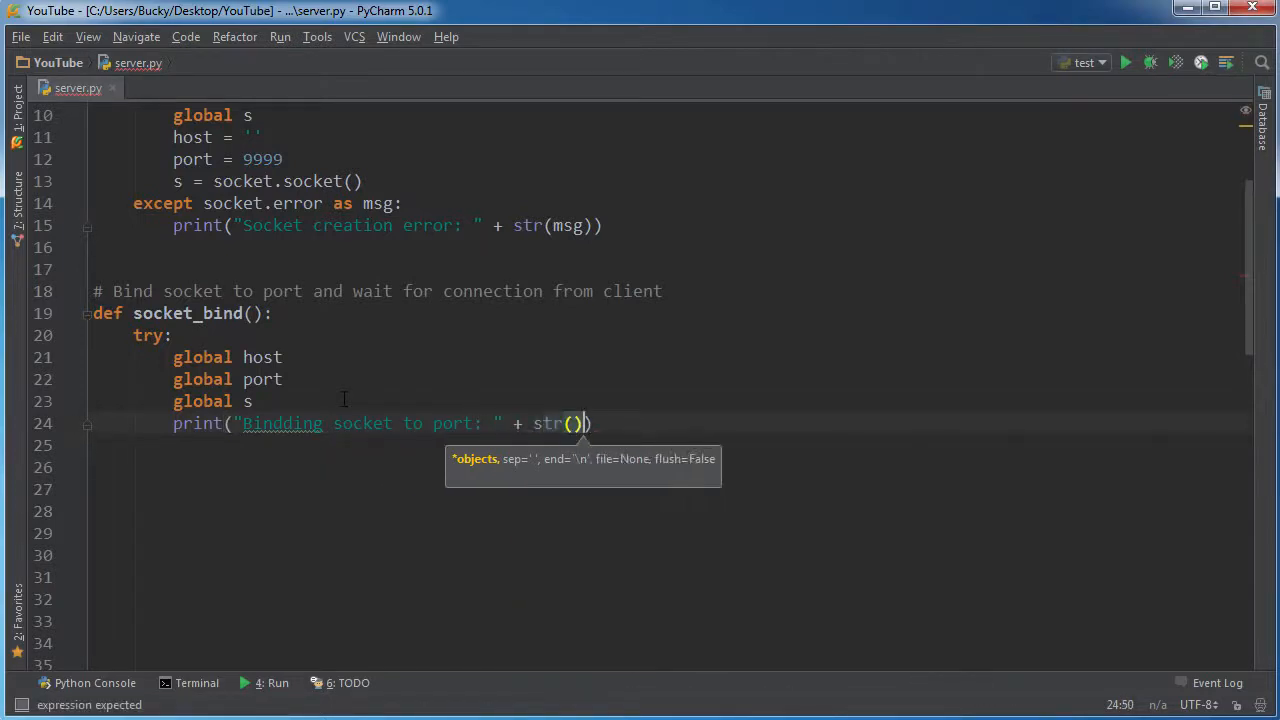
{"action": "type", "text": "port"}
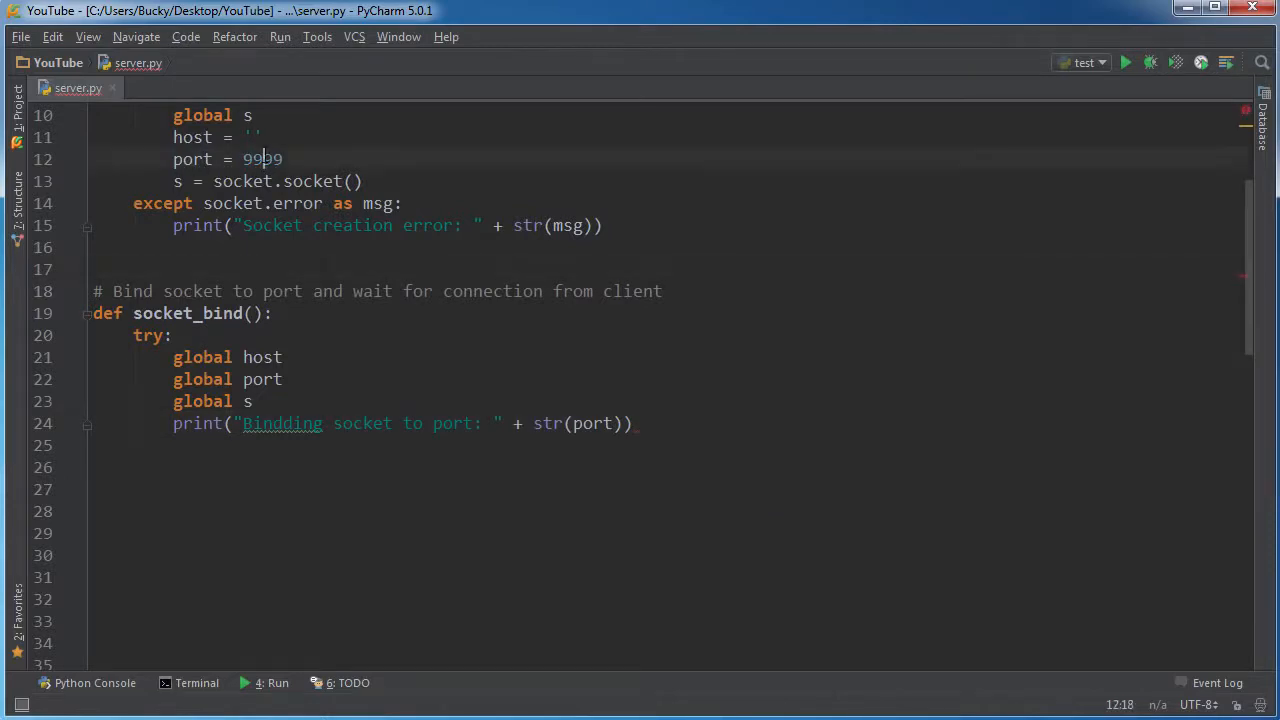
{"action": "double_click", "coordinate": [260, 160]}
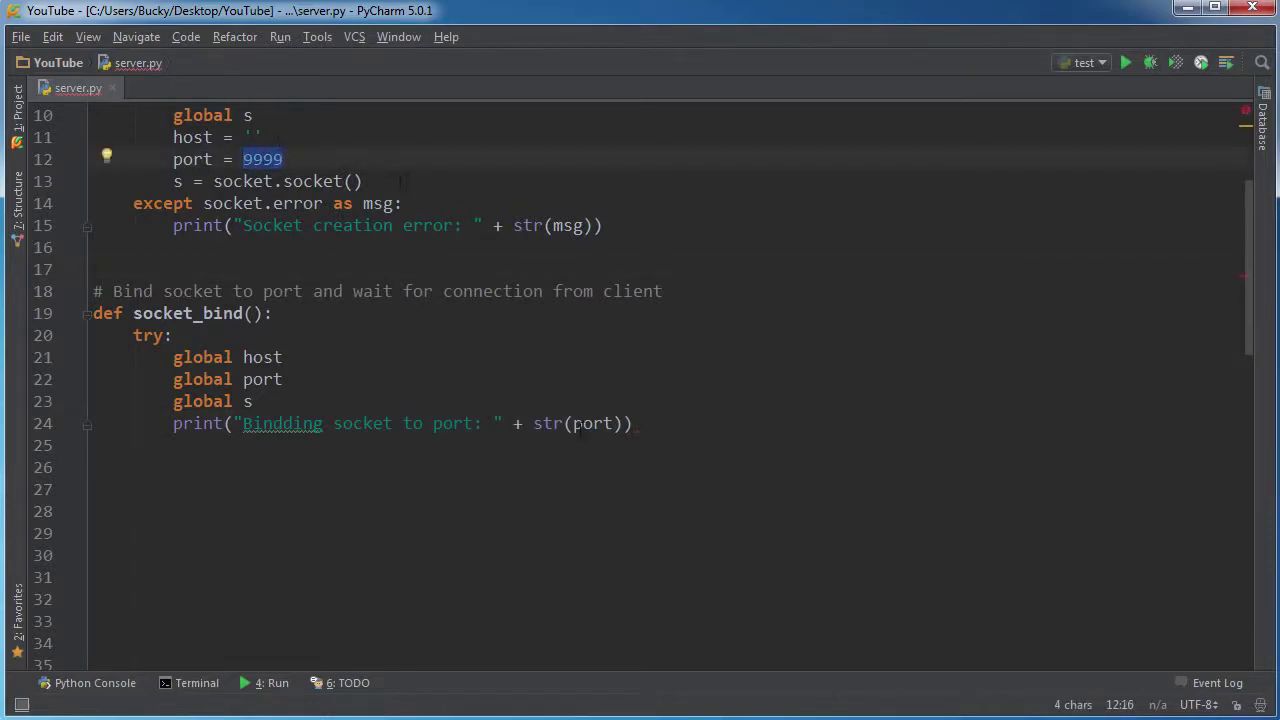
{"action": "left_click", "coordinate": [632, 424]}
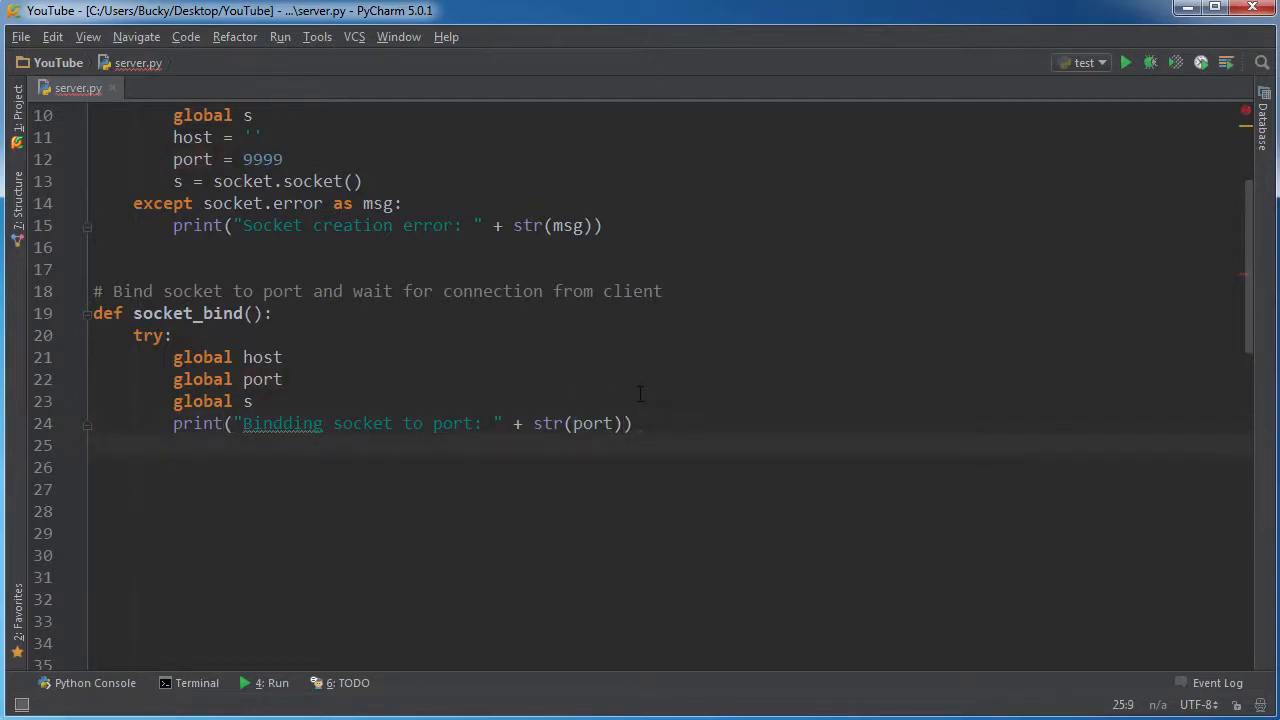
Add s.bind((host, port)) after the print and move to a new line below it
{"action": "left_click", "coordinate": [284, 424]}
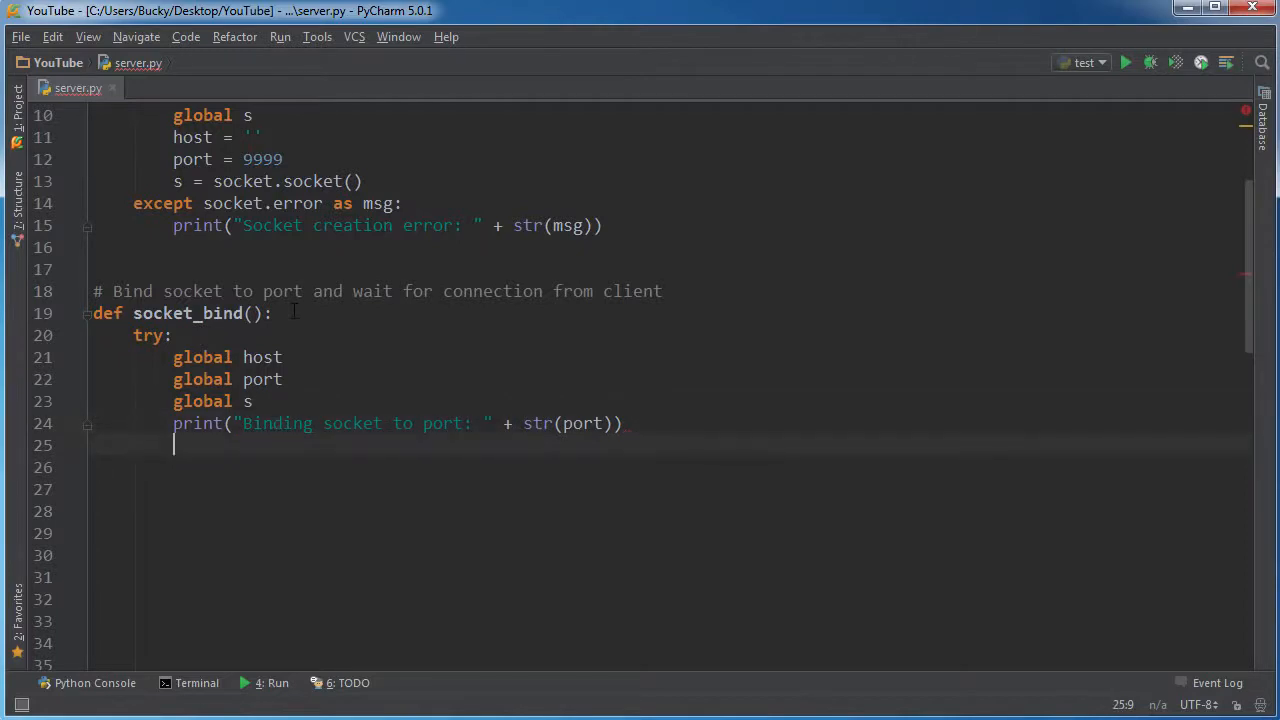
{"action": "type", "text": "s."}
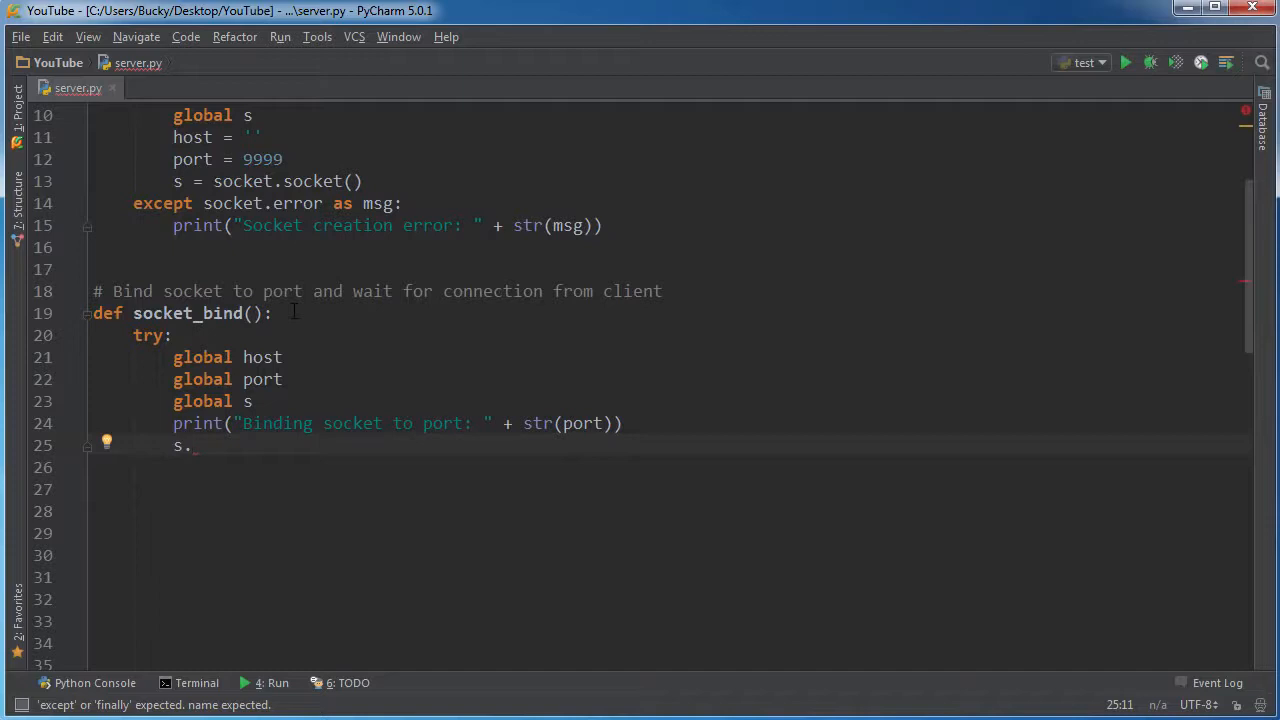
{"action": "type", "text": "bin"}
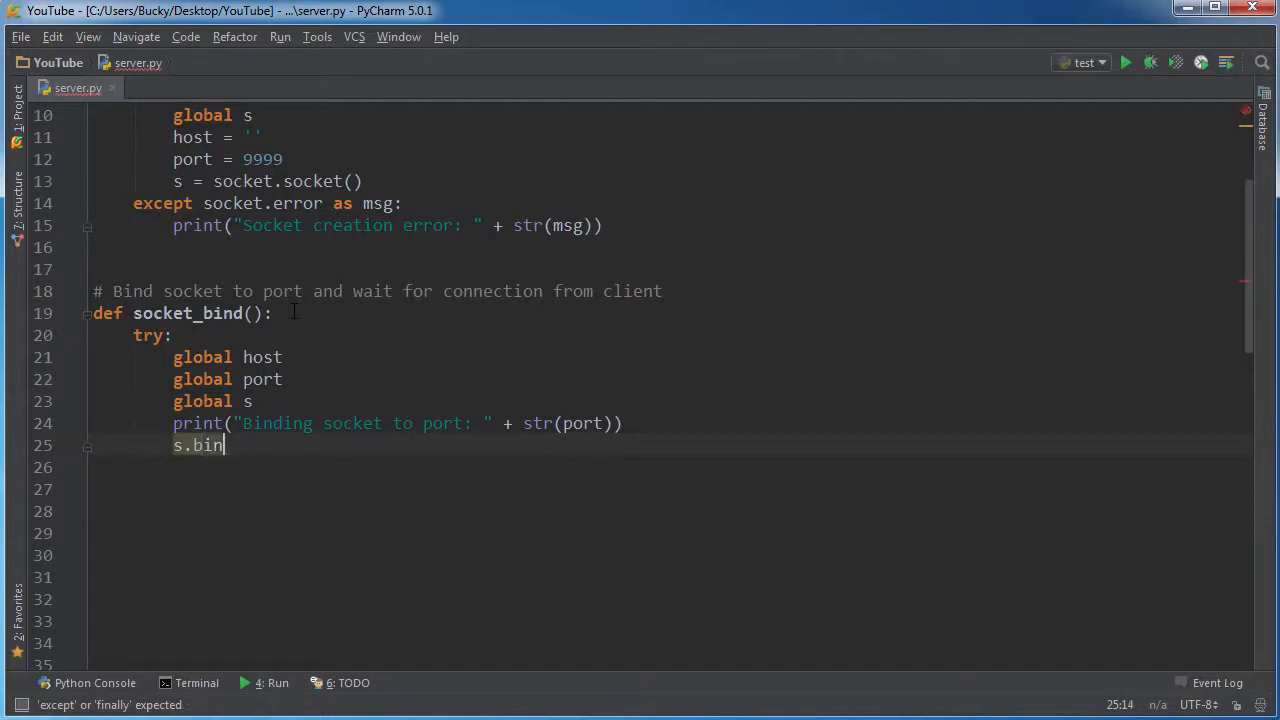
{"action": "type", "text": "d()"}
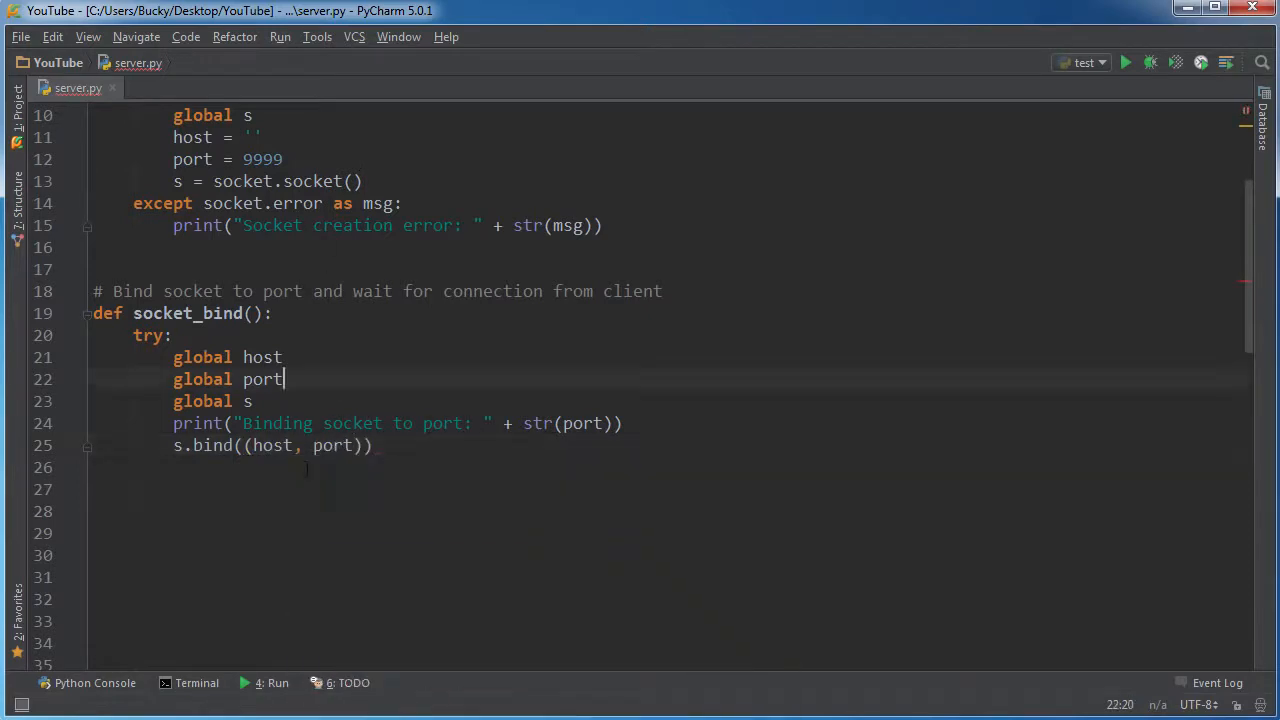
{"action": "left_click", "coordinate": [262, 444]}
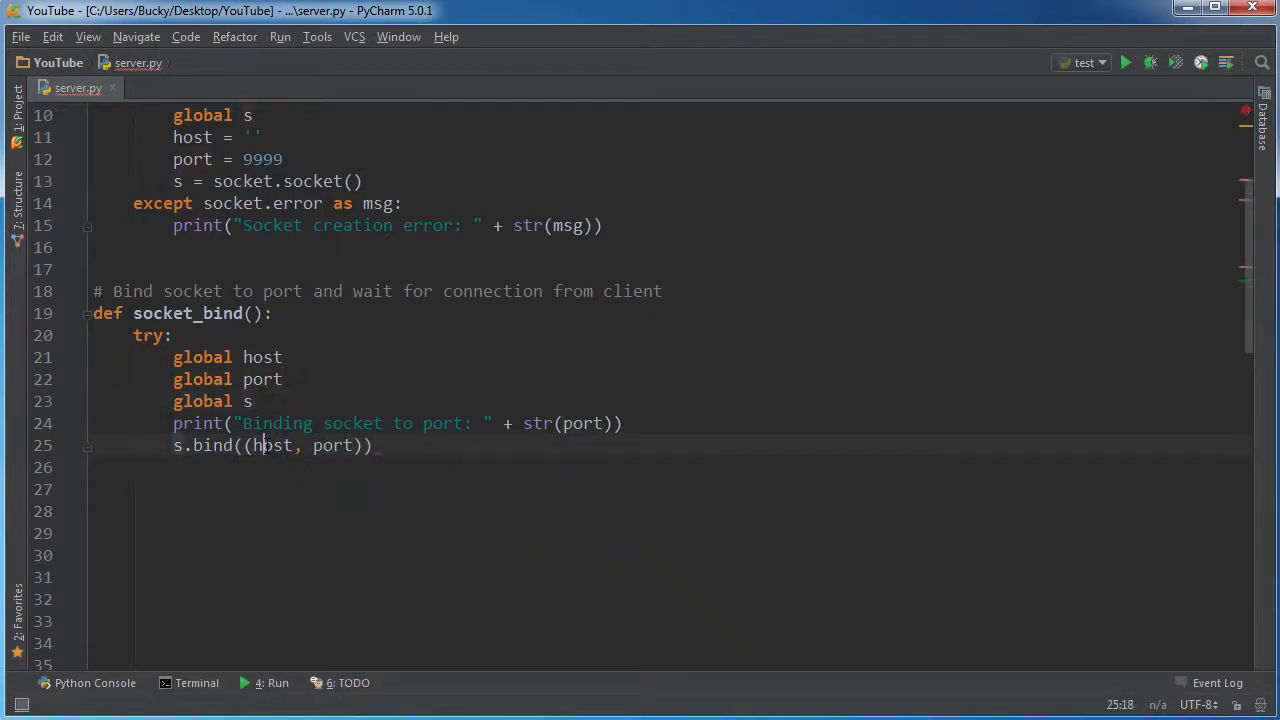
{"action": "double_click", "coordinate": [216, 136]}
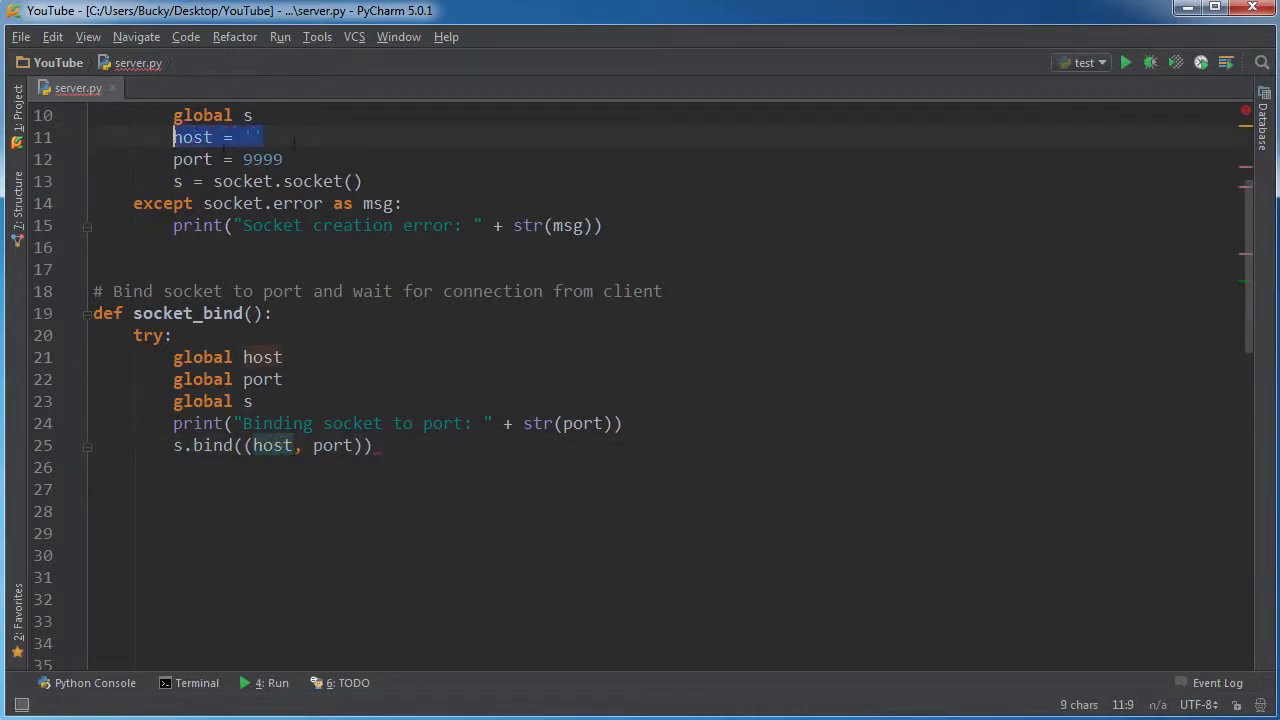
{"action": "left_click", "coordinate": [312, 424]}
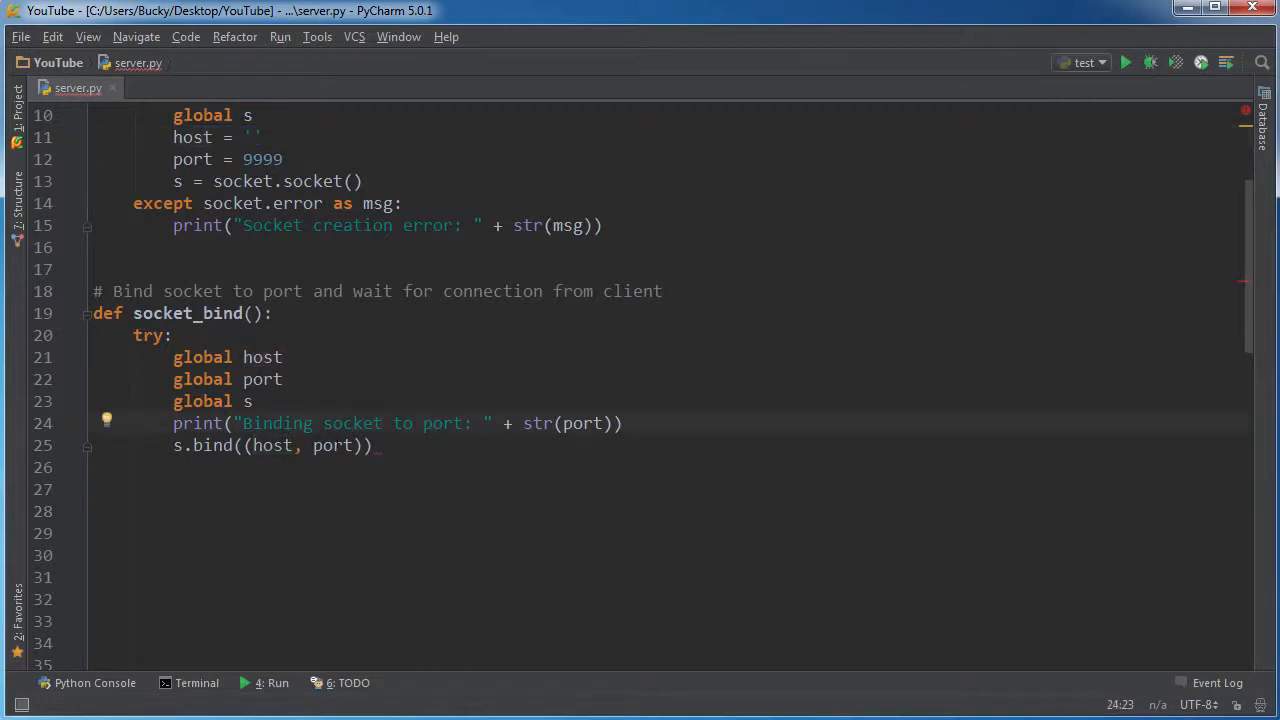
{"action": "left_click", "coordinate": [376, 444]}
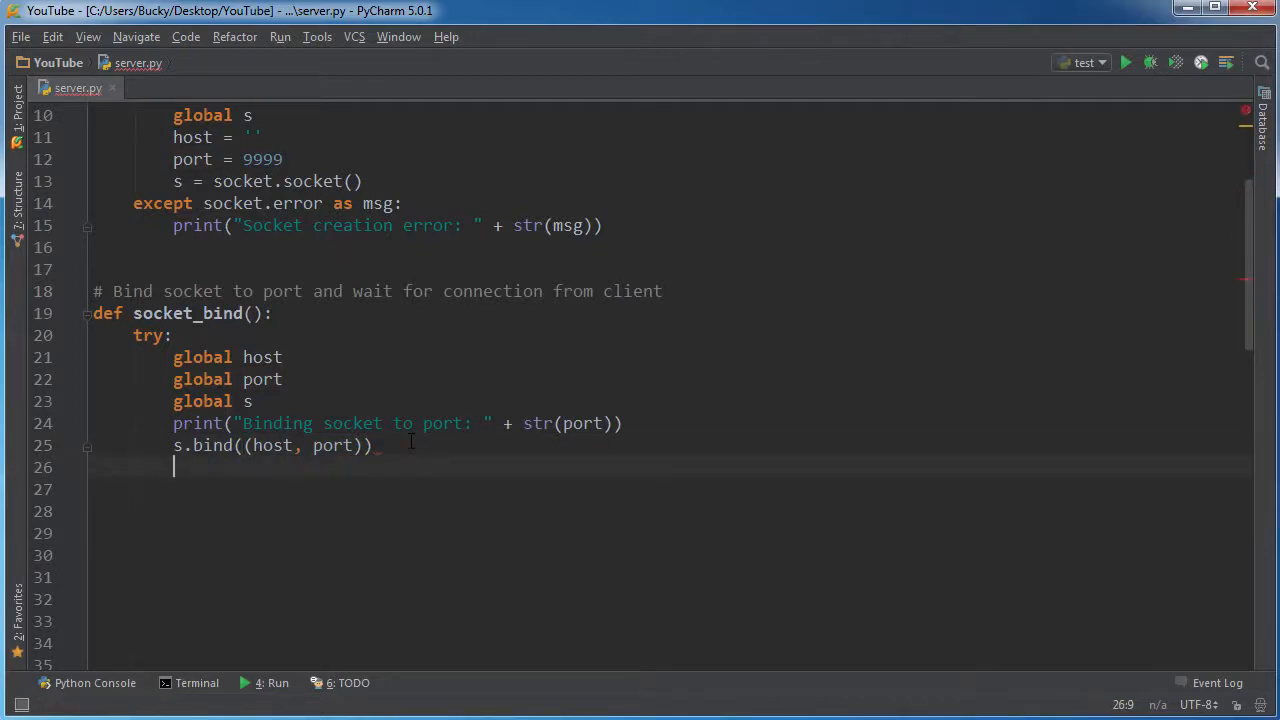
Add s.listen(5) after the bind call
{"action": "type", "text": "s"}
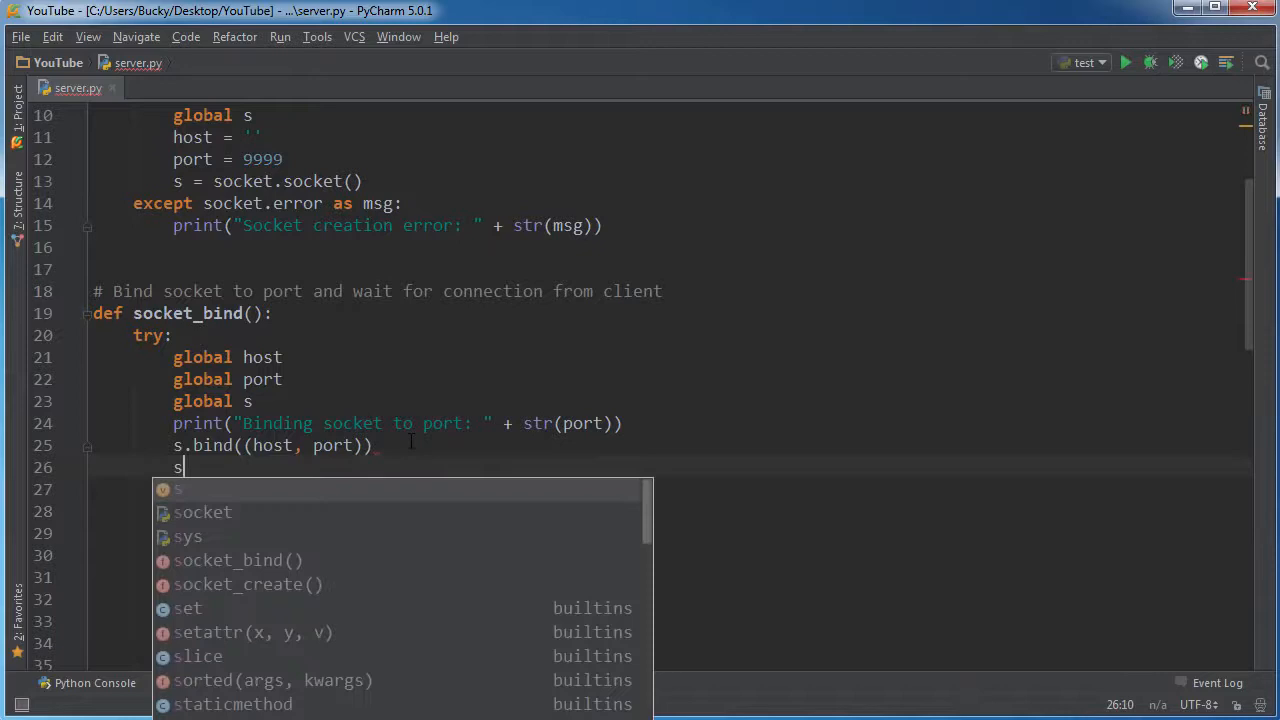
{"action": "type", "text": ".li"}
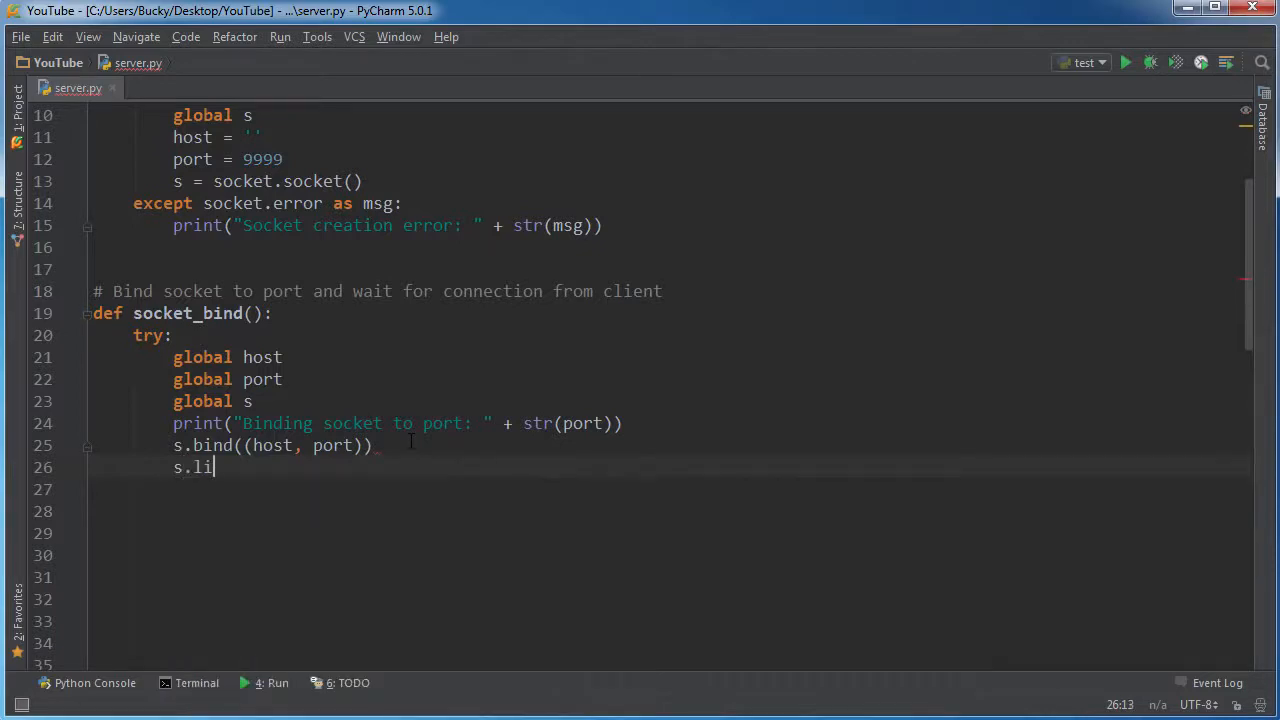
{"action": "type", "text": "sten"}
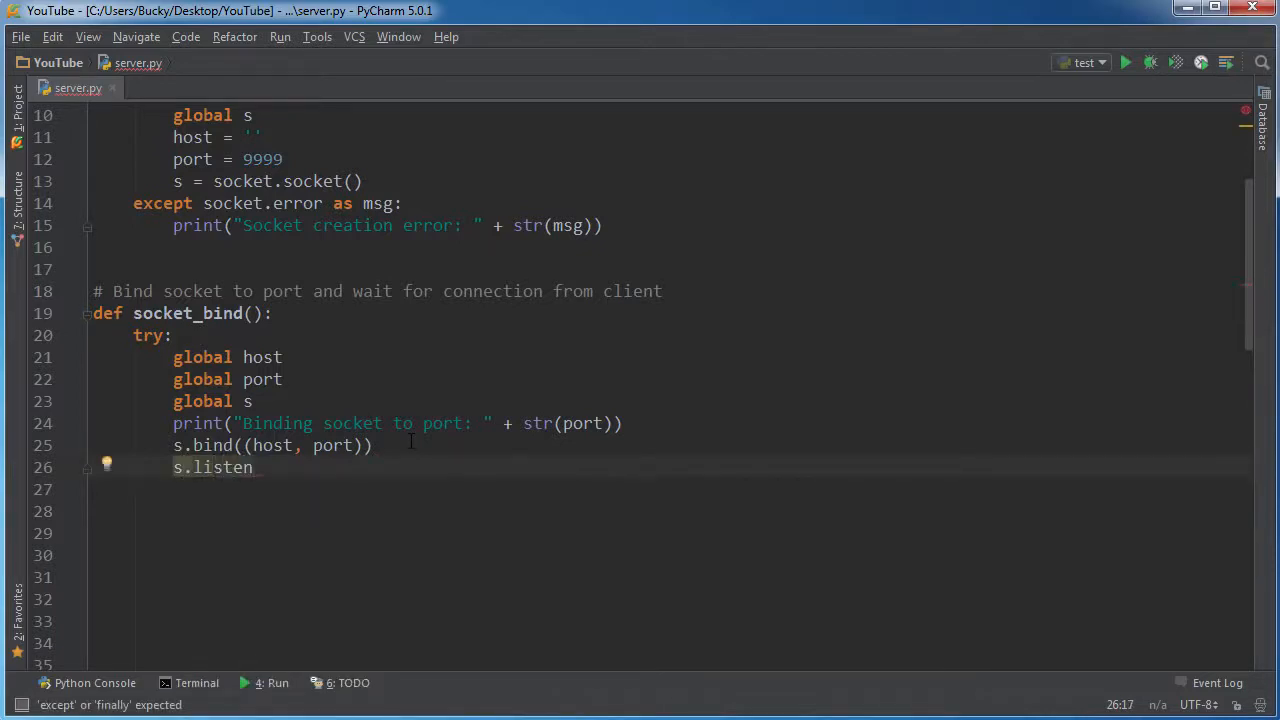
{"action": "type", "text": "(5)"}
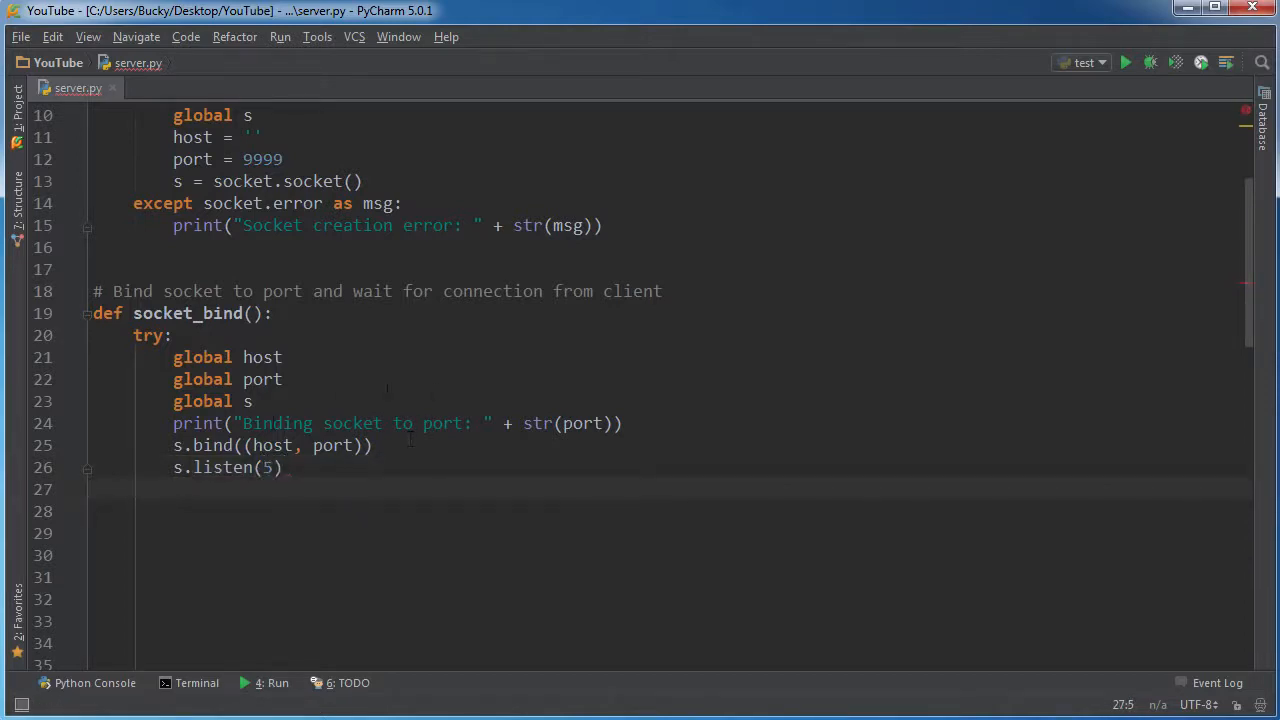
{"action": "left_click", "coordinate": [132, 488]}
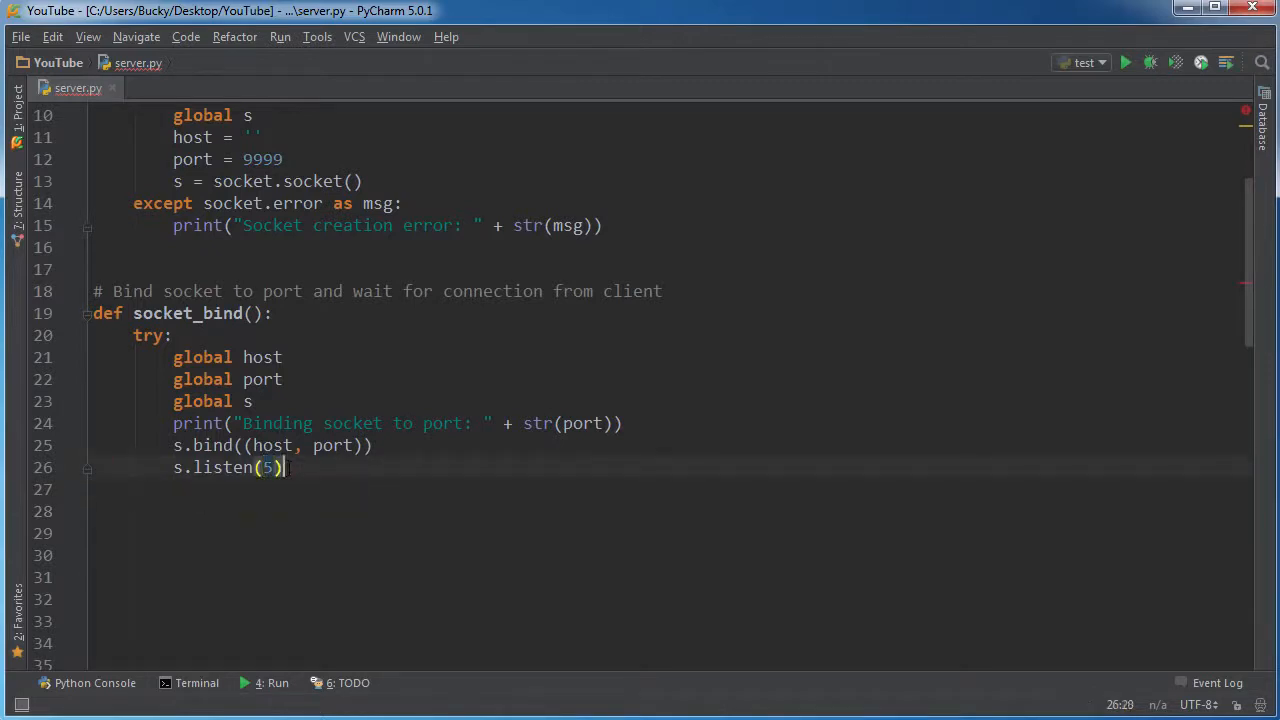
{"action": "key", "text": "Return"}
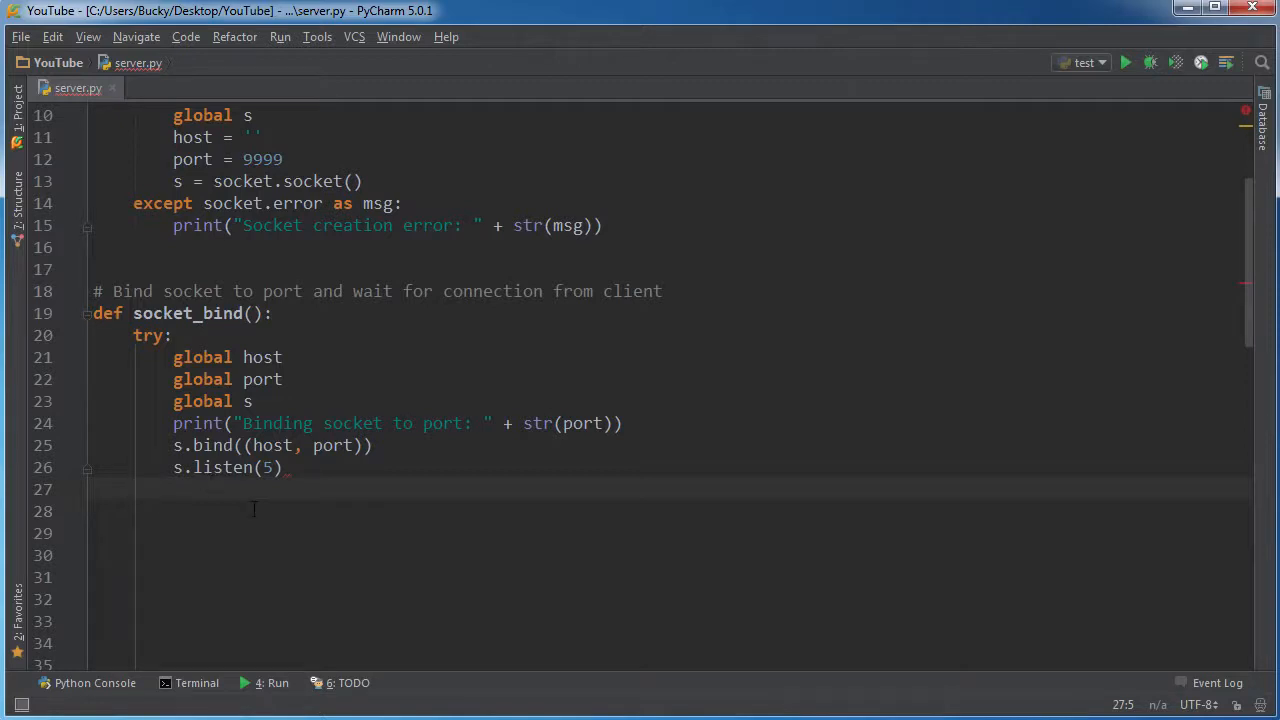
{"action": "mouse_move", "coordinate": [304, 564]}
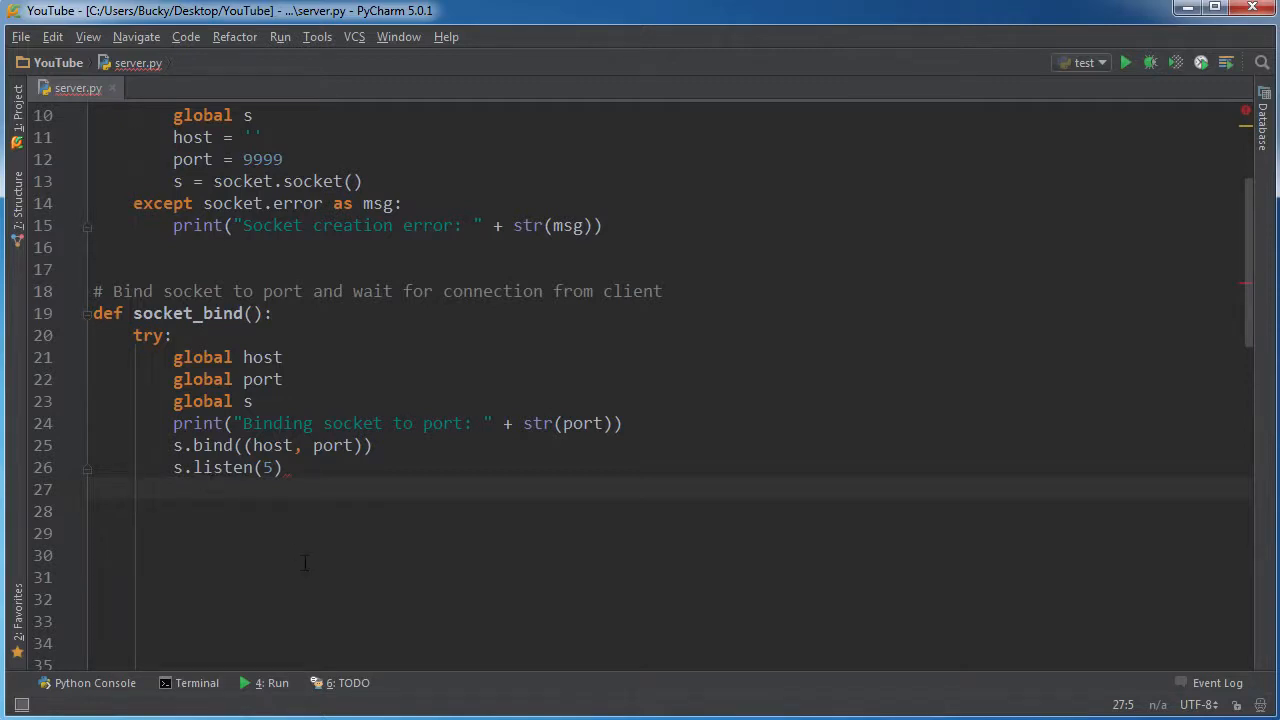
Add the handler line except socket.error as msg: to socket_bind
{"action": "type", "text": "except"}
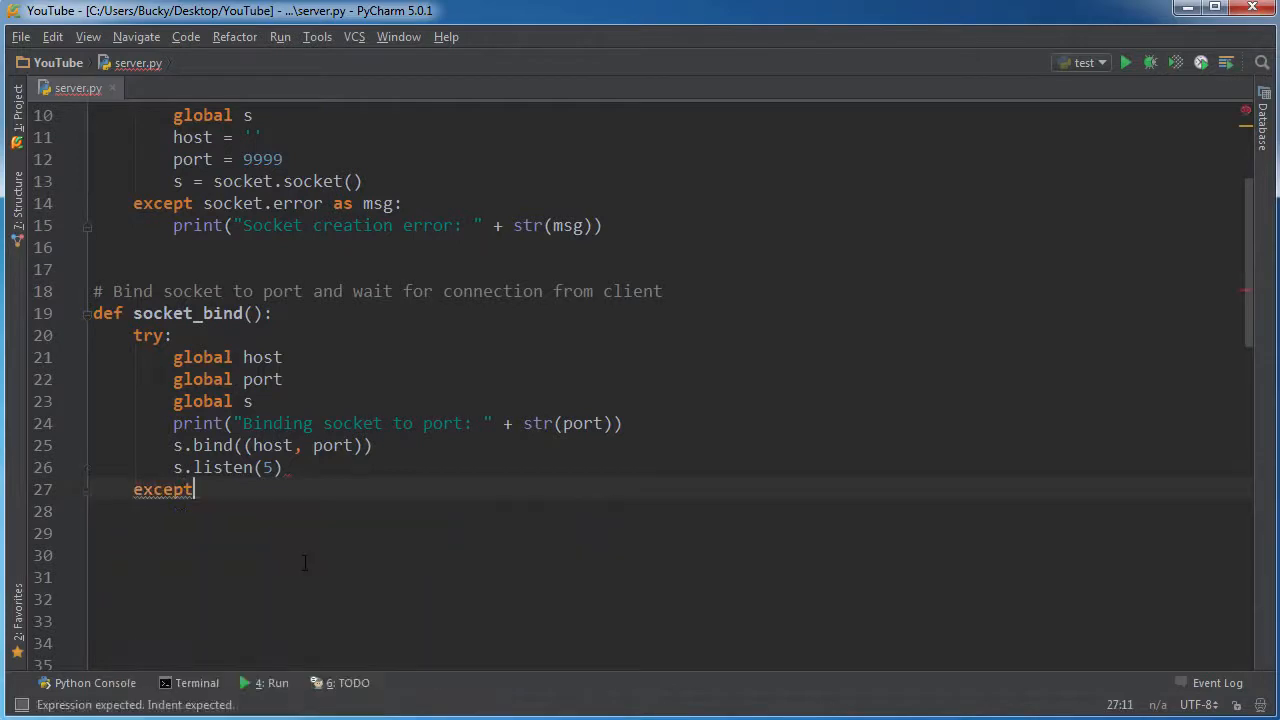
{"action": "double_click", "coordinate": [382, 204]}
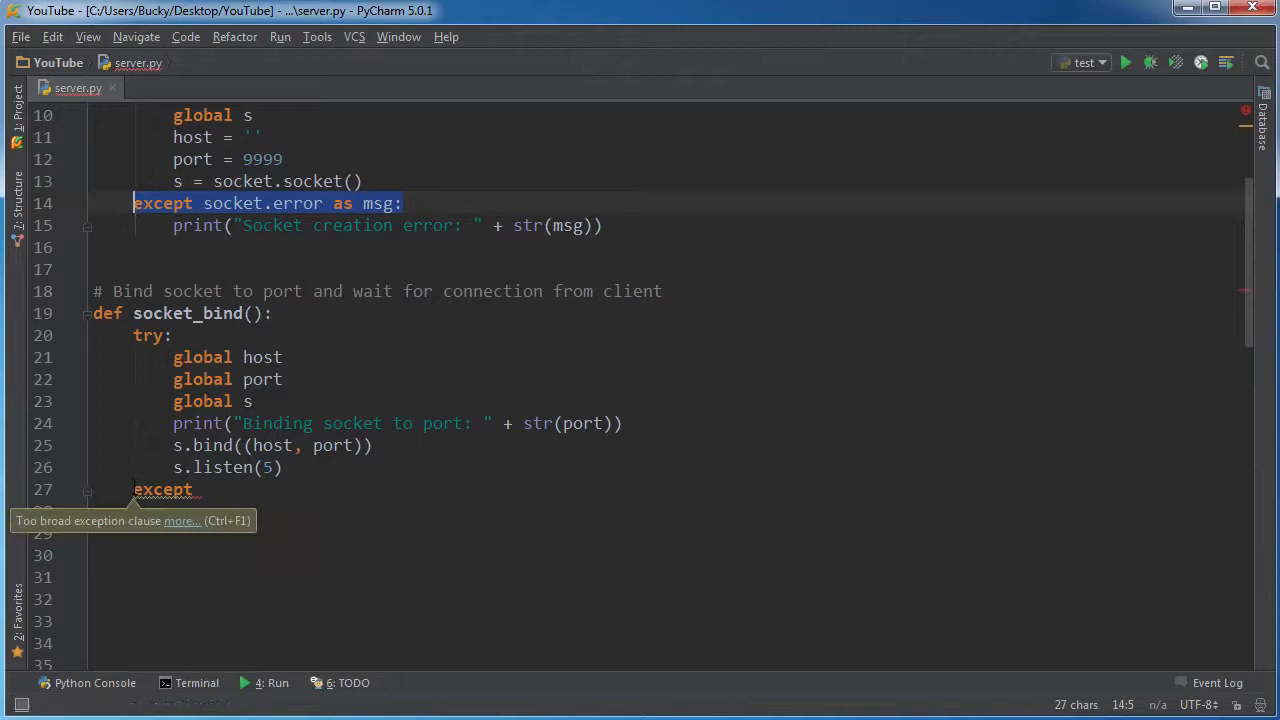
{"action": "left_click", "coordinate": [196, 488]}
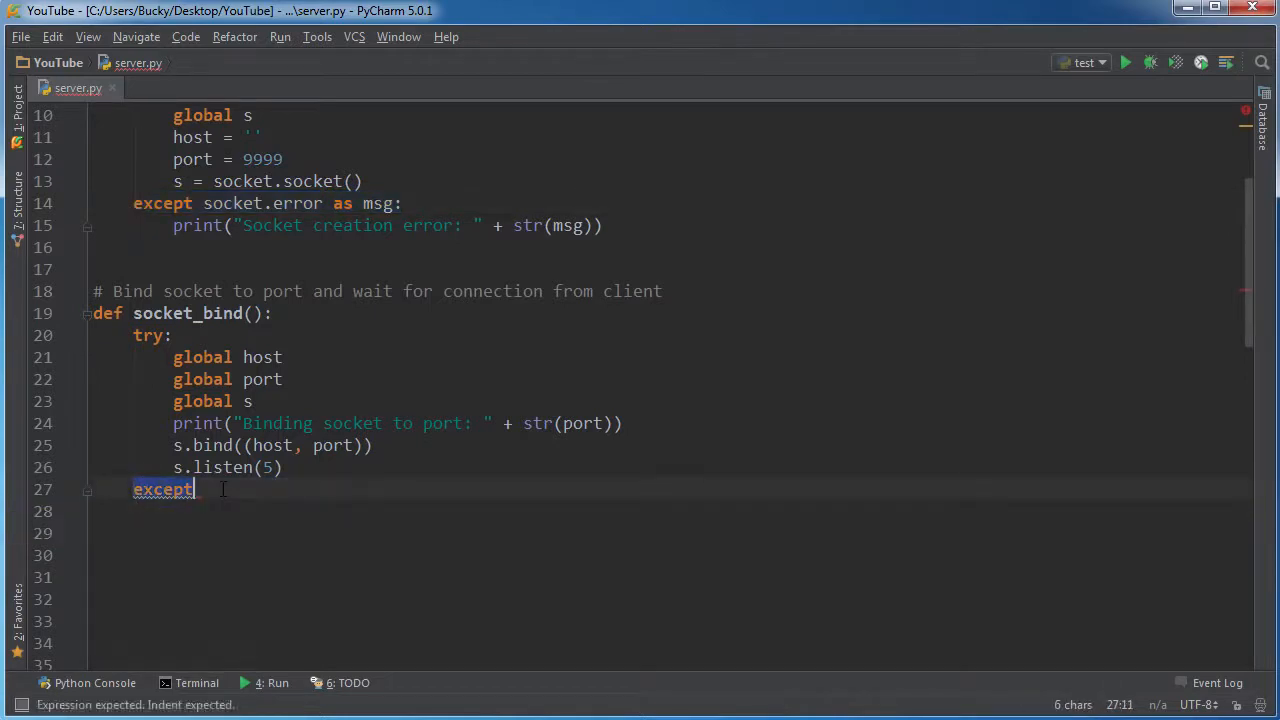
{"action": "type", "text": "socket.error as msg:"}
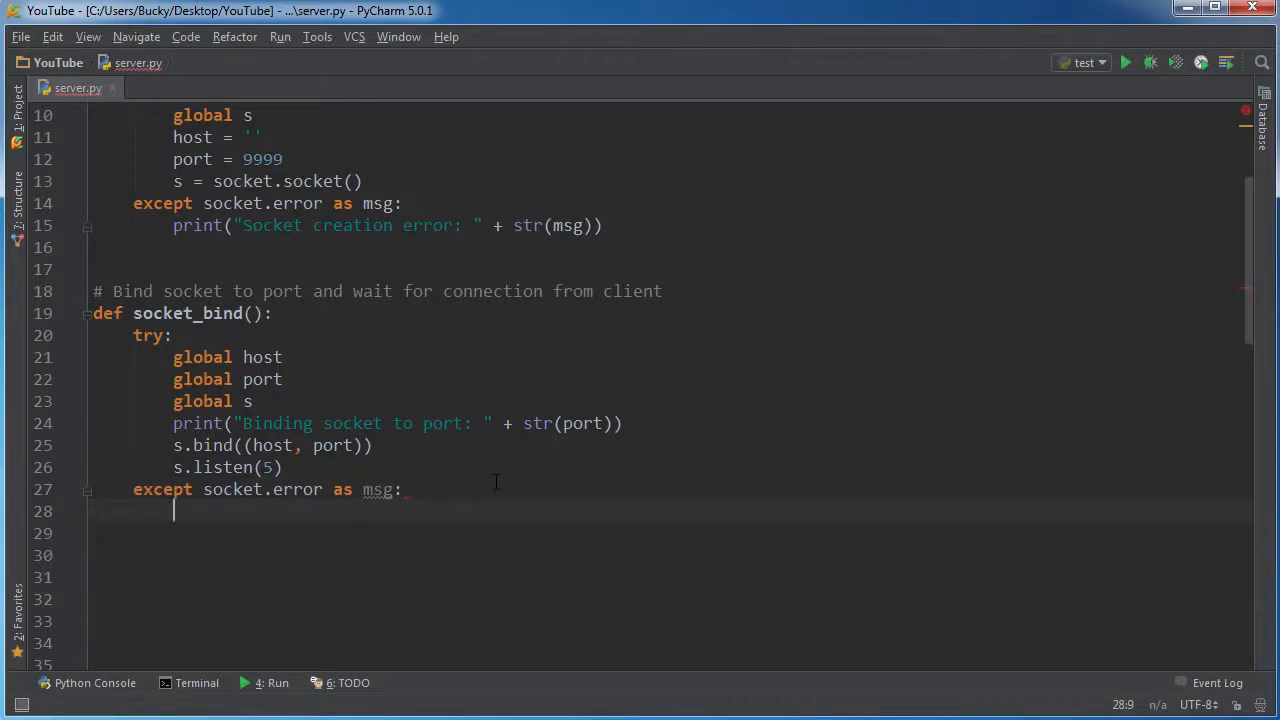
Print "Socket binding error: " + str(msg) + "\n" + "Retrying..." in the handler
{"action": "type", "text": "print("}
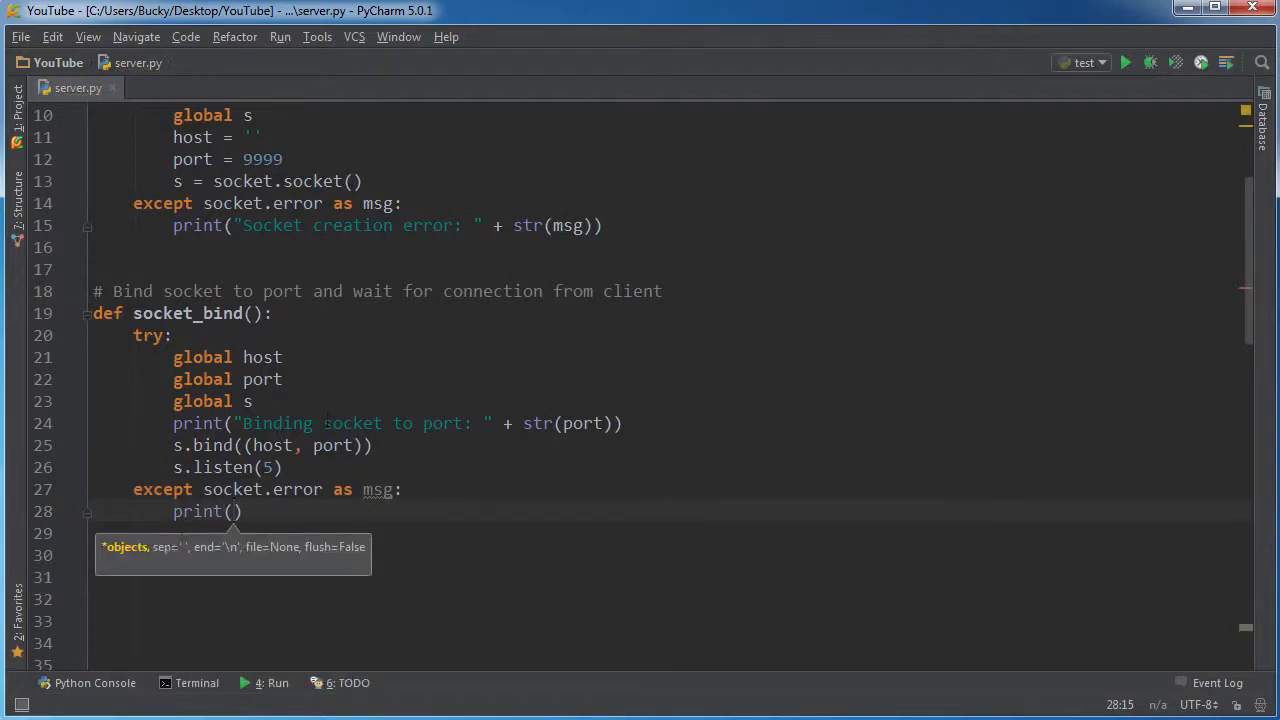
{"action": "type", "text": "\"Socket binding err"}
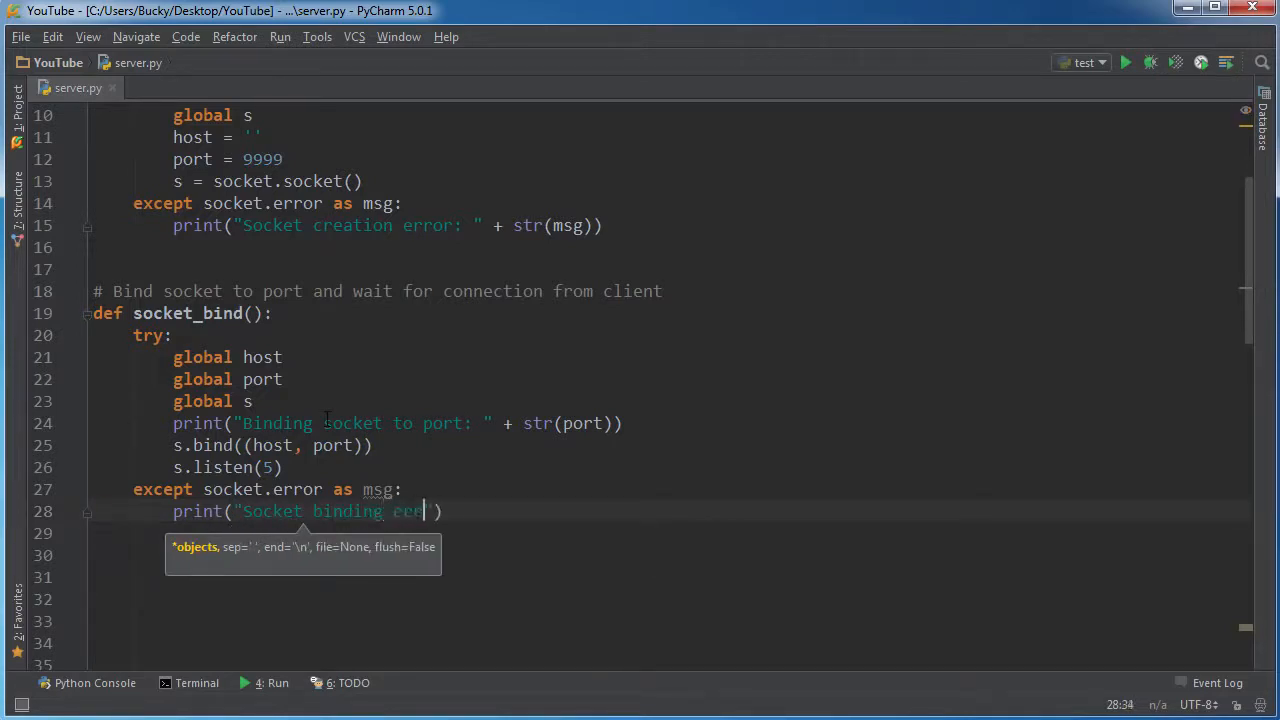
{"action": "type", "text": "or: \""}
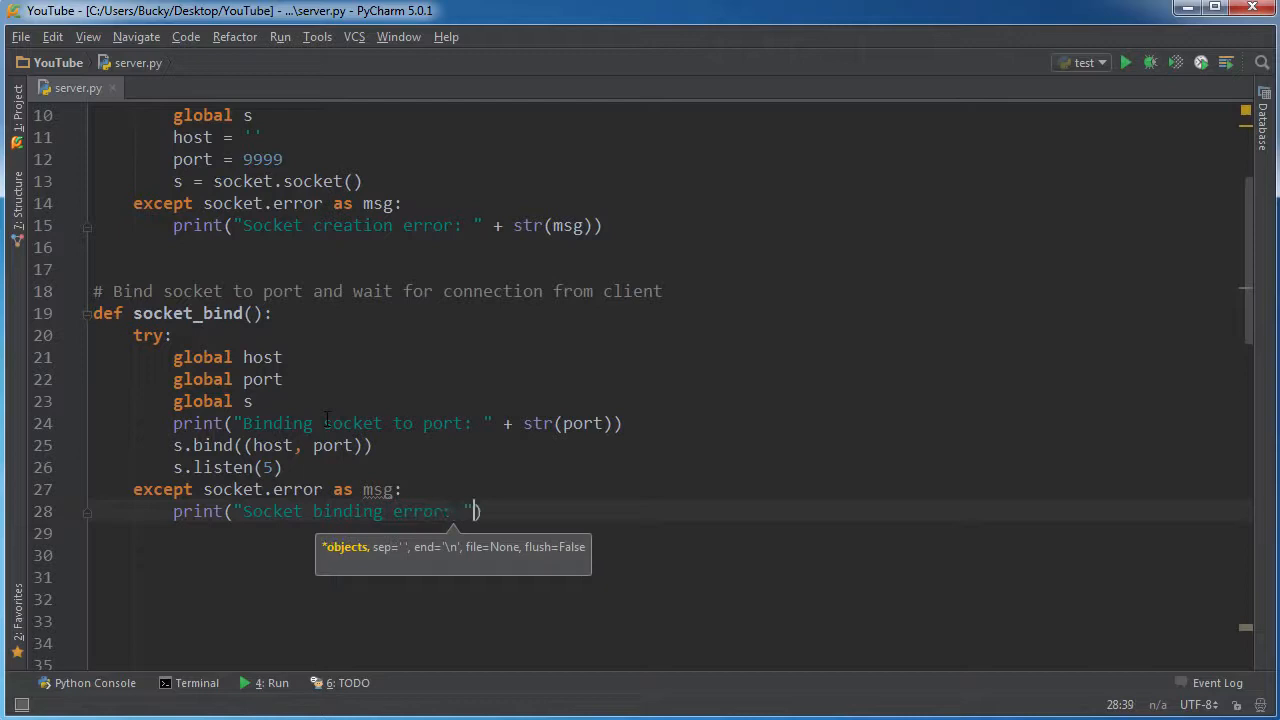
{"action": "type", "text": "+"}
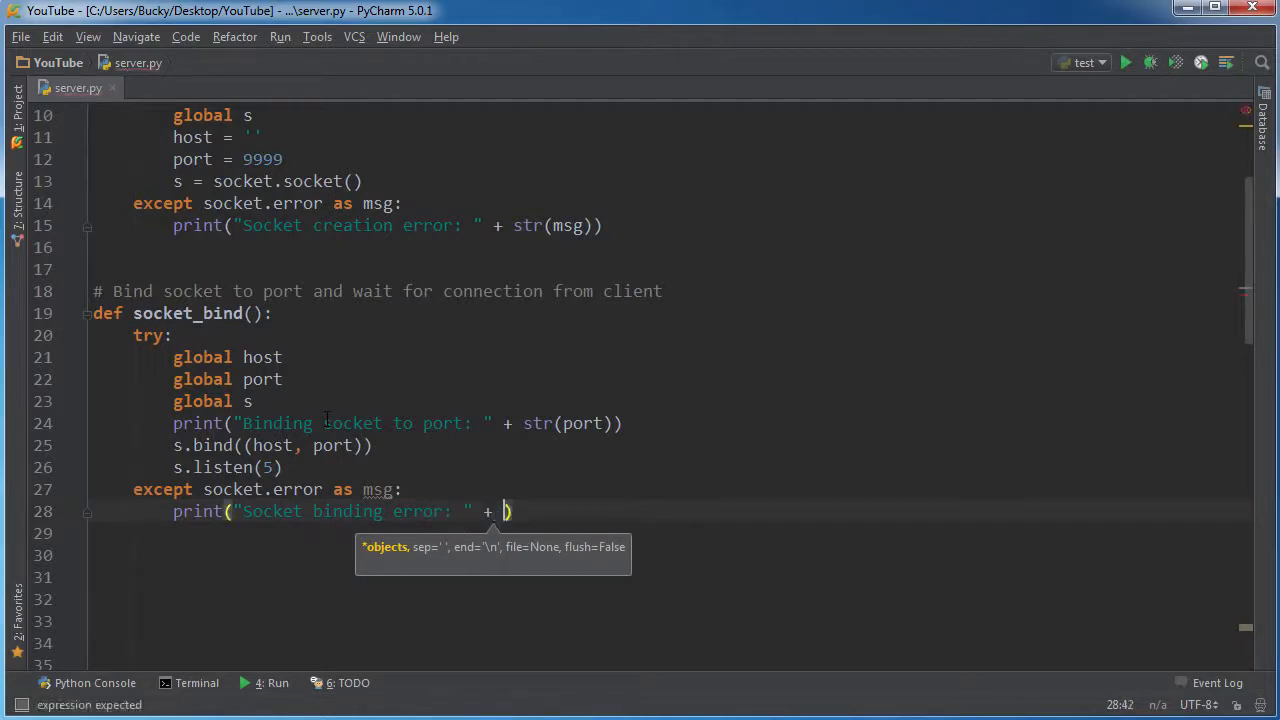
{"action": "type", "text": "str("}
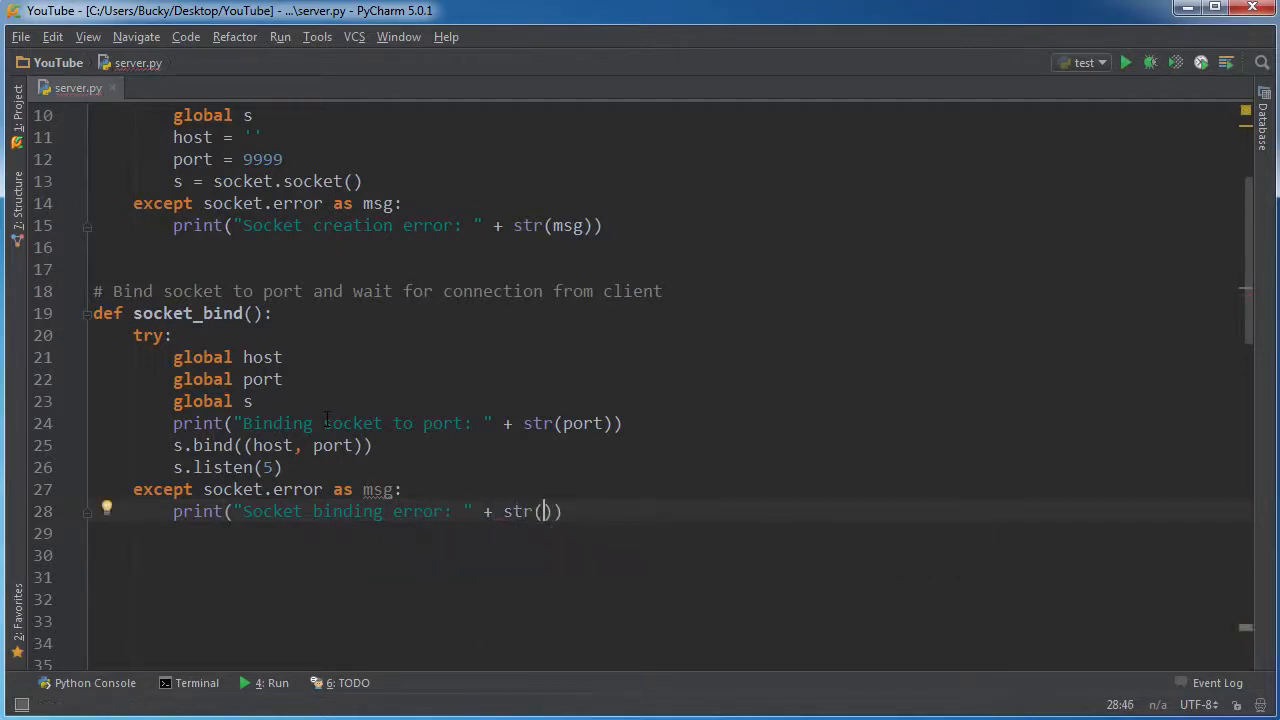
{"action": "type", "text": "msg"}
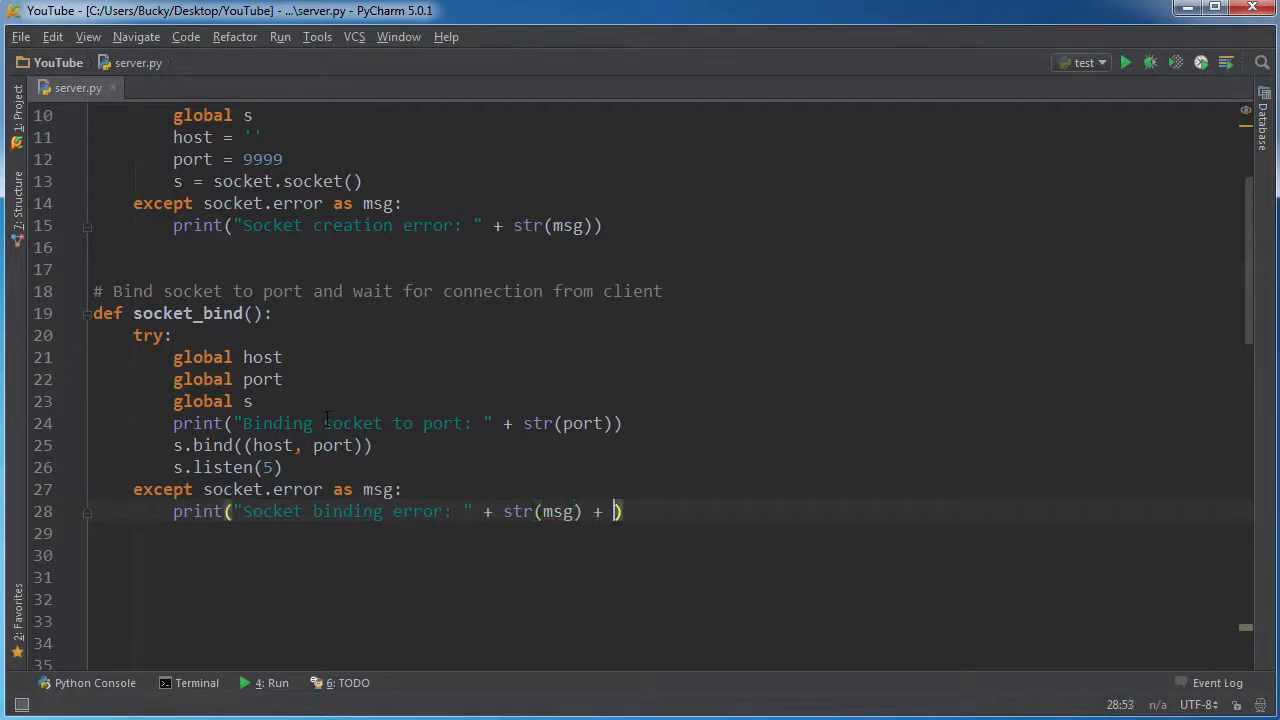
{"action": "type", "text": "\"\\n\""}
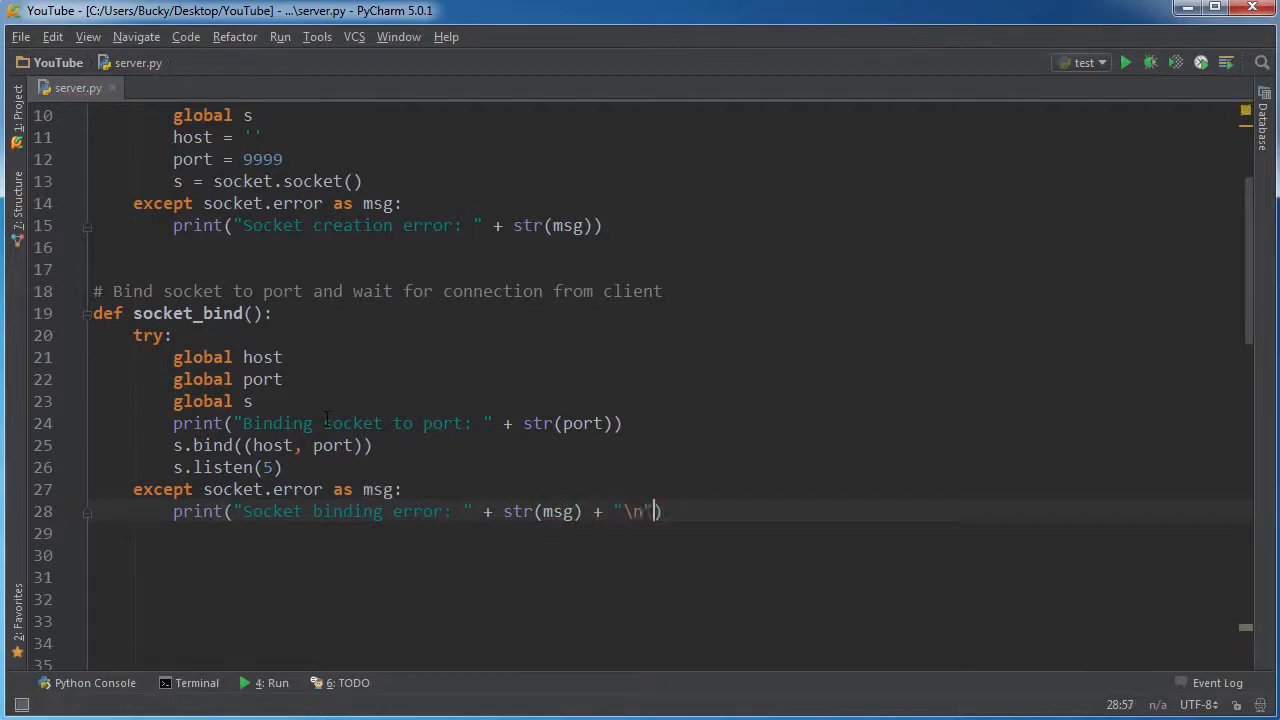
{"action": "type", "text": "+"}
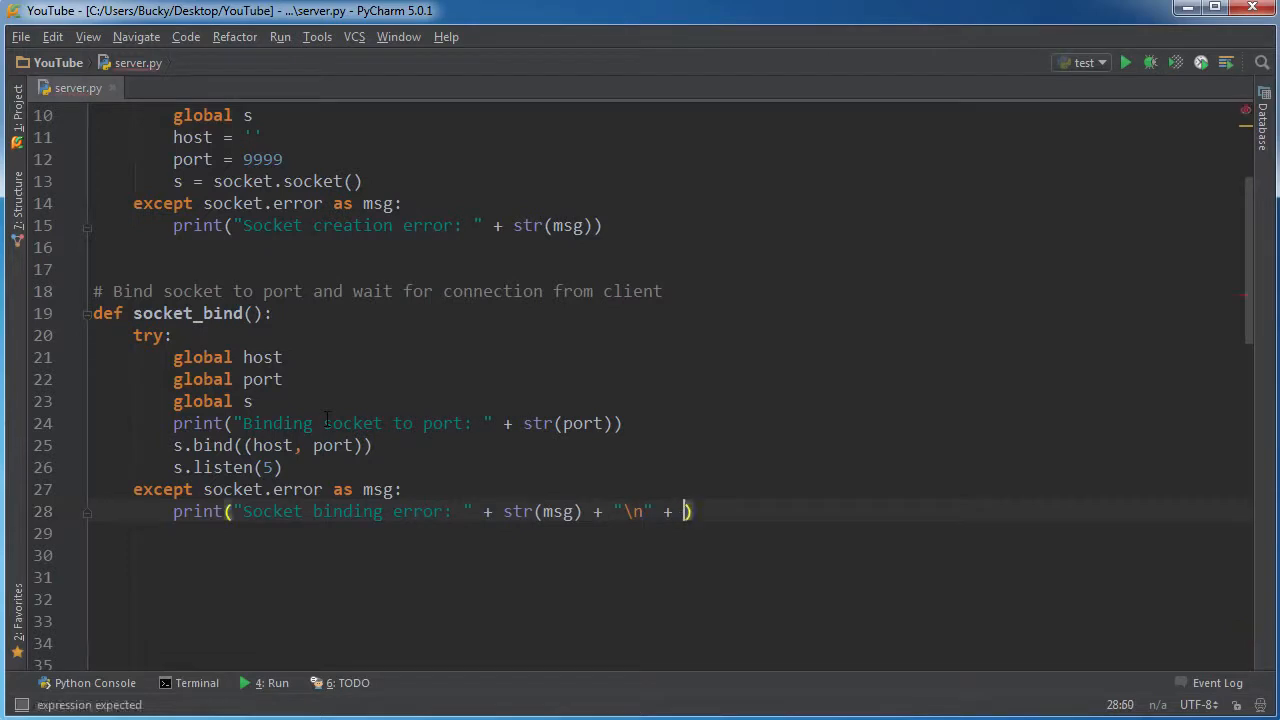
{"action": "type", "text": "'"}
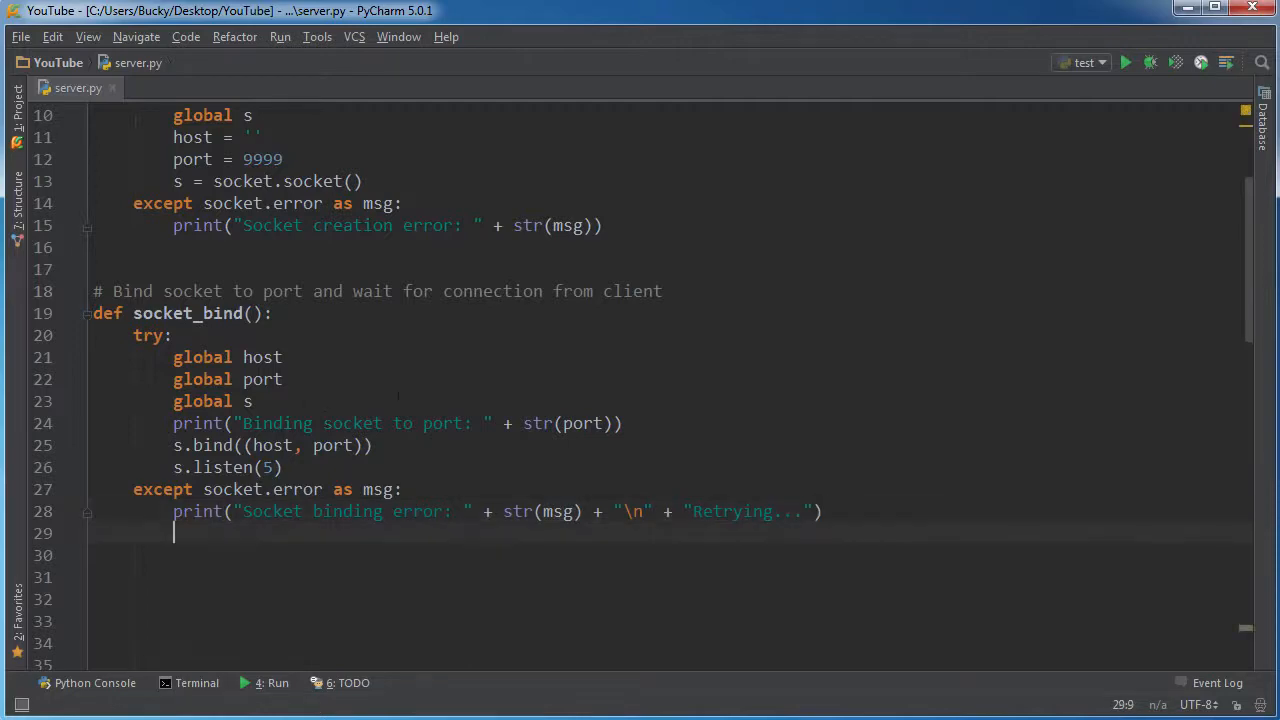
{"action": "scroll", "scroll_direction": "down", "scroll_amount": 3}
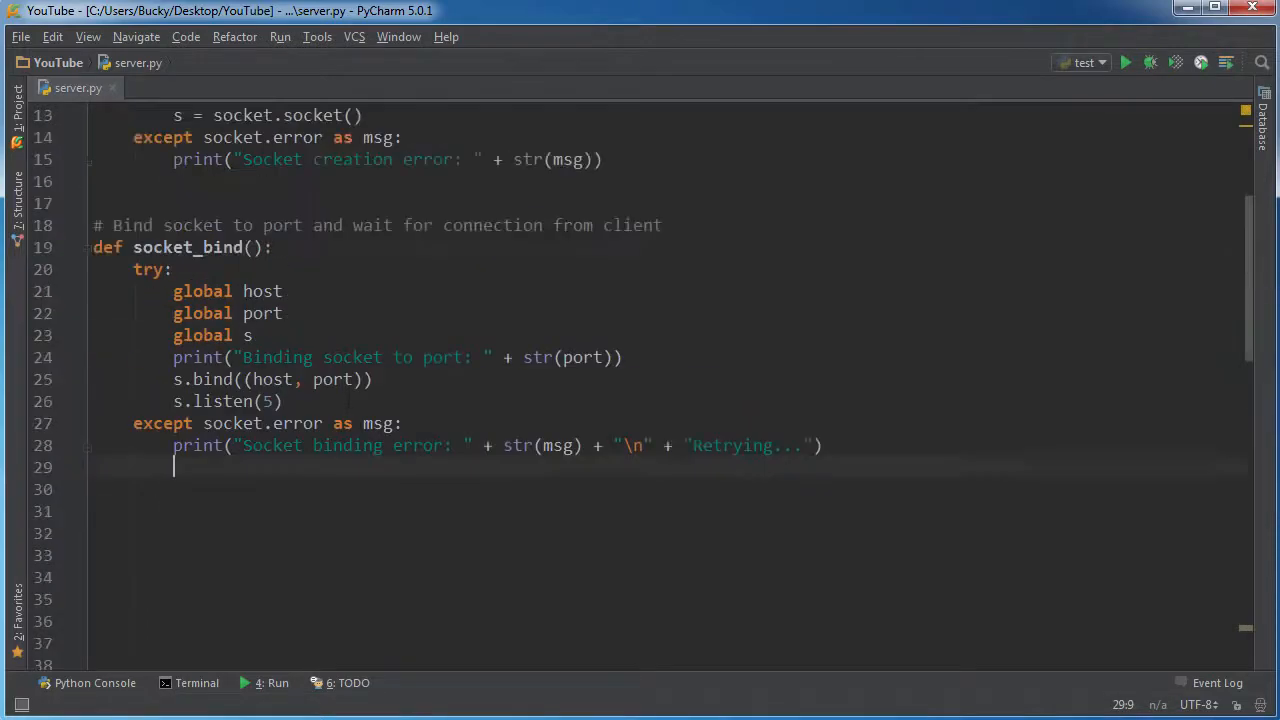
{"action": "double_click", "coordinate": [186, 312]}
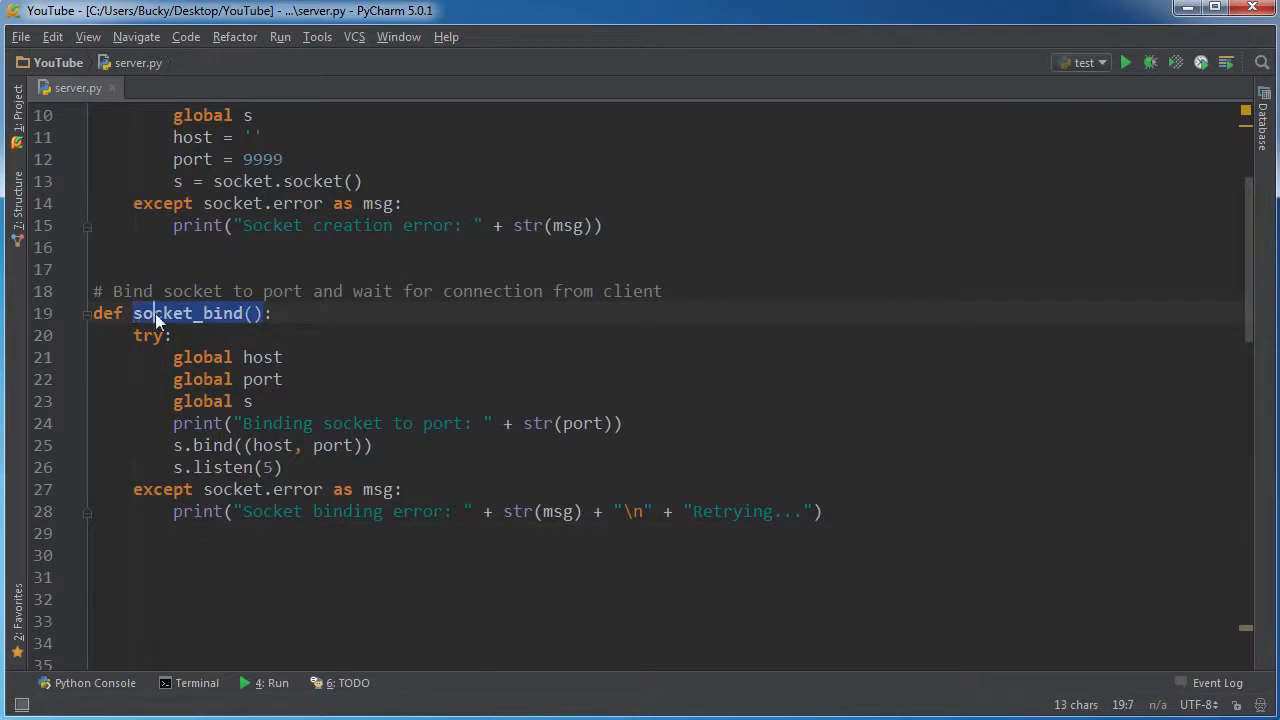
{"action": "left_click", "coordinate": [174, 532]}
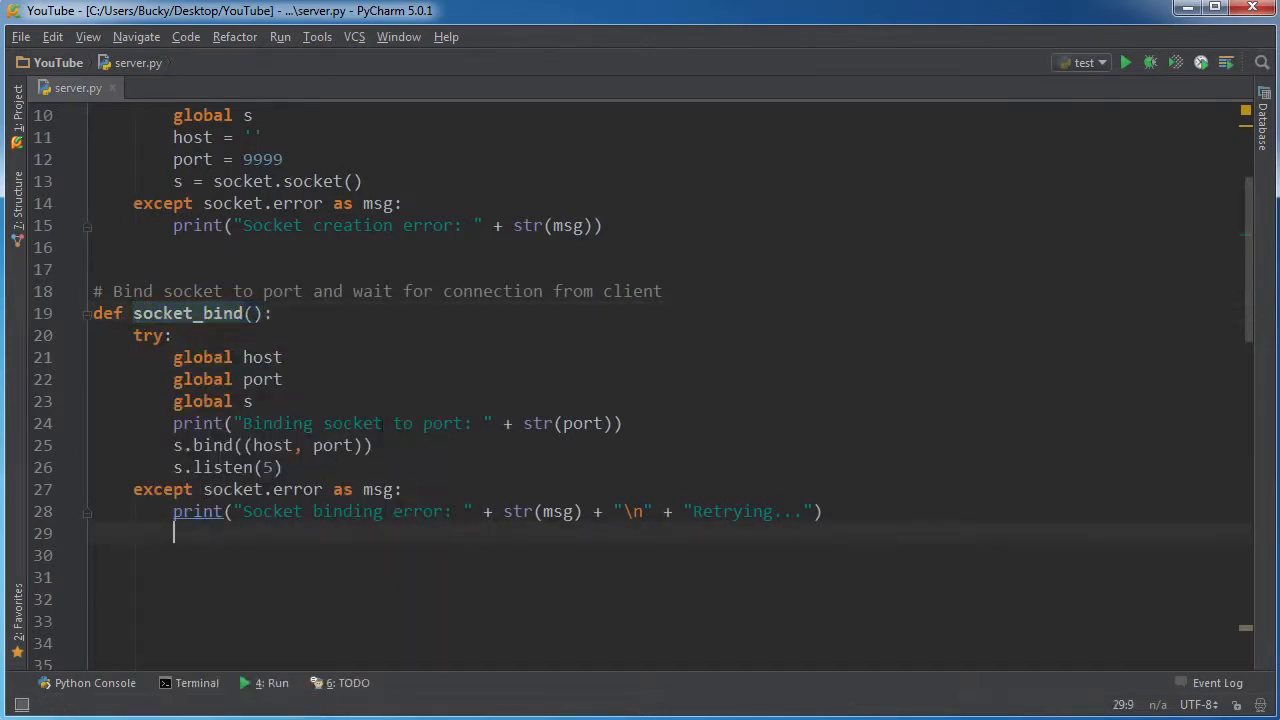
{"action": "type", "text": "socket_bind()"}
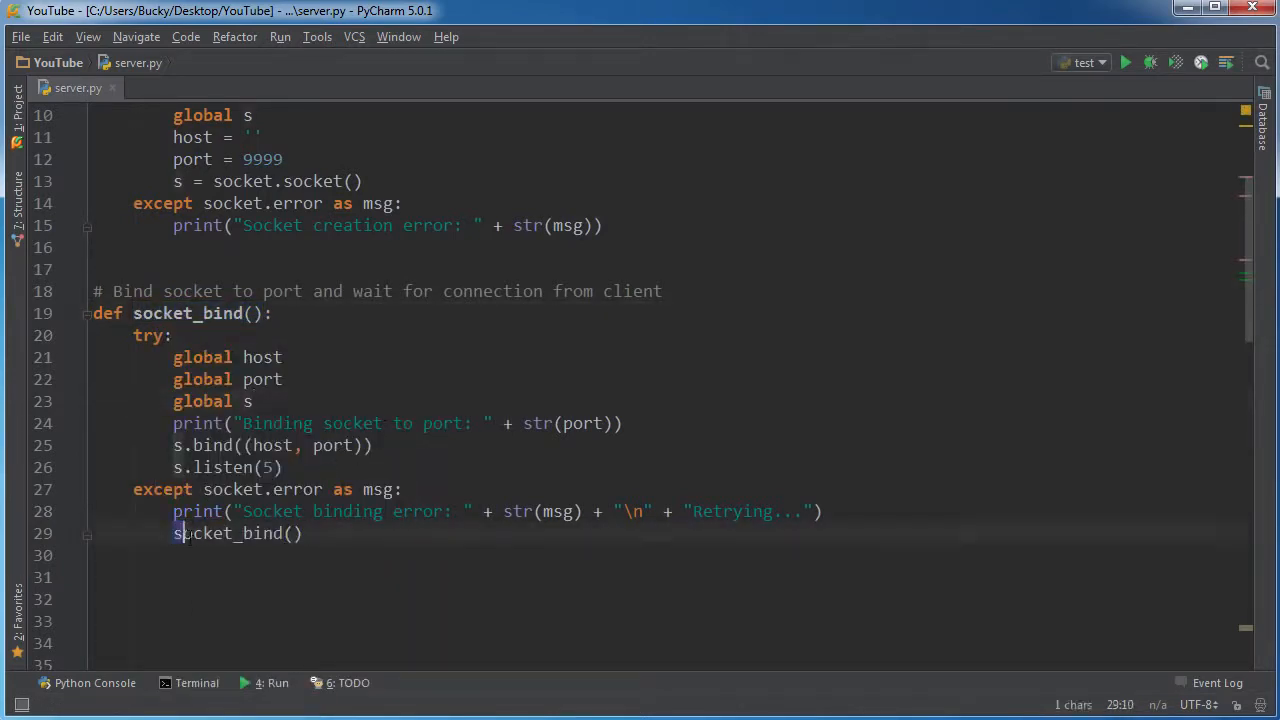
{"action": "left_click", "coordinate": [332, 424]}
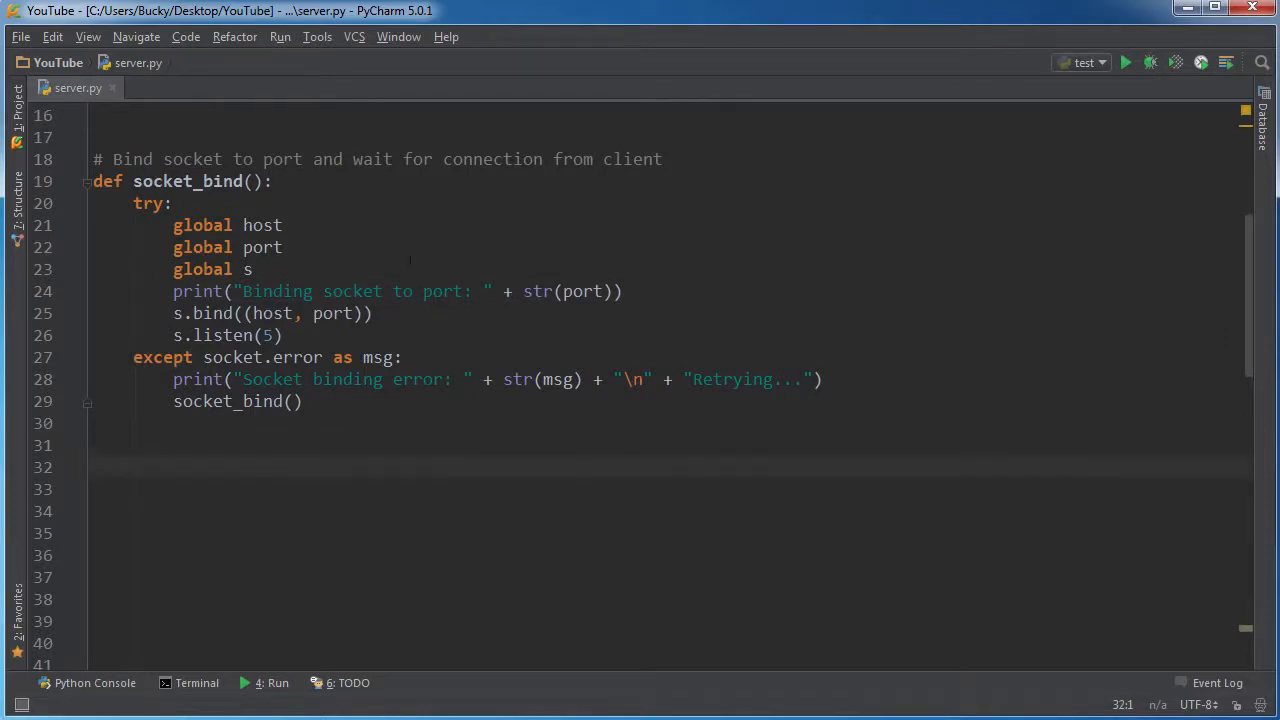
{"action": "scroll", "scroll_direction": "up", "scroll_amount": 3}
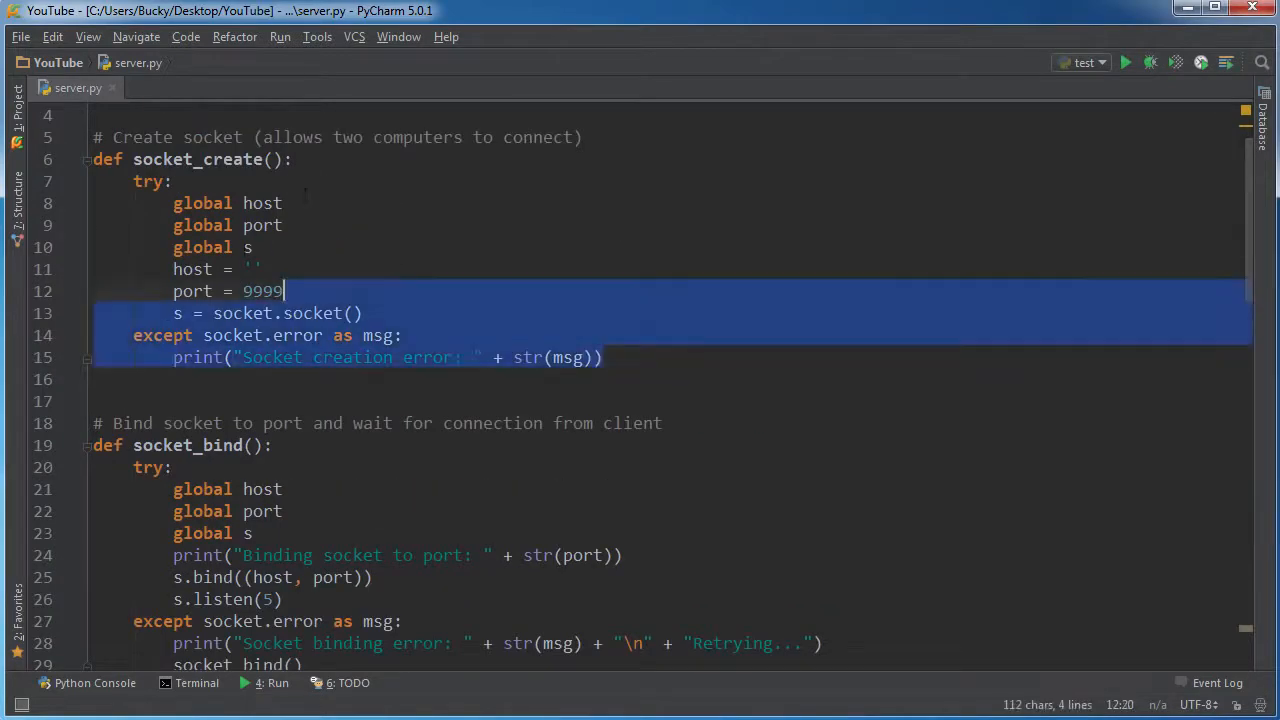
{"action": "scroll", "scroll_direction": "down", "scroll_amount": 3}
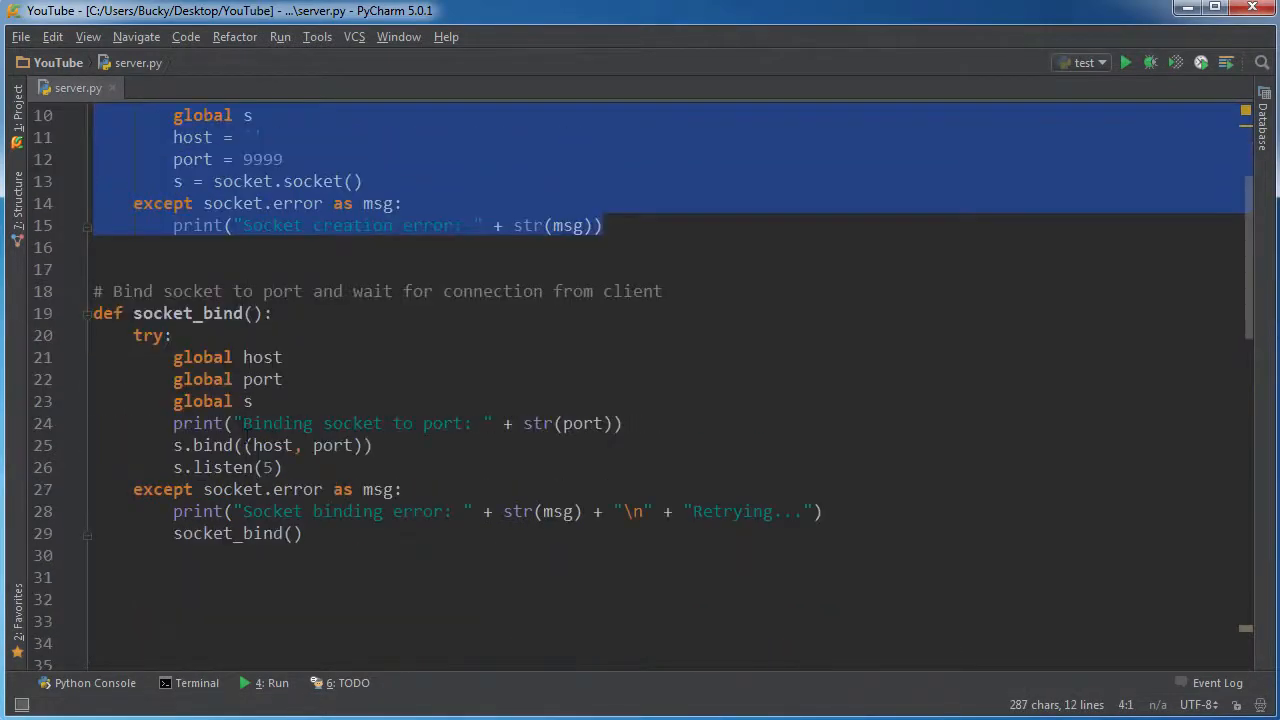
{"action": "scroll", "scroll_direction": "down", "scroll_amount": 3}
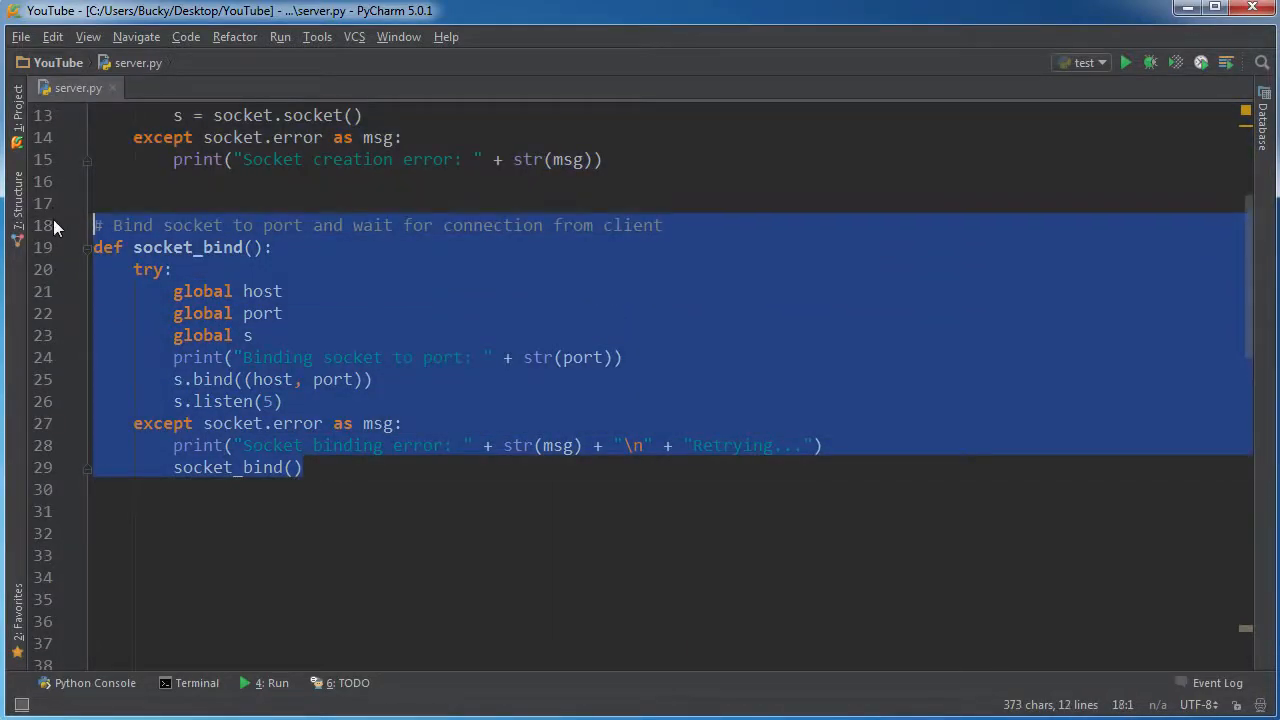
{"action": "left_click", "coordinate": [96, 204]}
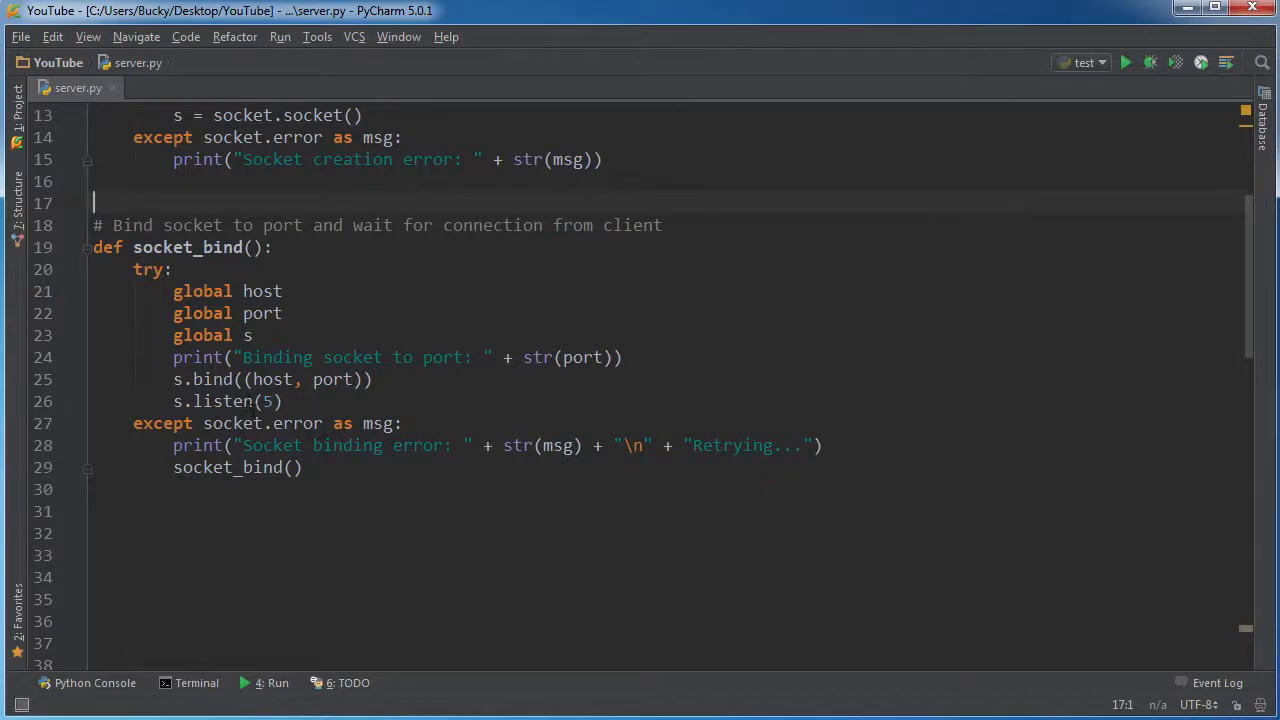
{"action": "left_click", "coordinate": [154, 532]}
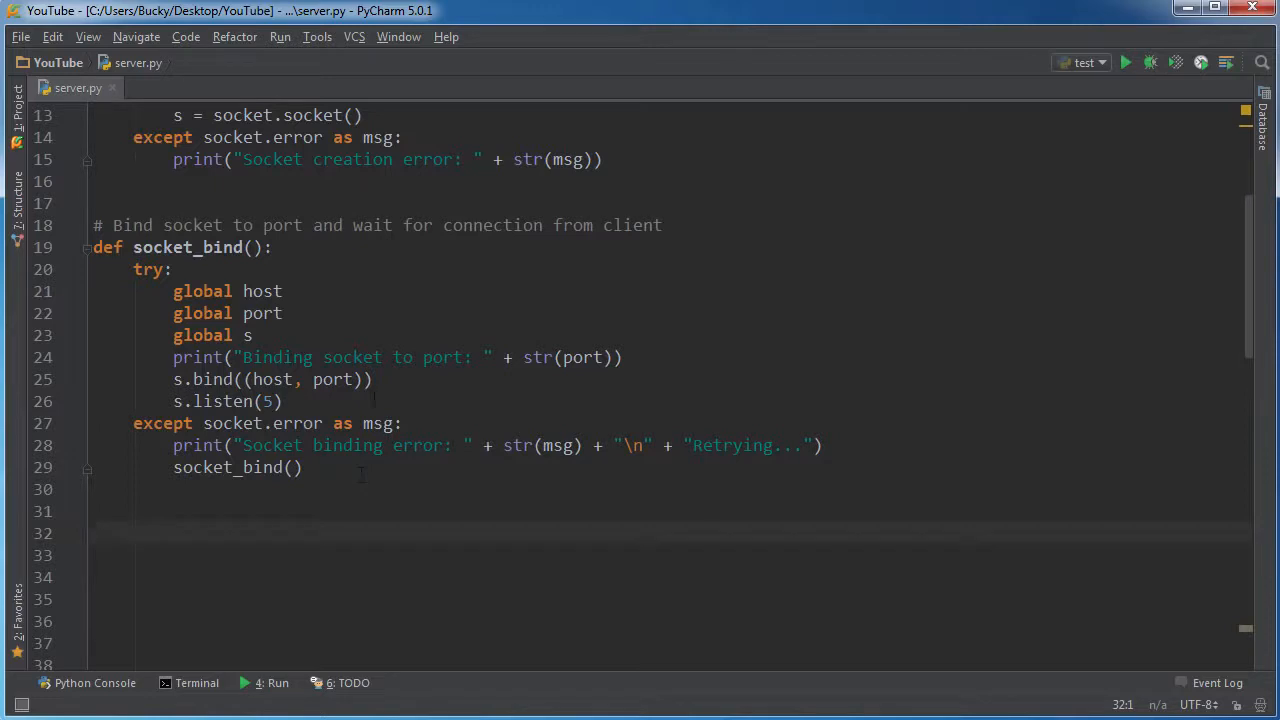
Write '# Establish a connection with client (socket must be listening for them)' and begin a def
{"action": "type", "text": "#"}
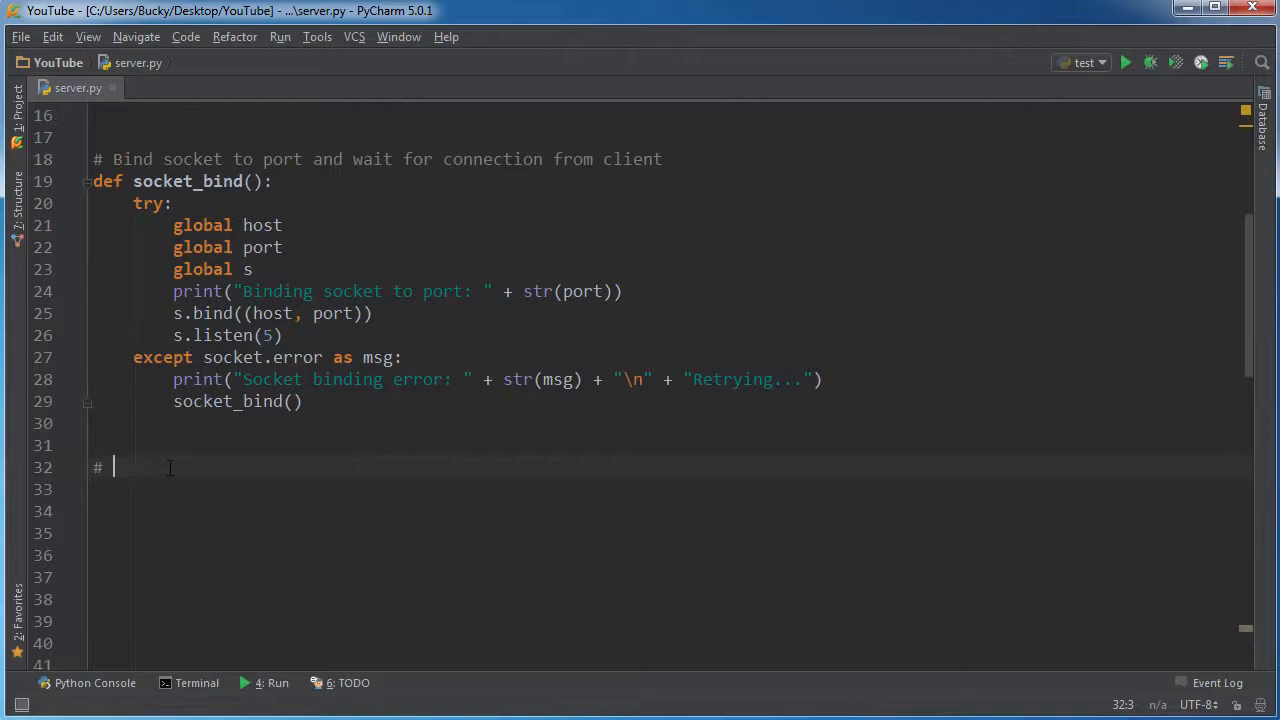
{"action": "type", "text": "Es"}
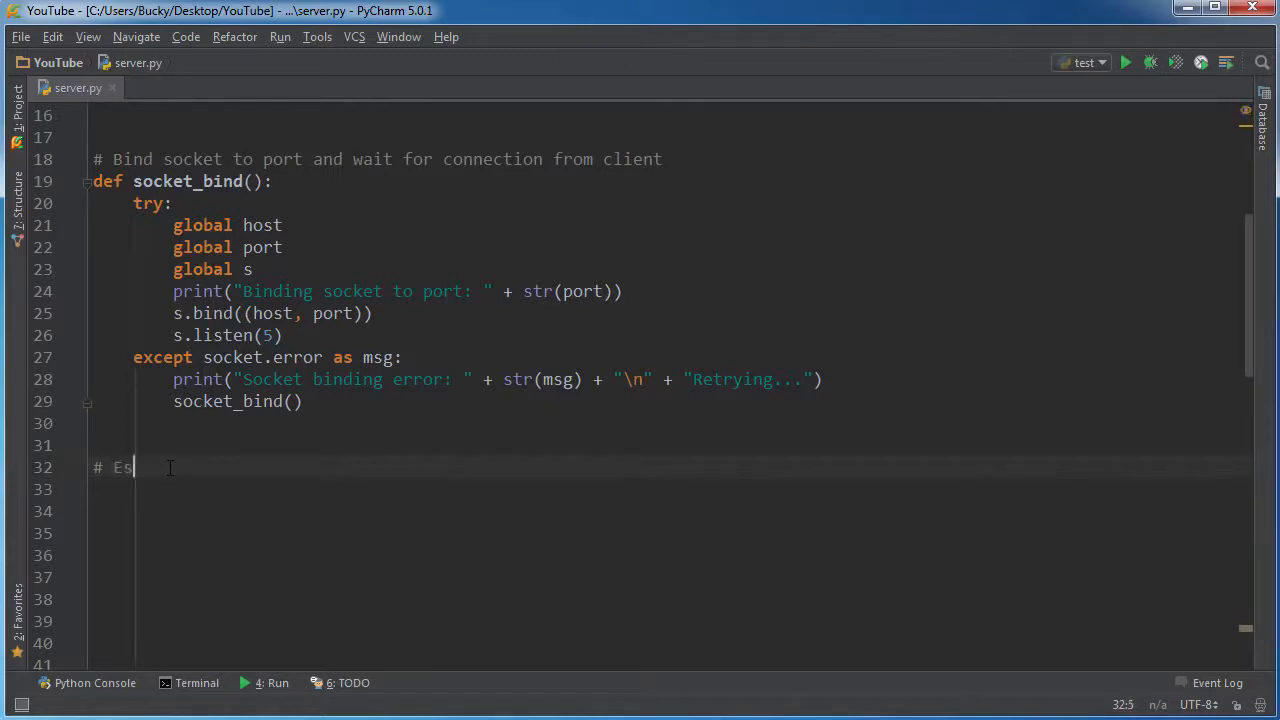
{"action": "type", "text": "tablish a connec"}
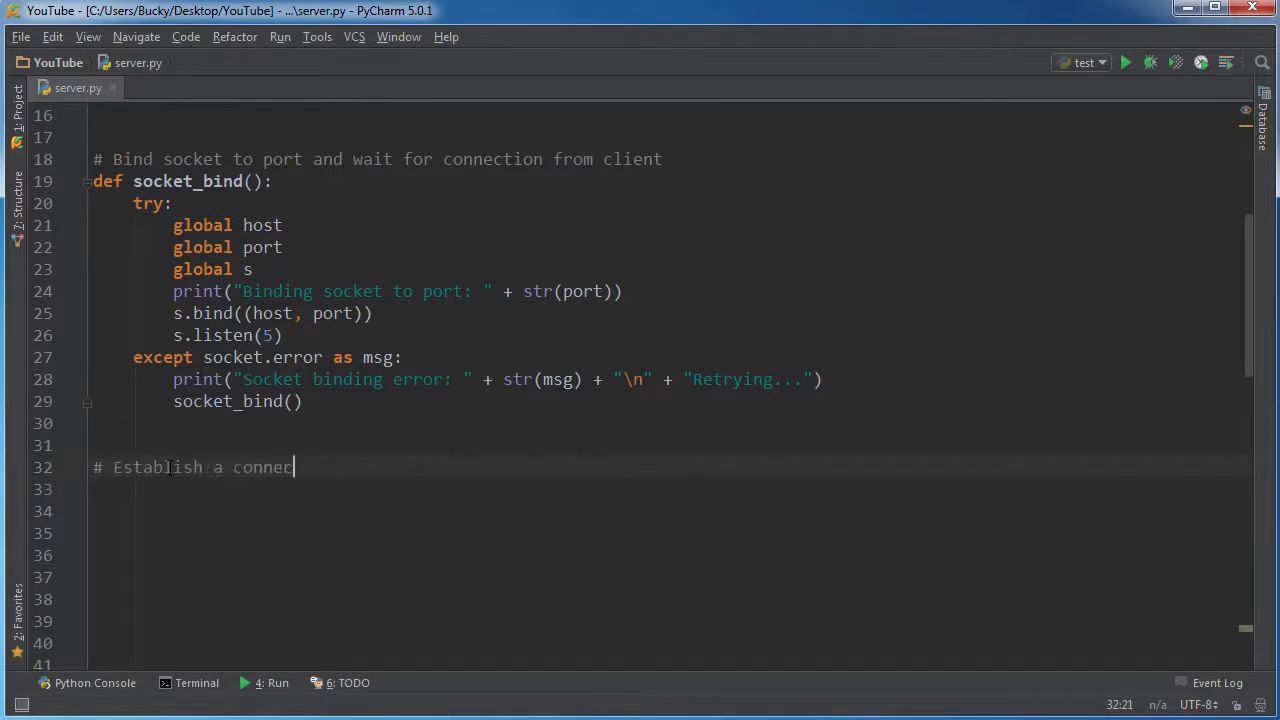
{"action": "type", "text": "tion wi"}
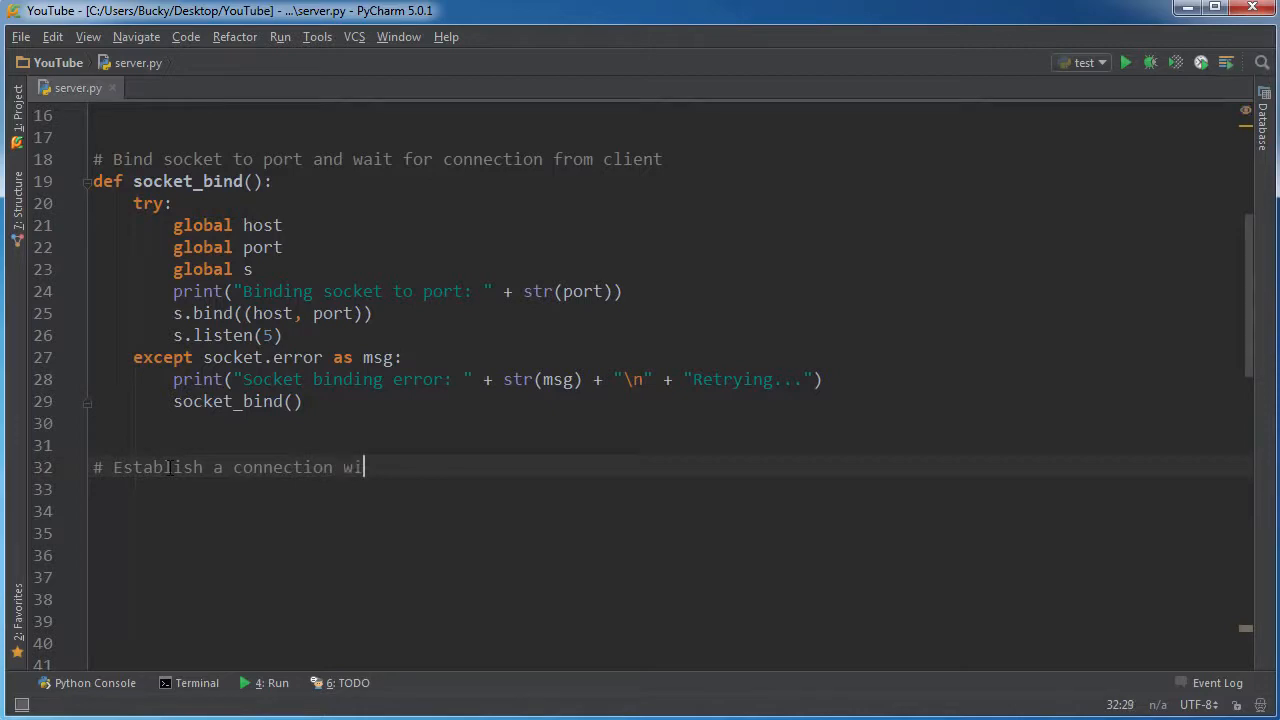
{"action": "type", "text": "th client"}
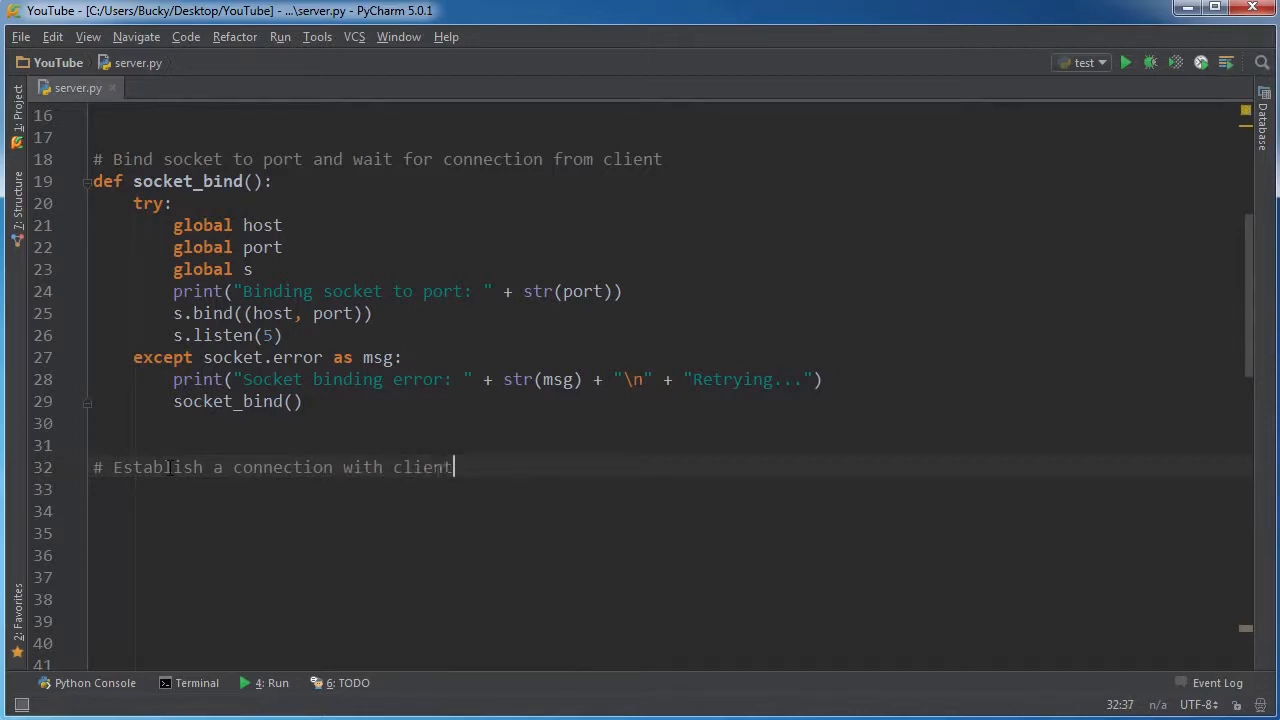
{"action": "type", "text": "(socket must be listening for them"}
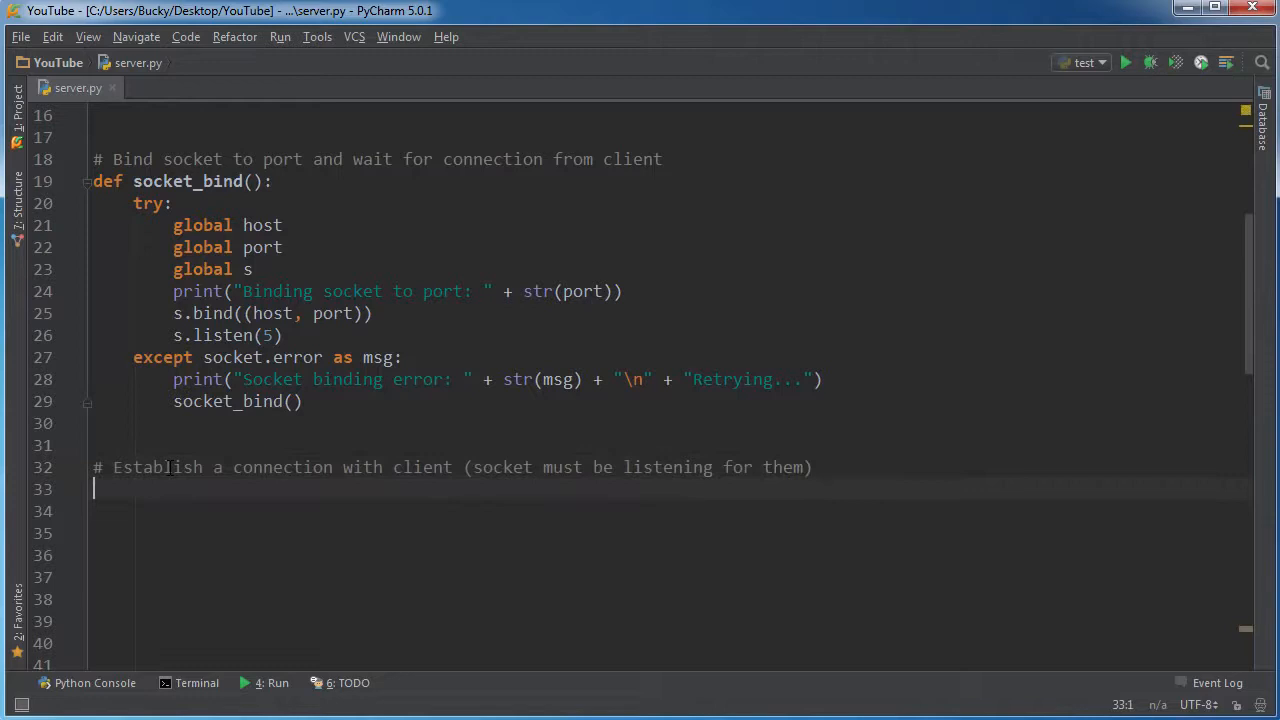
{"action": "type", "text": "def"}
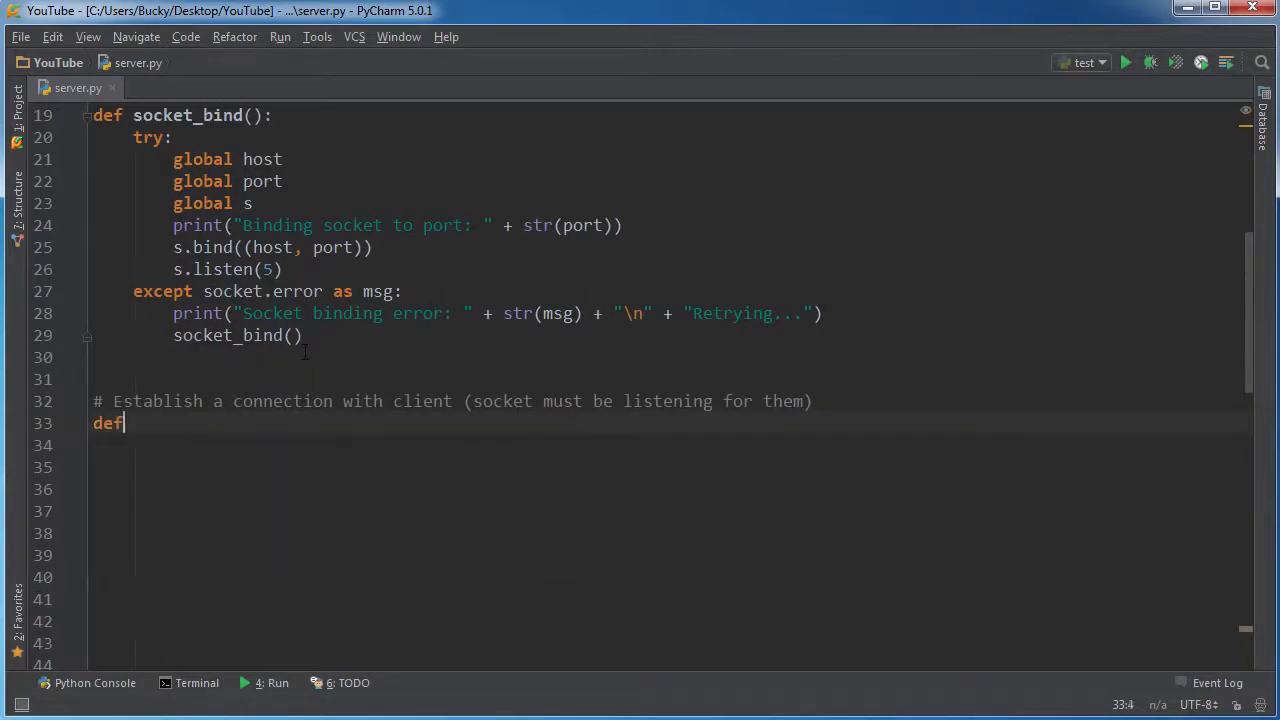
Complete the signature socket_accept():
{"action": "type", "text": "socket_ac"}
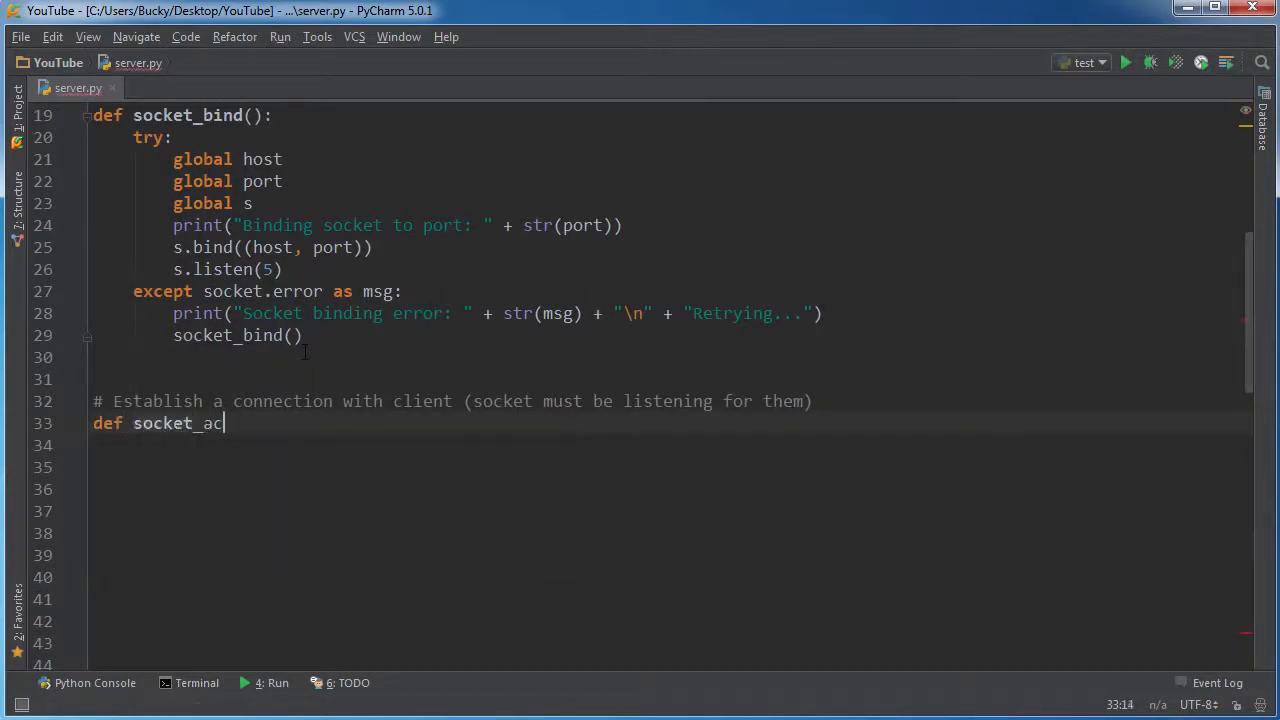
{"action": "type", "text": "cept():"}
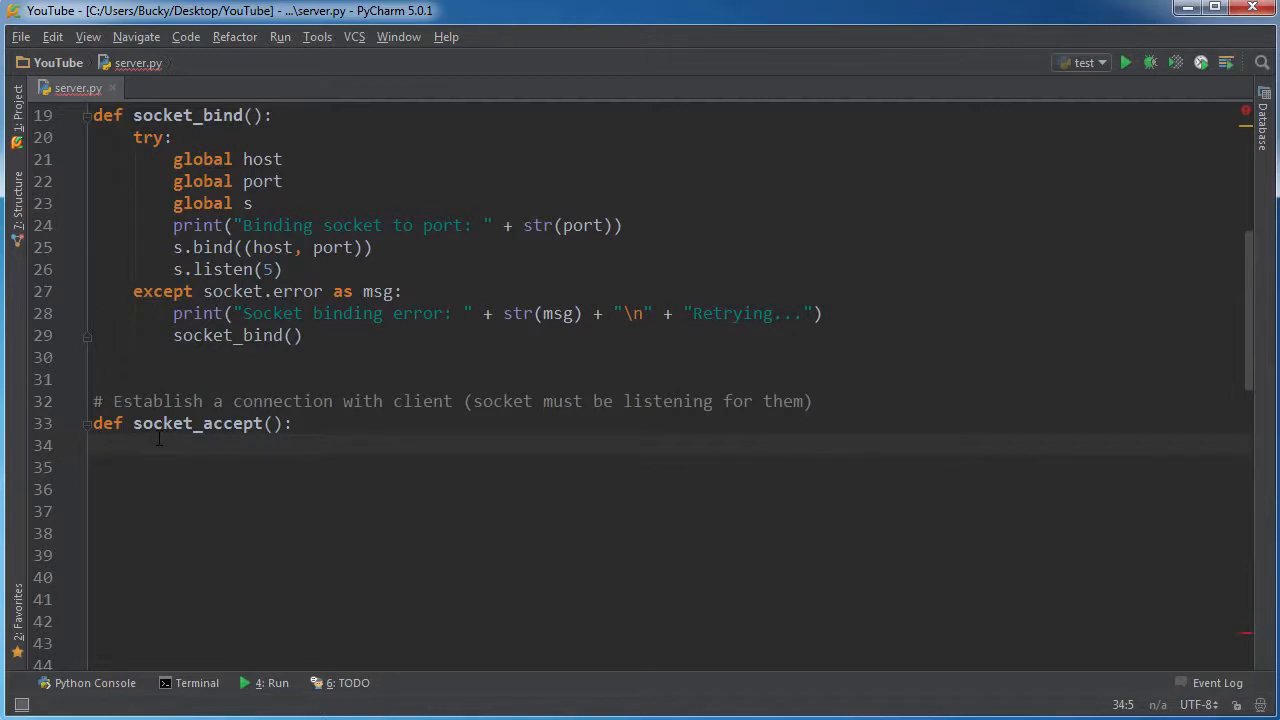
Write conn, address = s.accept() as the first body line and start the next line
{"action": "type", "text": "c"}
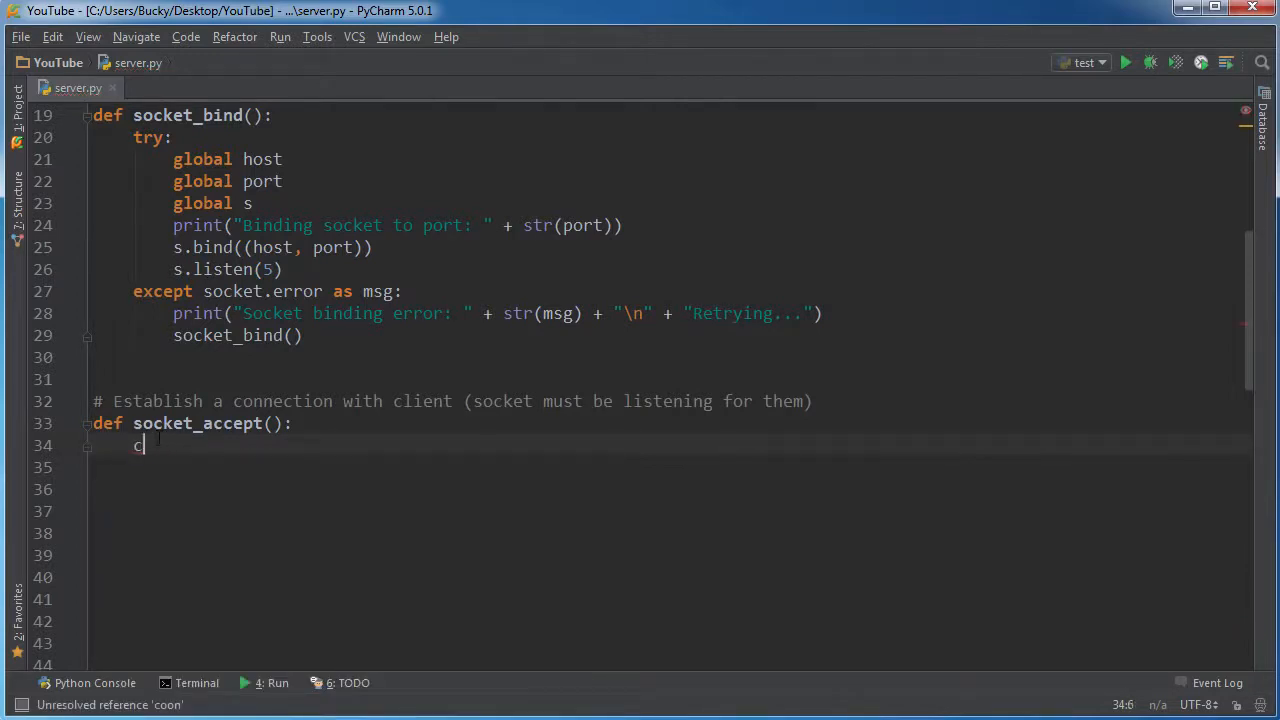
{"action": "type", "text": "onn,"}
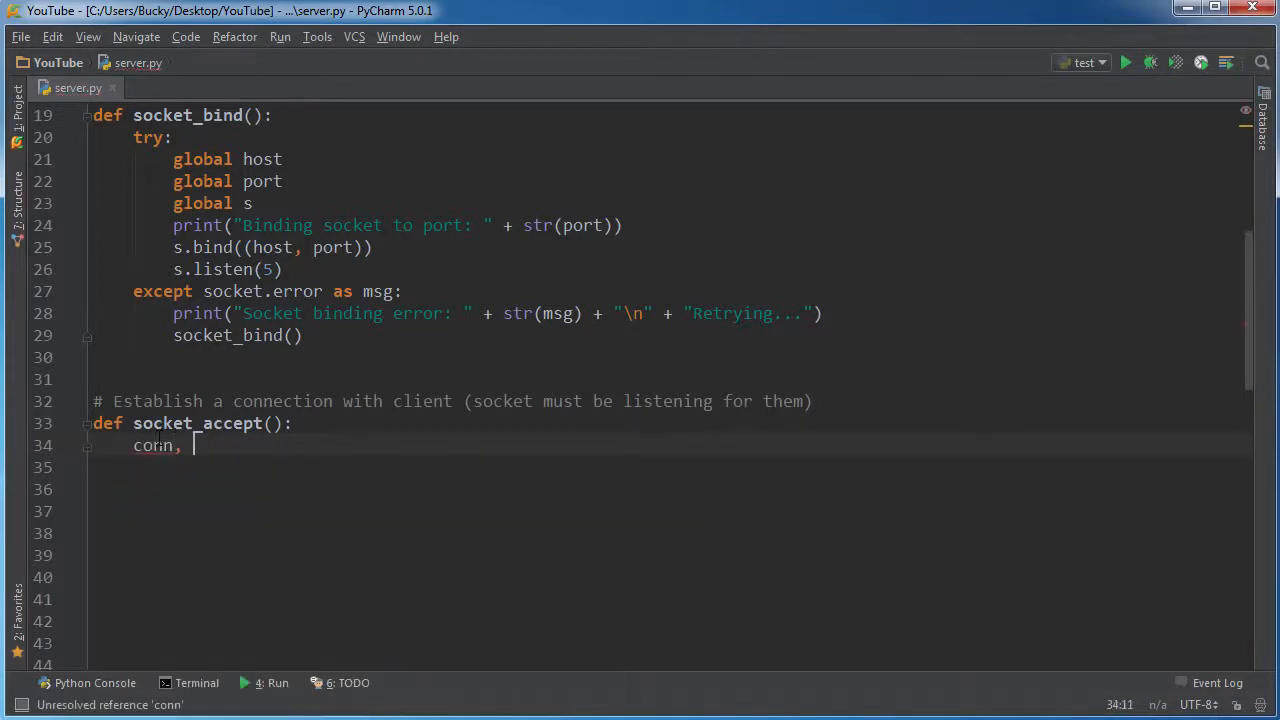
{"action": "type", "text": "address"}
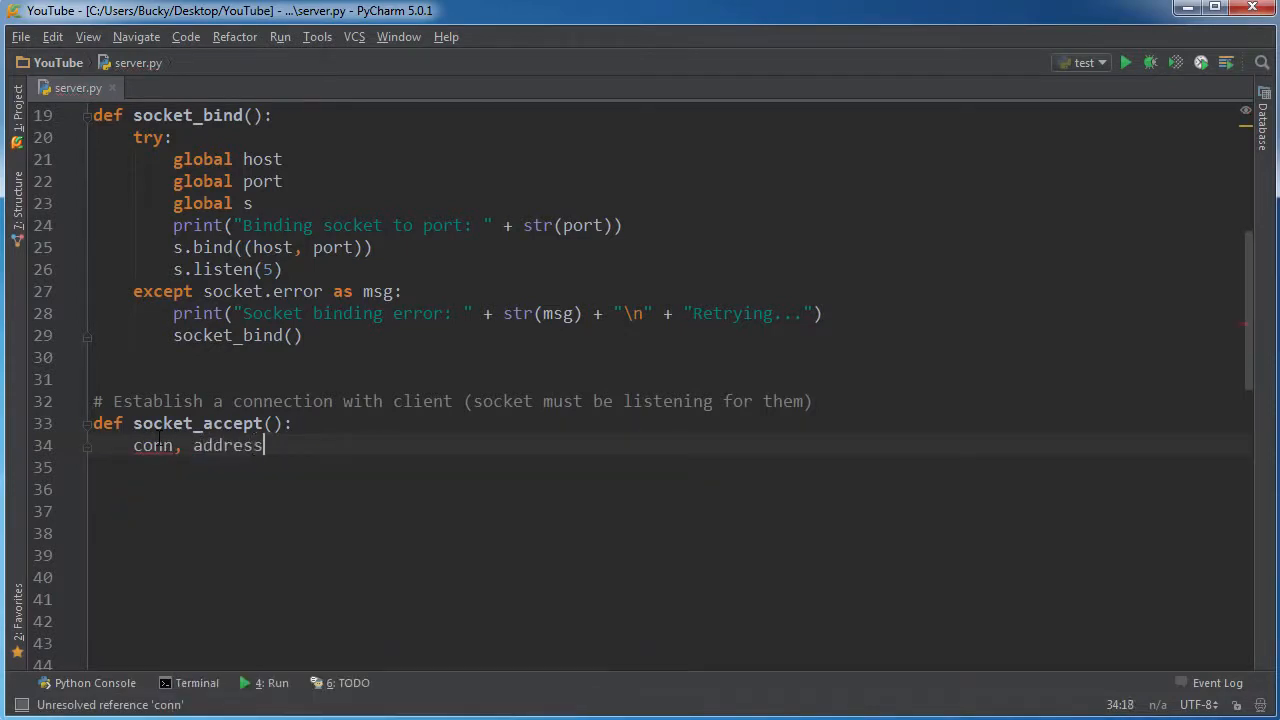
{"action": "type", "text": "= s.accept("}
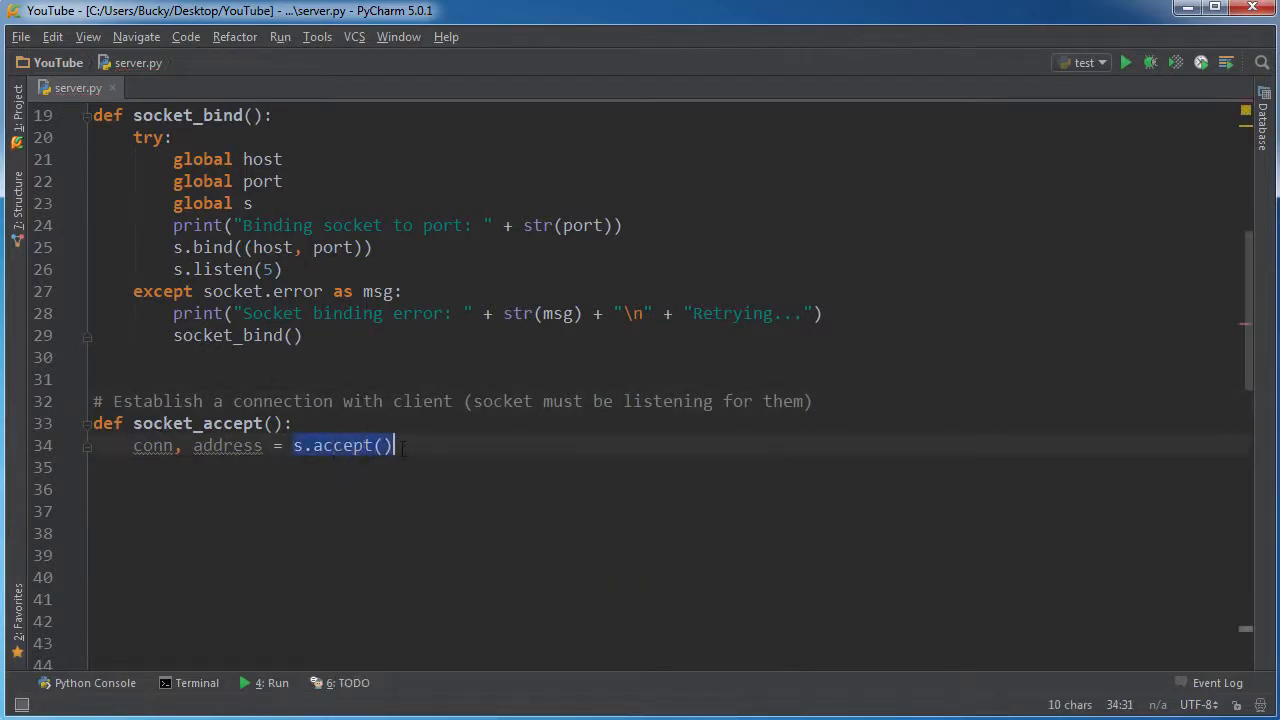
{"action": "left_click", "coordinate": [296, 424]}
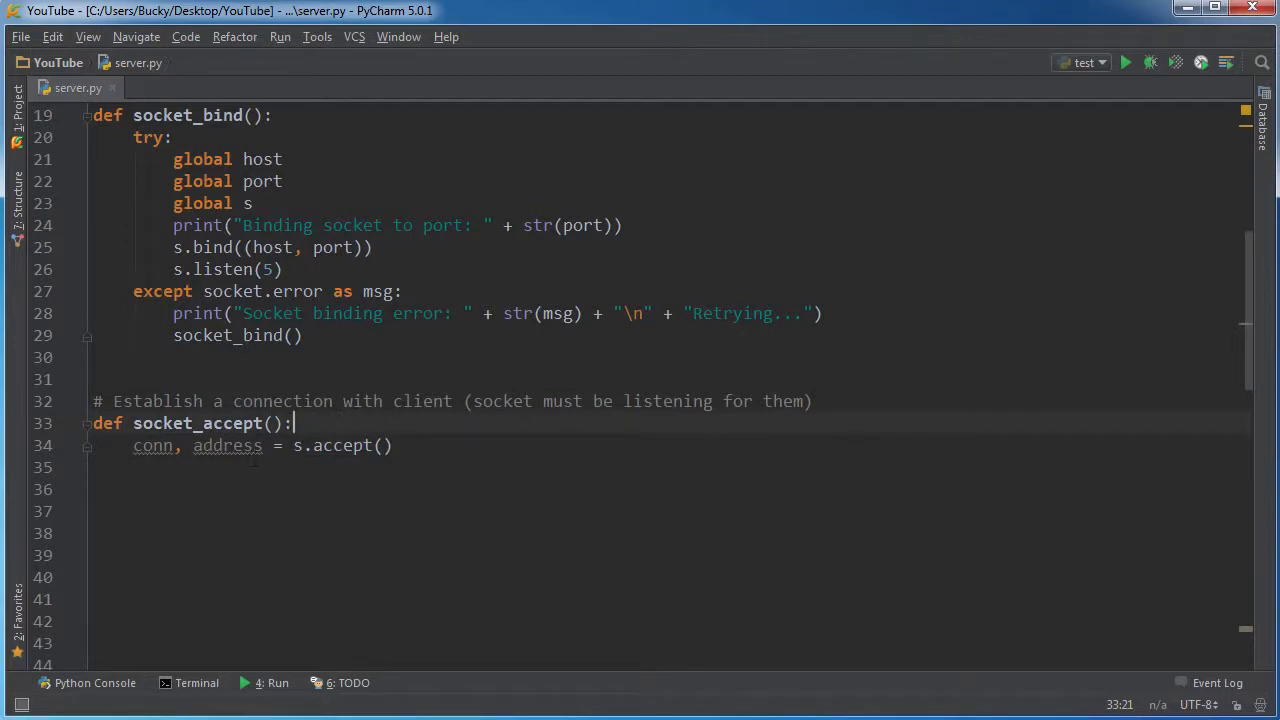
{"action": "double_click", "coordinate": [152, 444]}
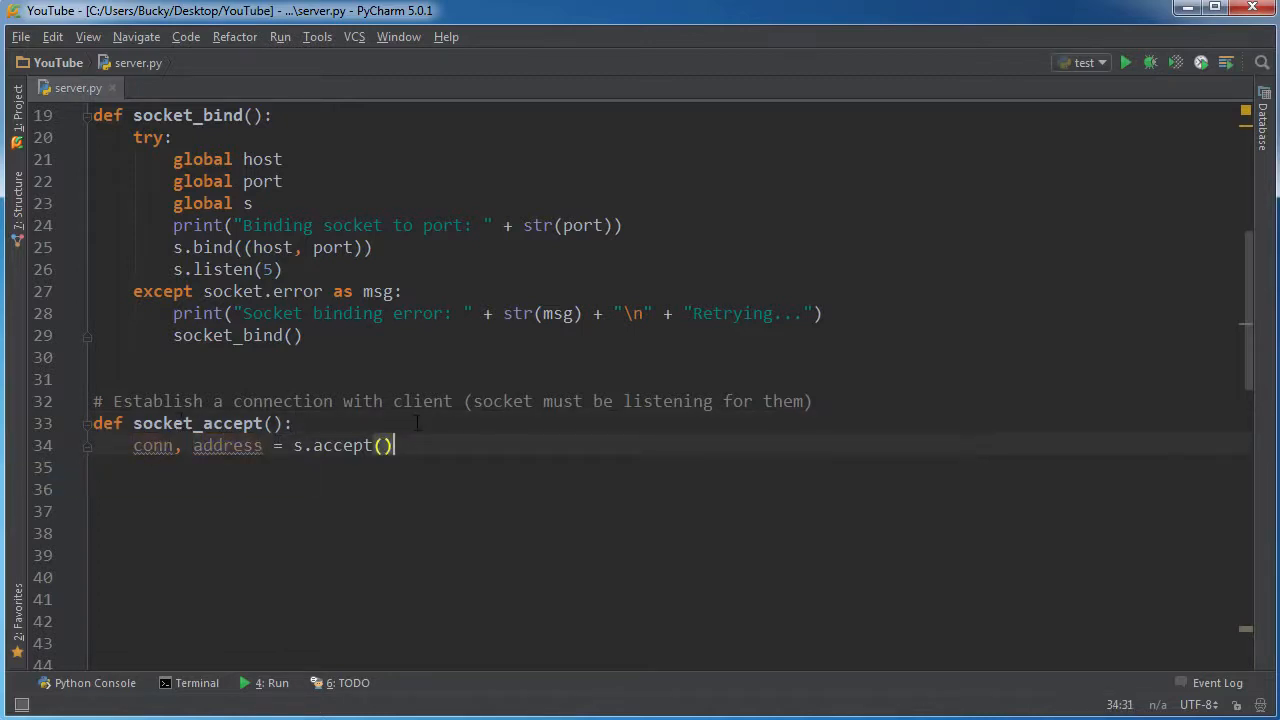
{"action": "key", "text": "Return"}
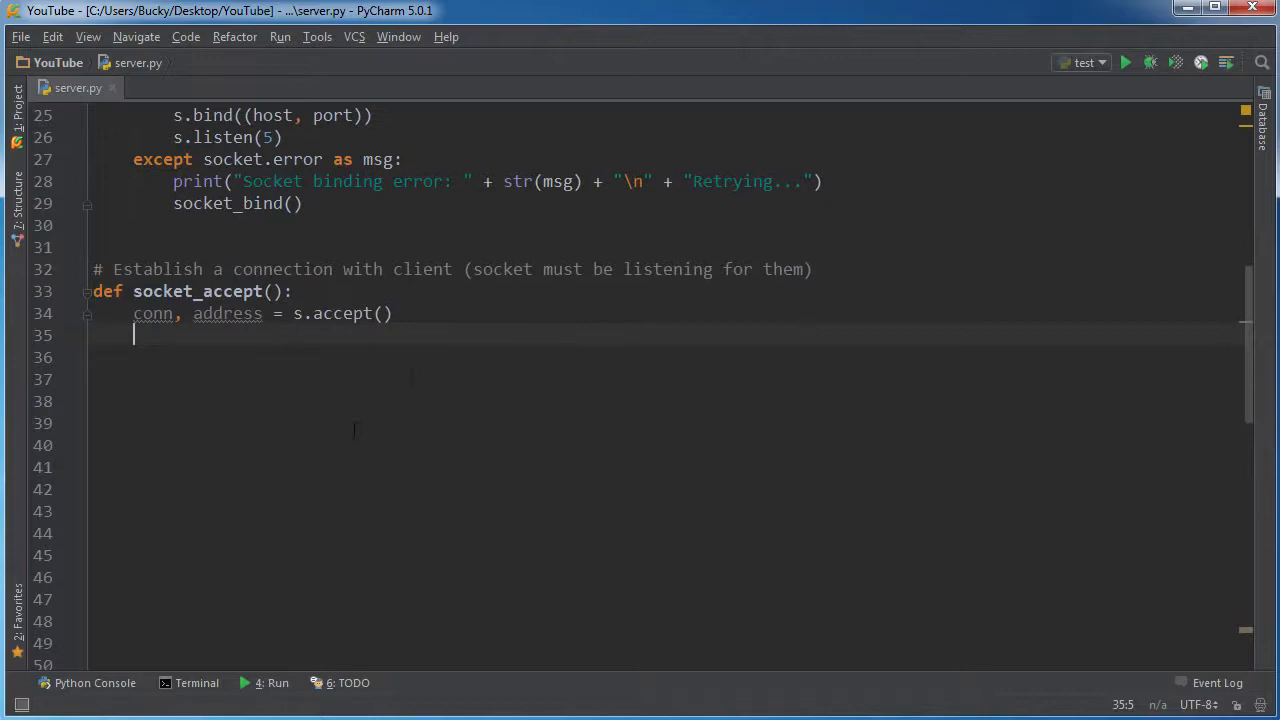
Print "Connection has been established | IP " + address[0] in socket_accept
{"action": "type", "text": "print(\""}
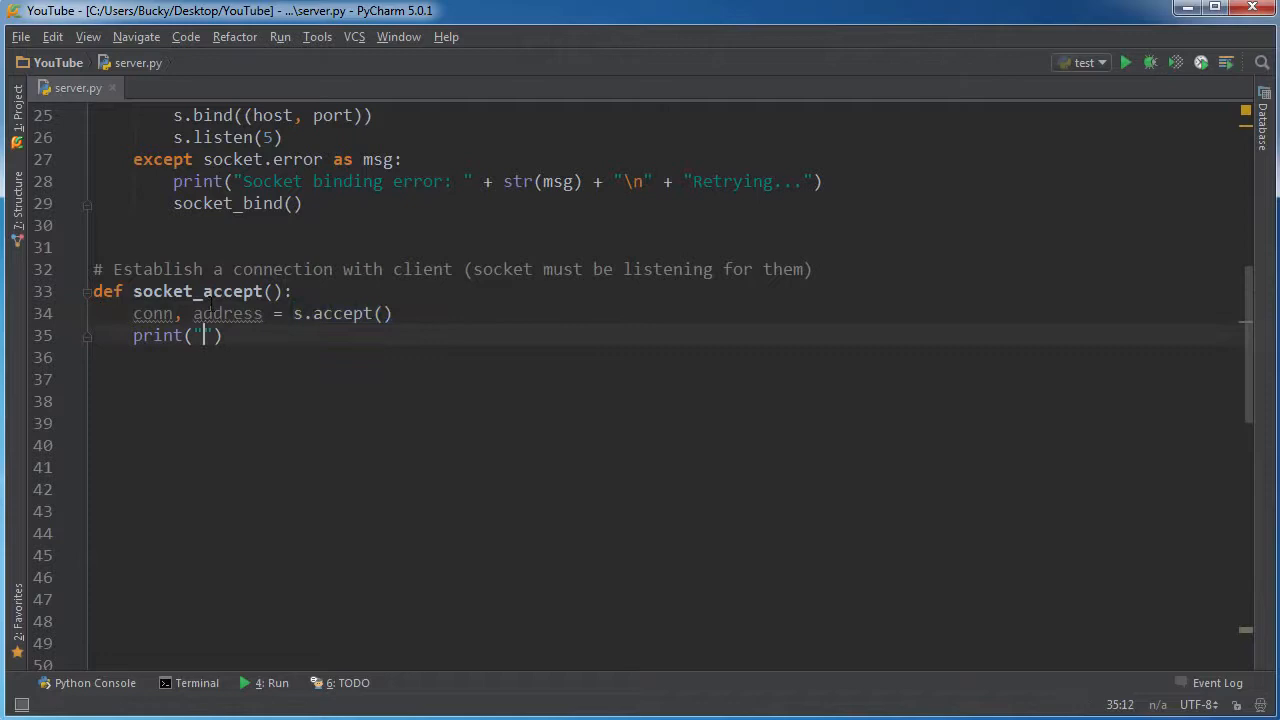
{"action": "type", "text": "Connection has"}
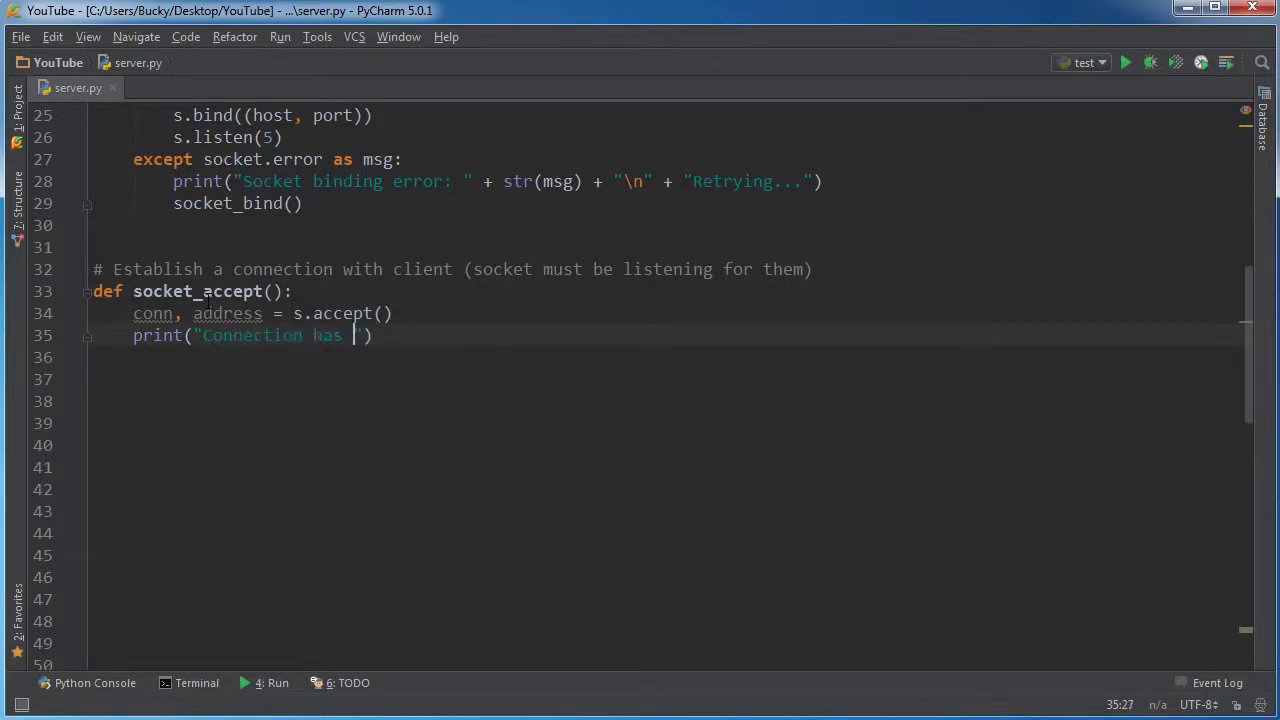
{"action": "type", "text": "been established"}
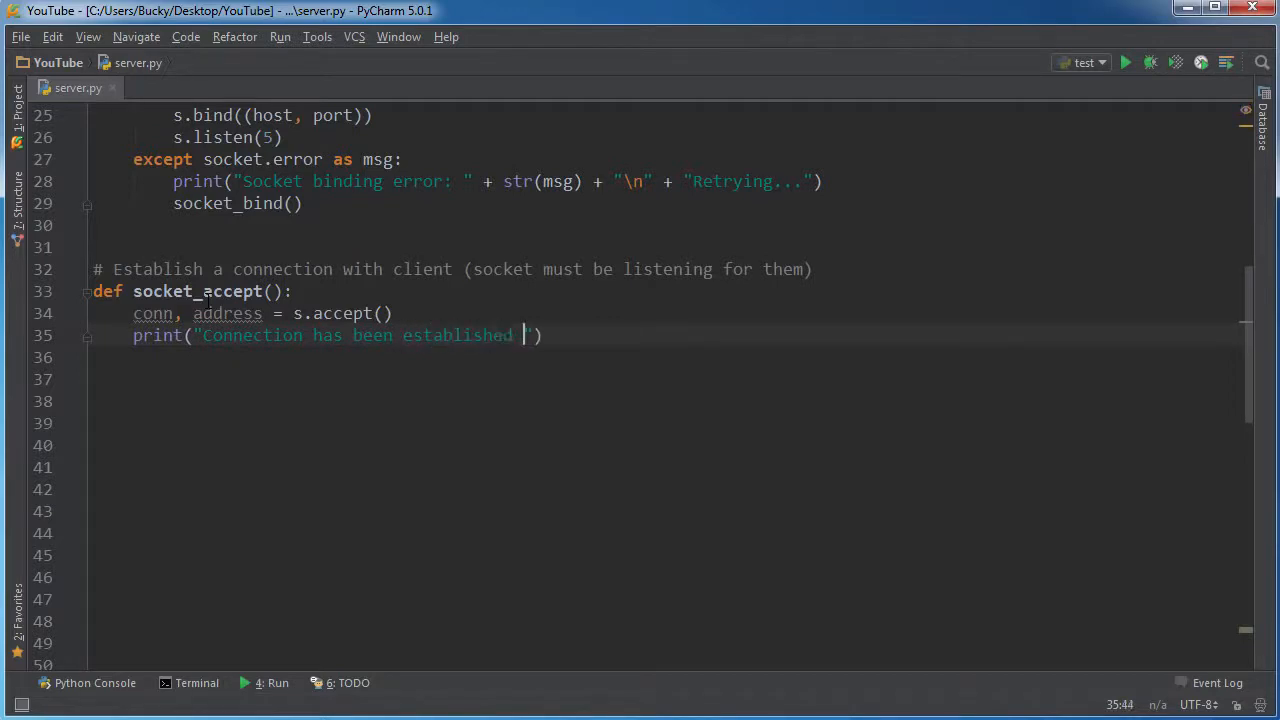
{"action": "type", "text": "| \" +"}
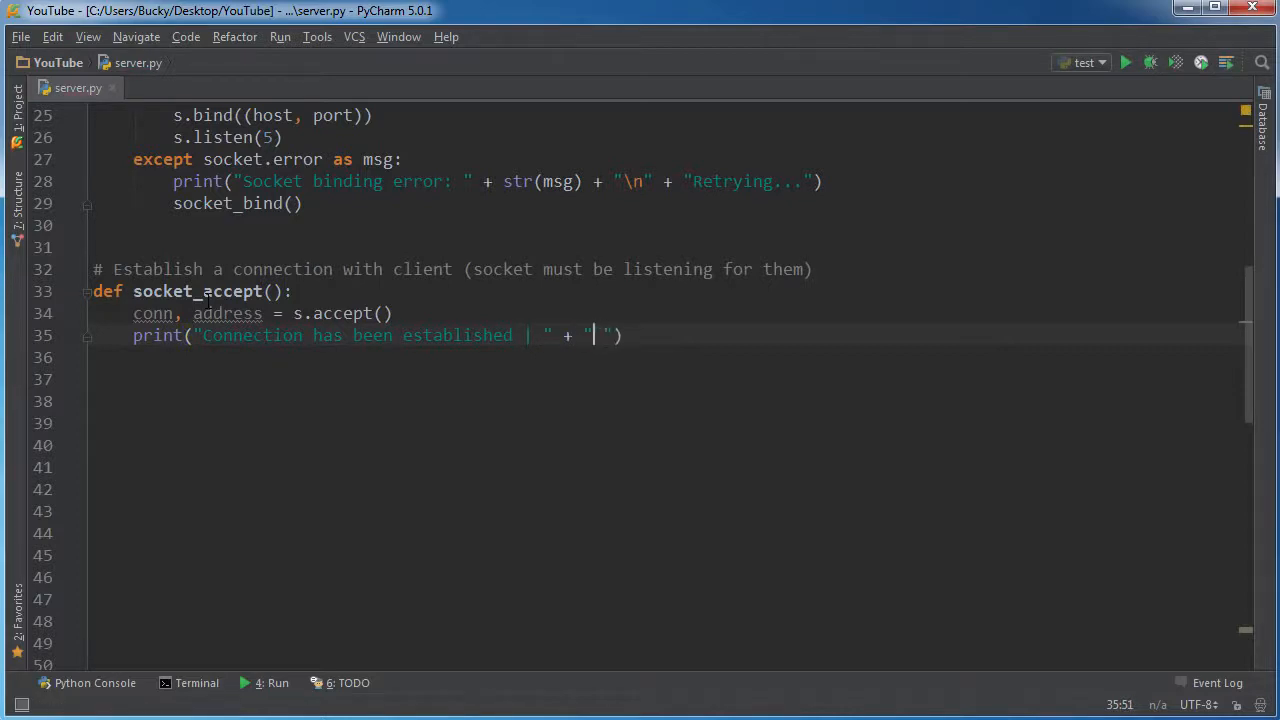
{"action": "type", "text": "IP"}
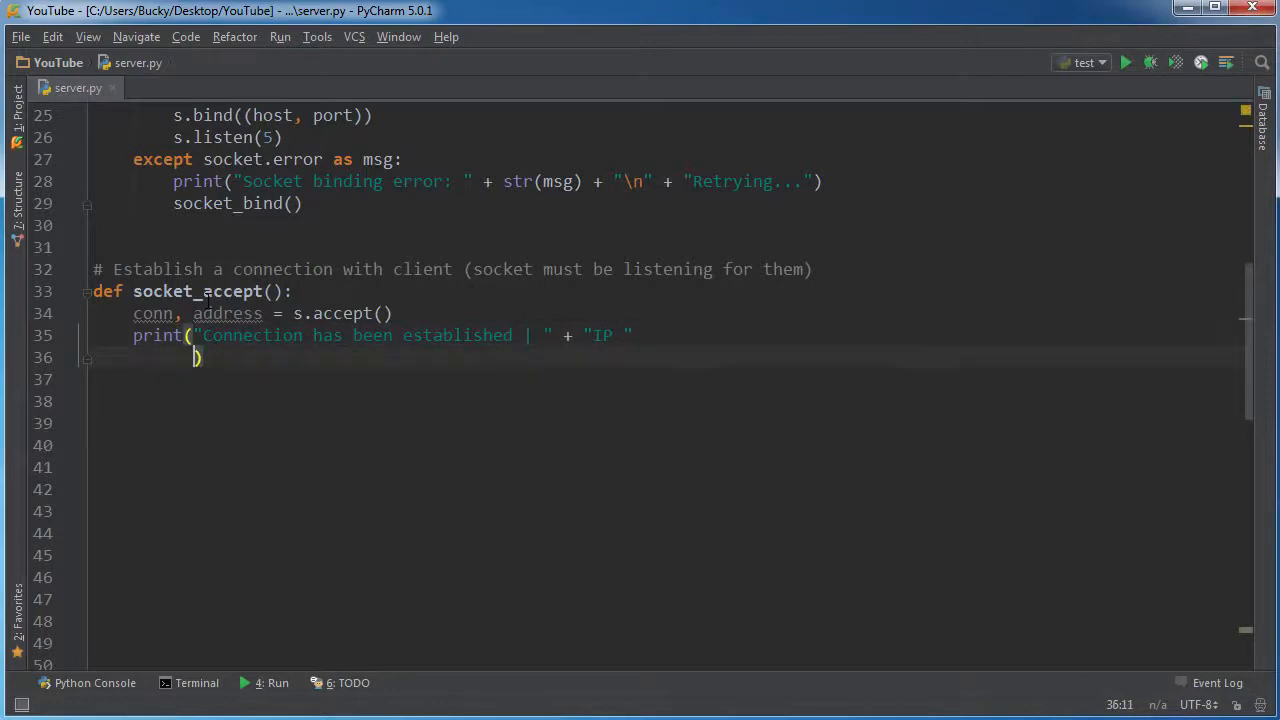
{"action": "key", "text": "Backspace"}
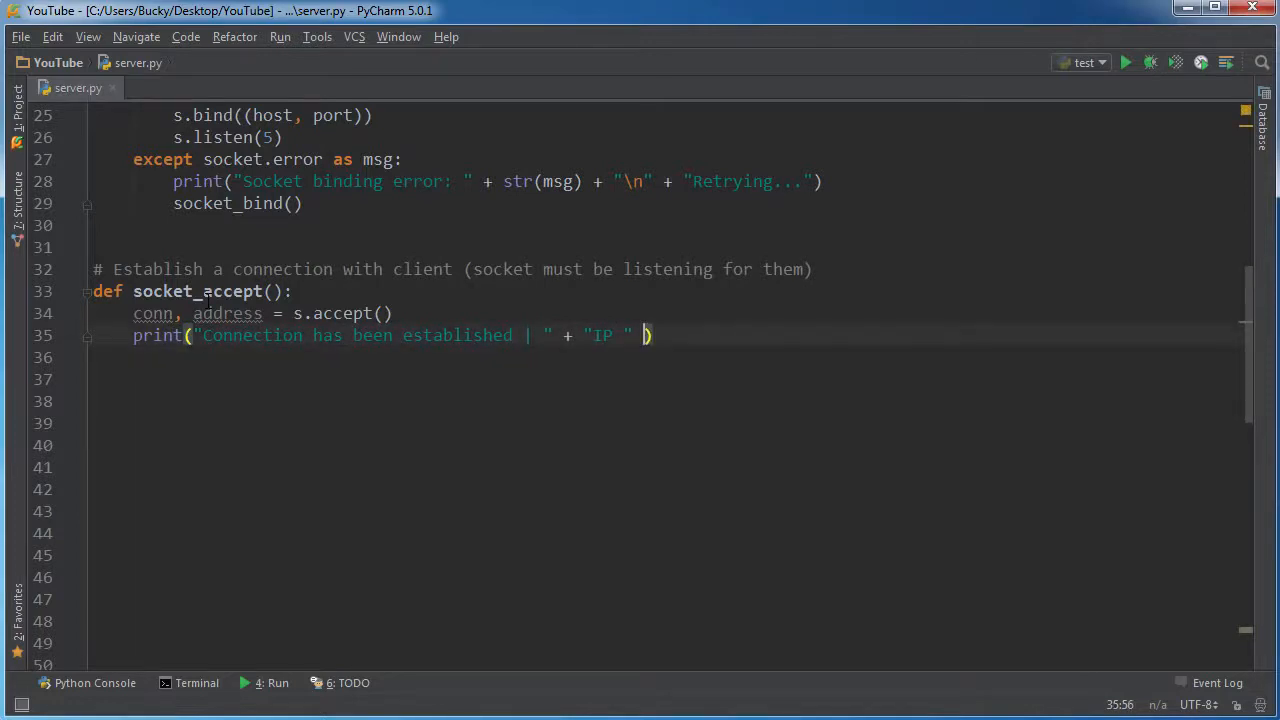
{"action": "type", "text": "+"}
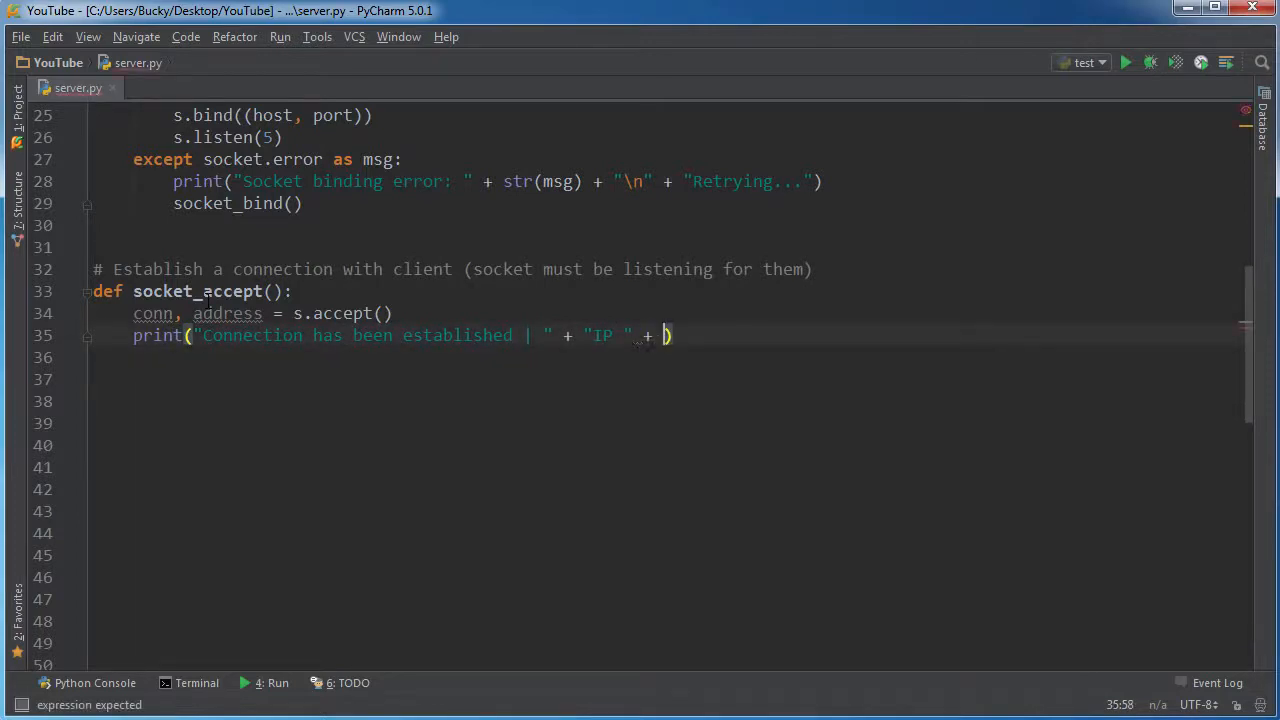
{"action": "type", "text": "address[0"}
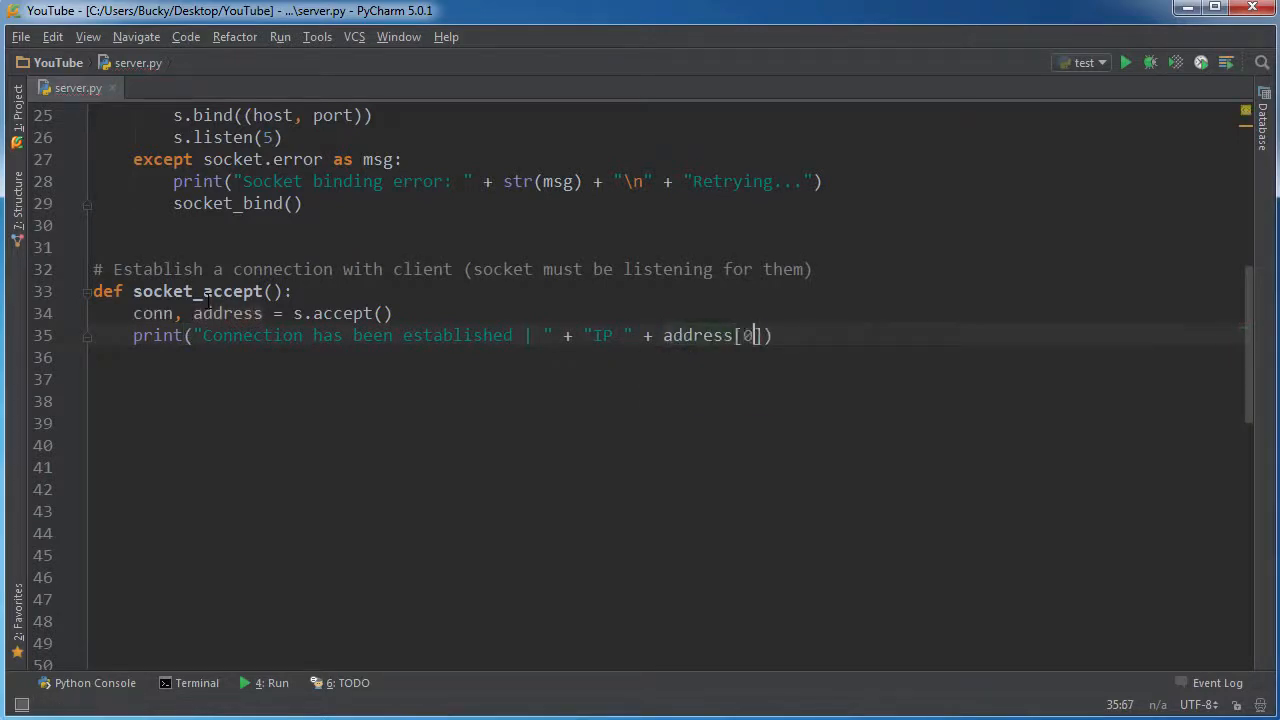
{"action": "double_click", "coordinate": [228, 312]}
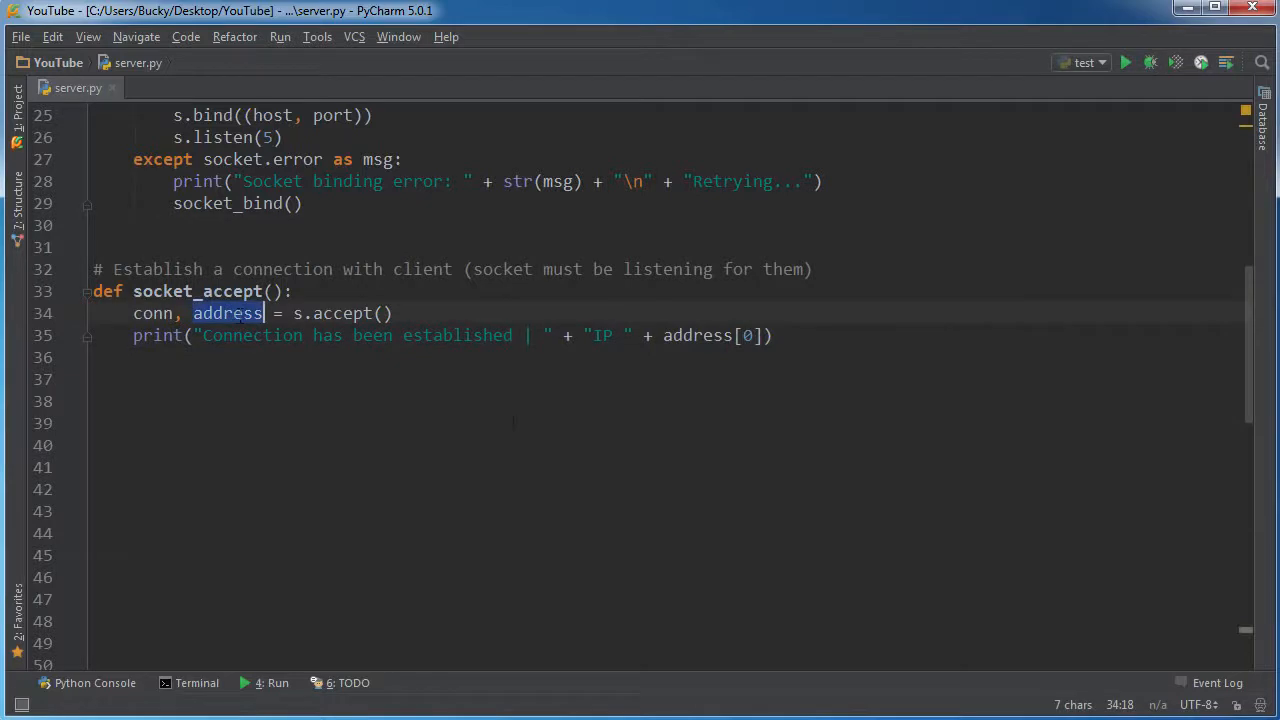
{"action": "left_click", "coordinate": [292, 292]}
{"action": "type", "text": " + "}
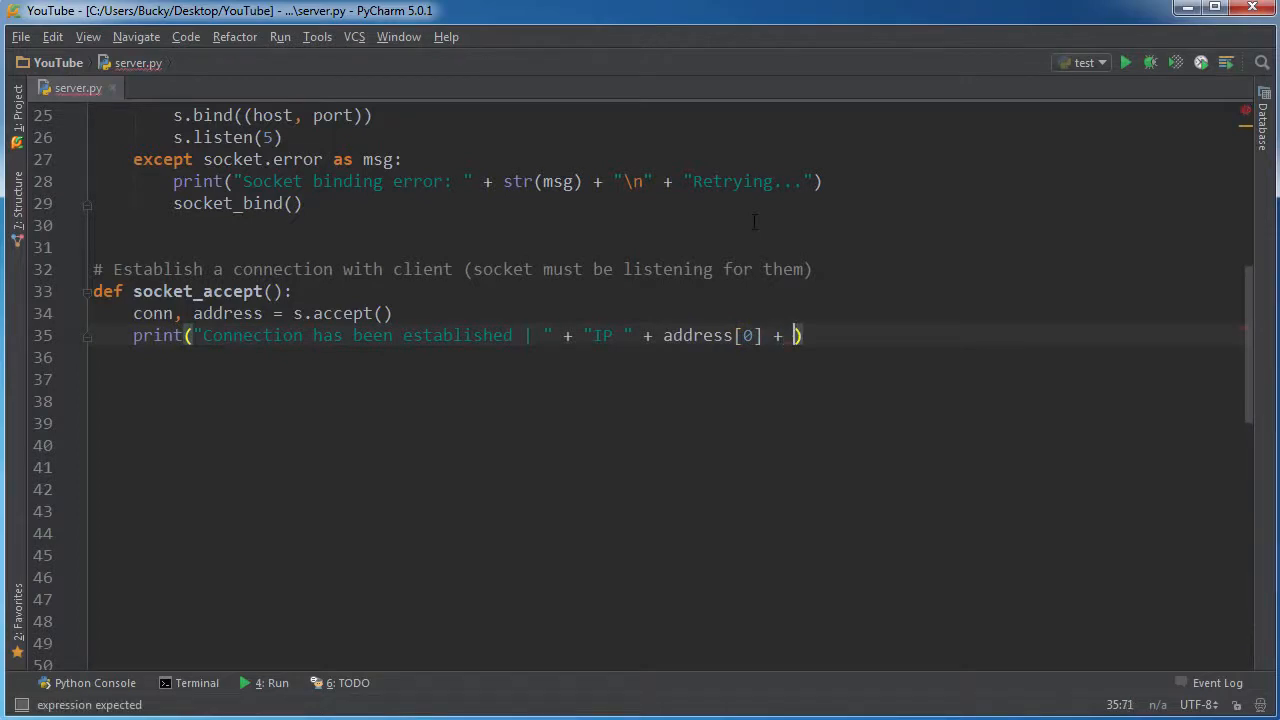
Extend the message with " | Port " + str(address[1])
{"action": "type", "text": "\""}
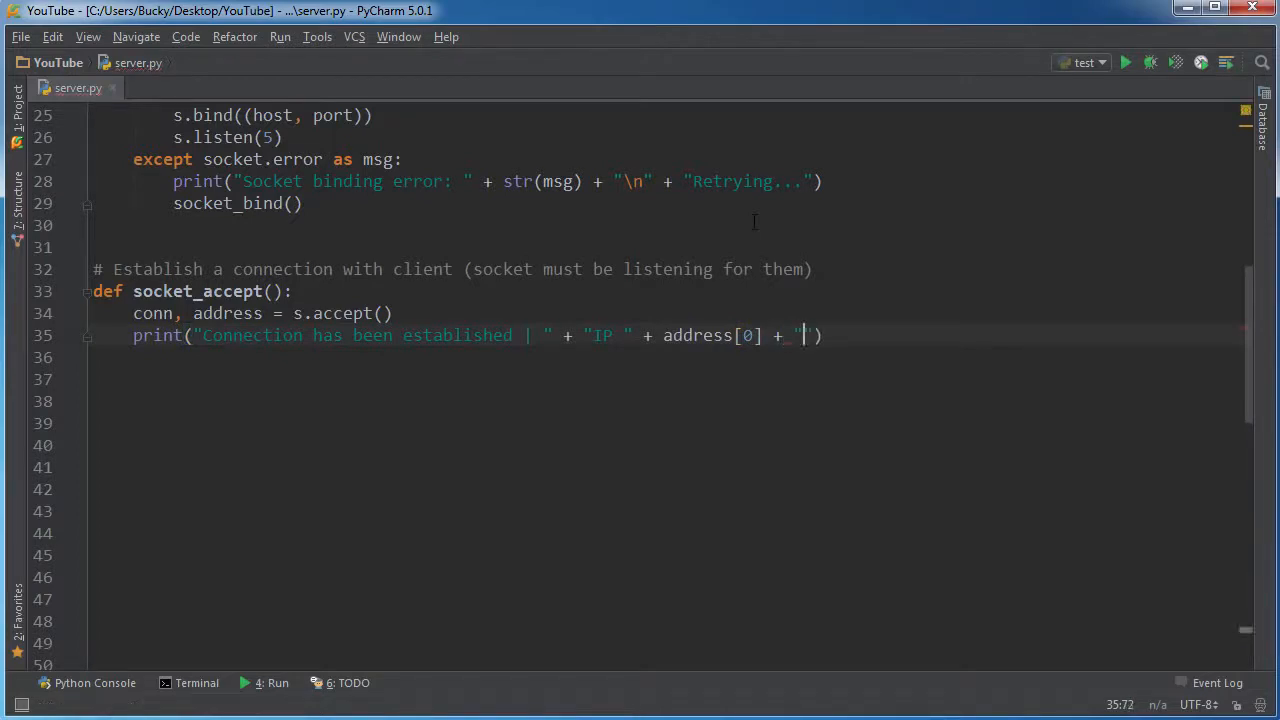
{"action": "type", "text": "|"}
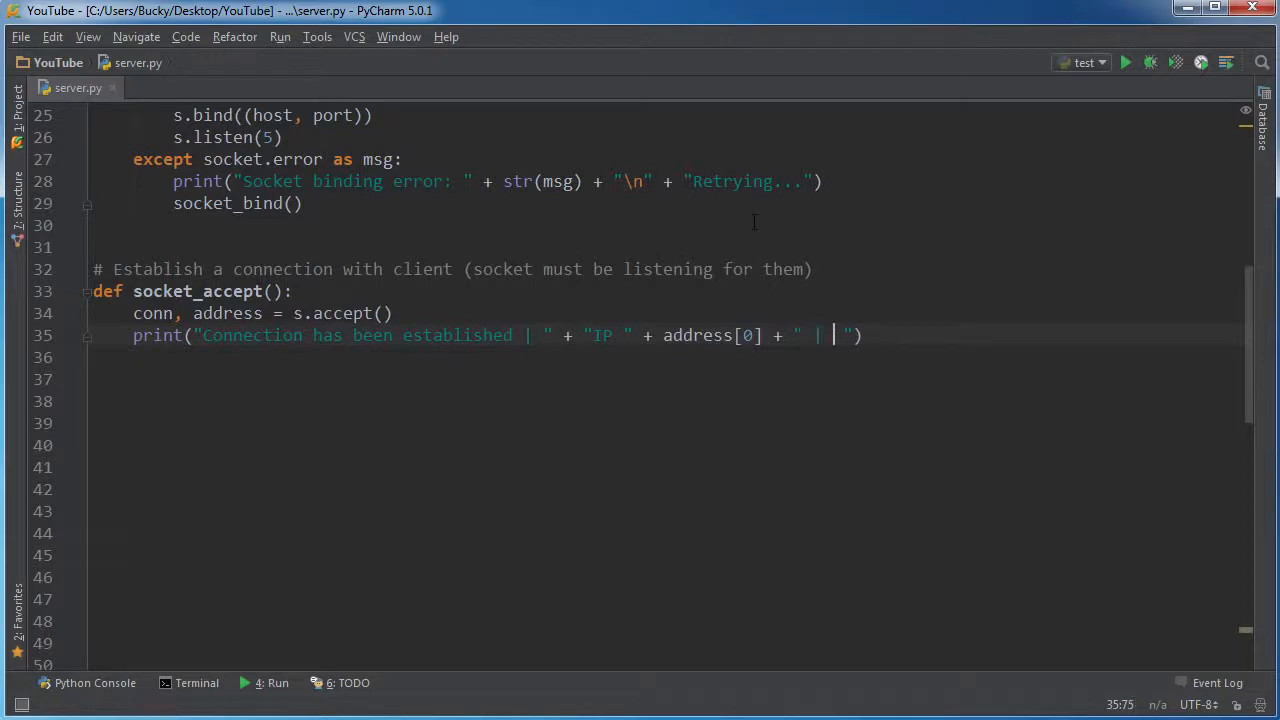
{"action": "type", "text": "Port"}
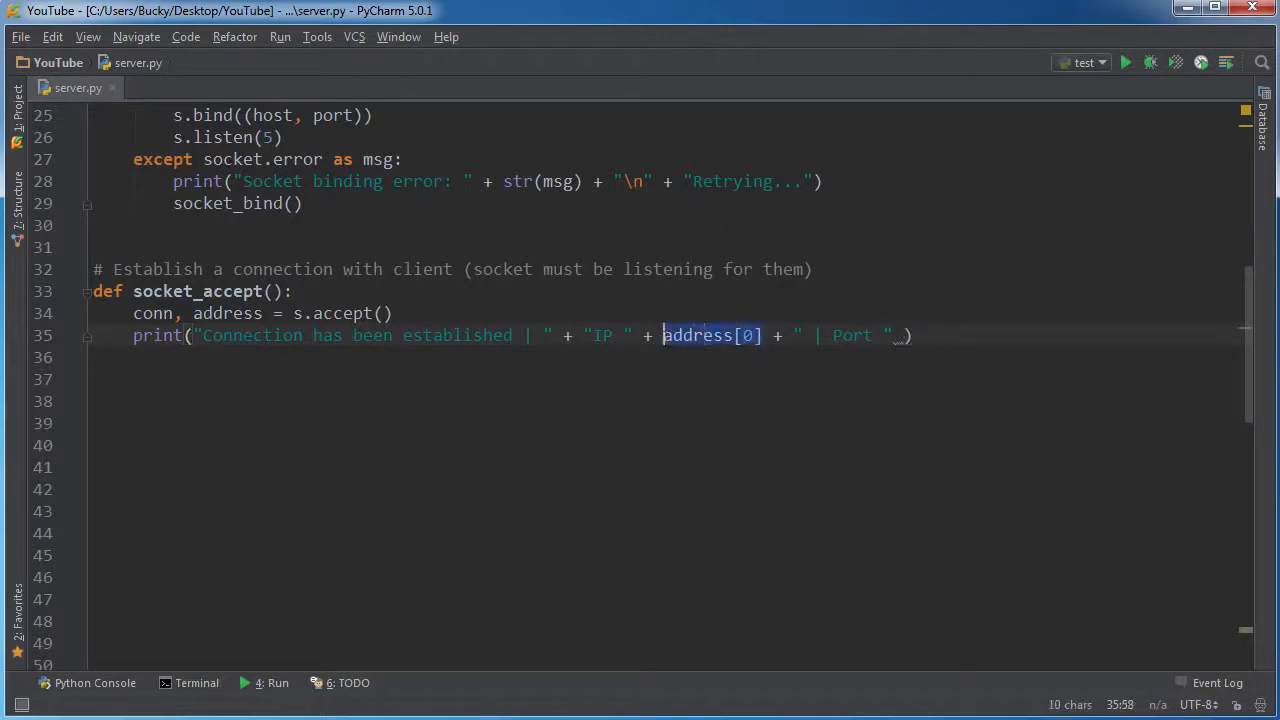
{"action": "type", "text": "+ str("}
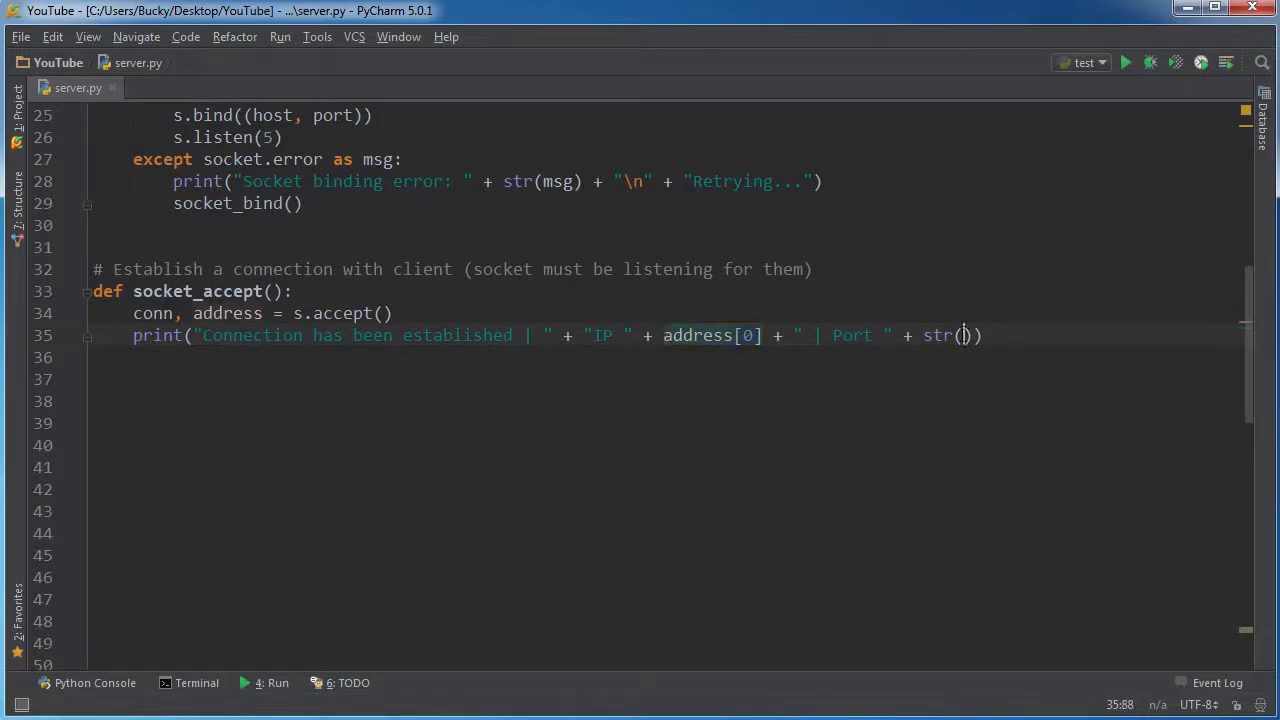
{"action": "type", "text": "address[1]"}
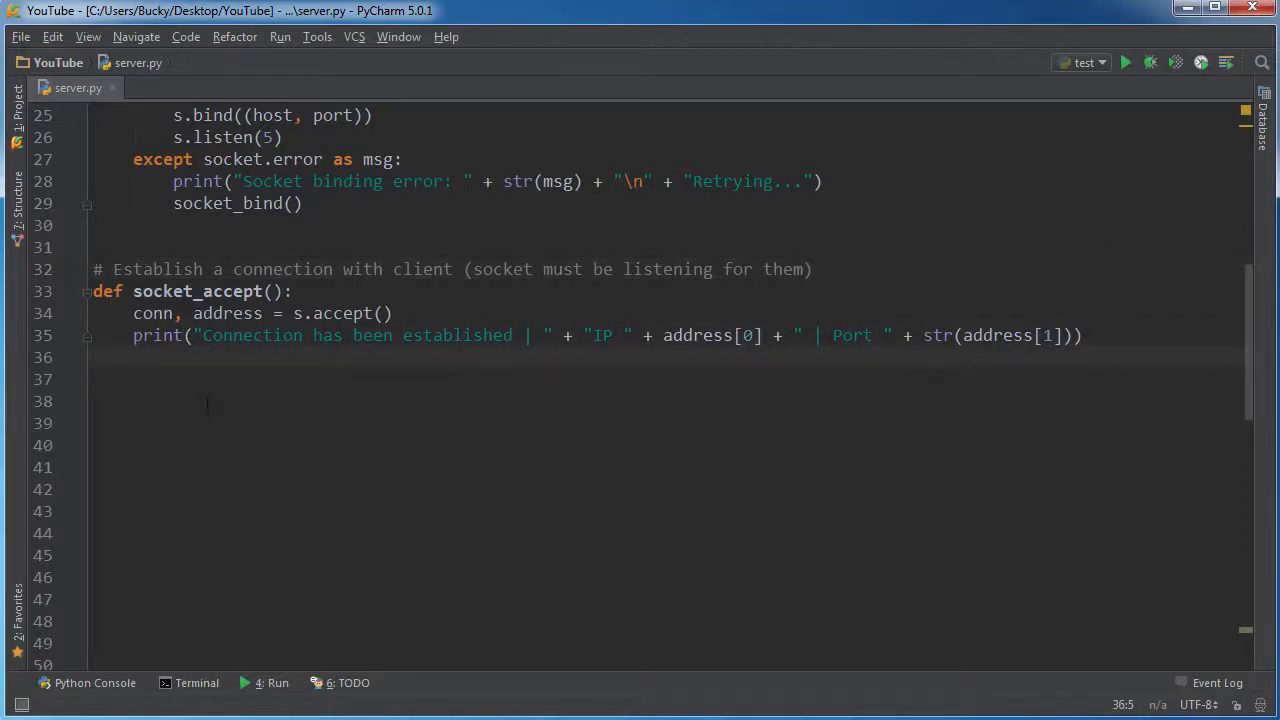
Add send_commands(conn) followed by conn.close() after the print
{"action": "type", "text": "send"}
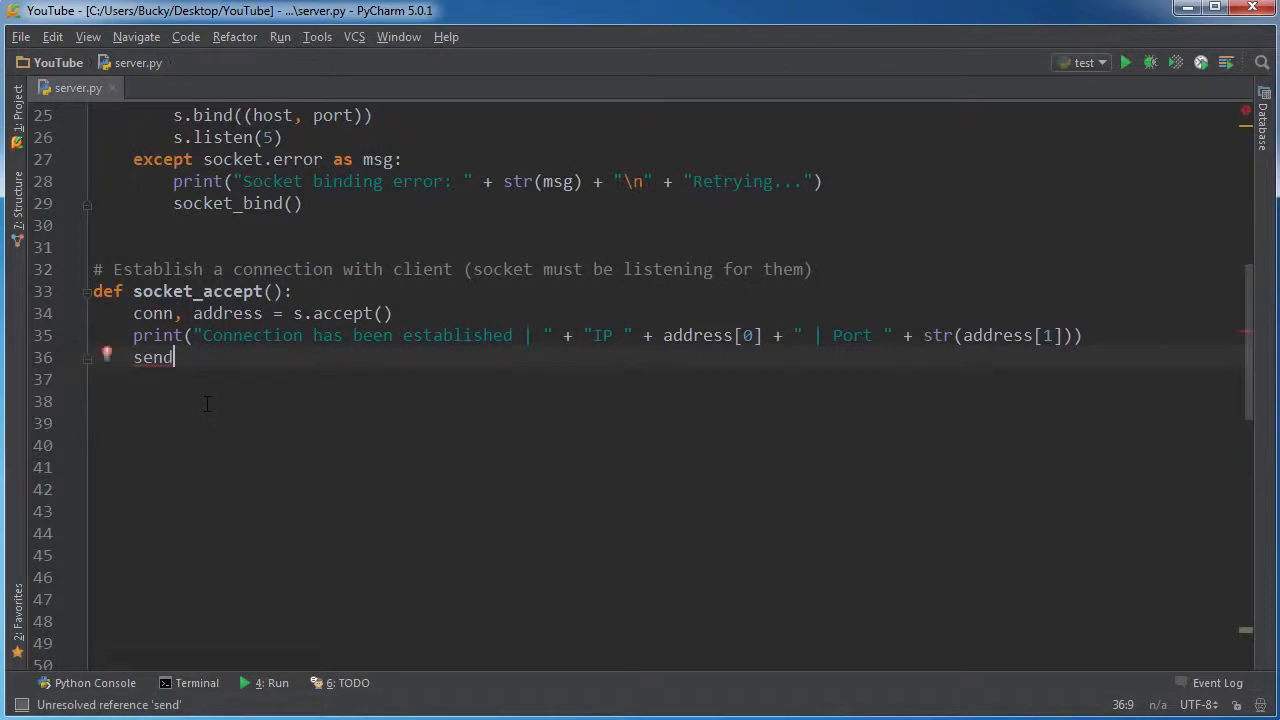
{"action": "type", "text": "_commands()"}
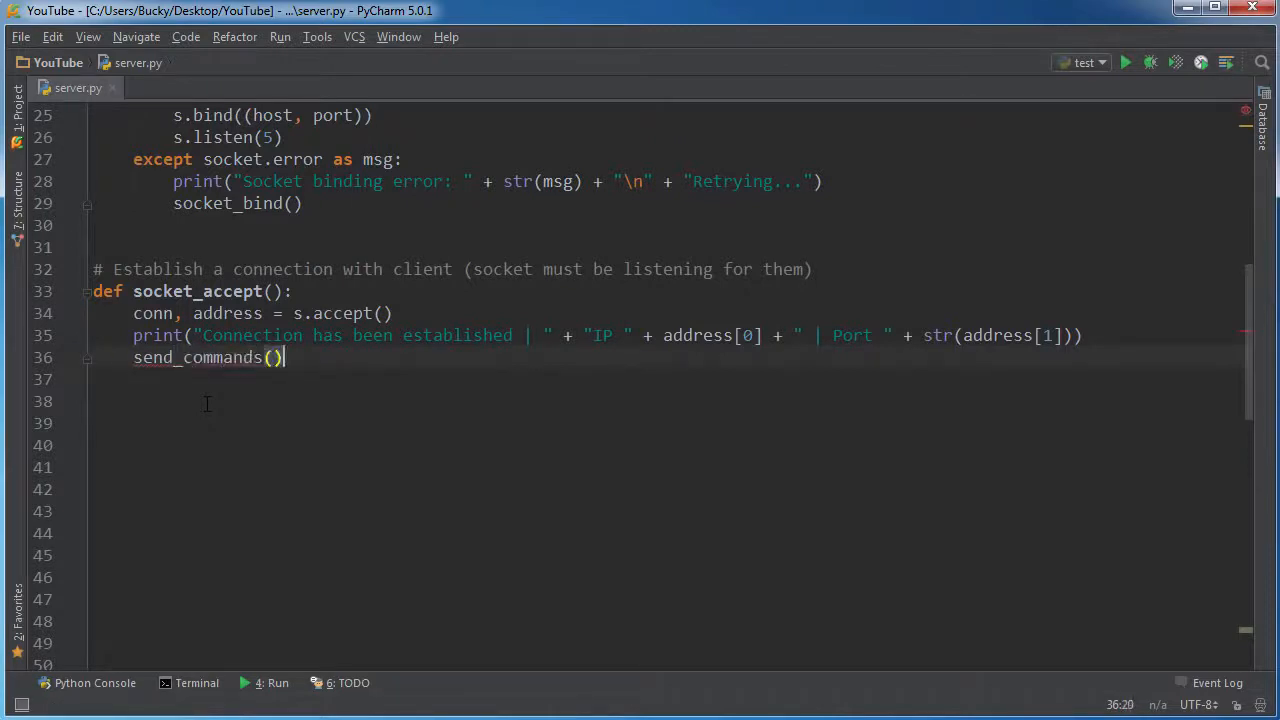
{"action": "type", "text": "conn"}
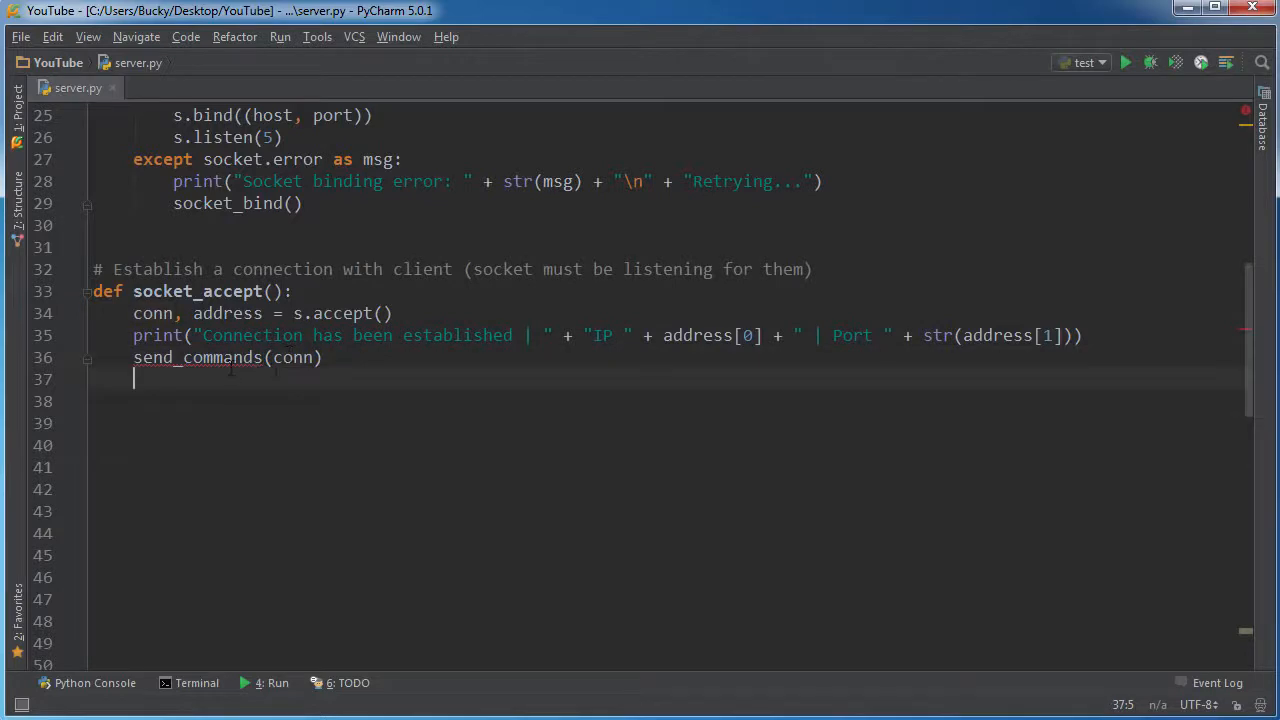
{"action": "type", "text": "conn"}
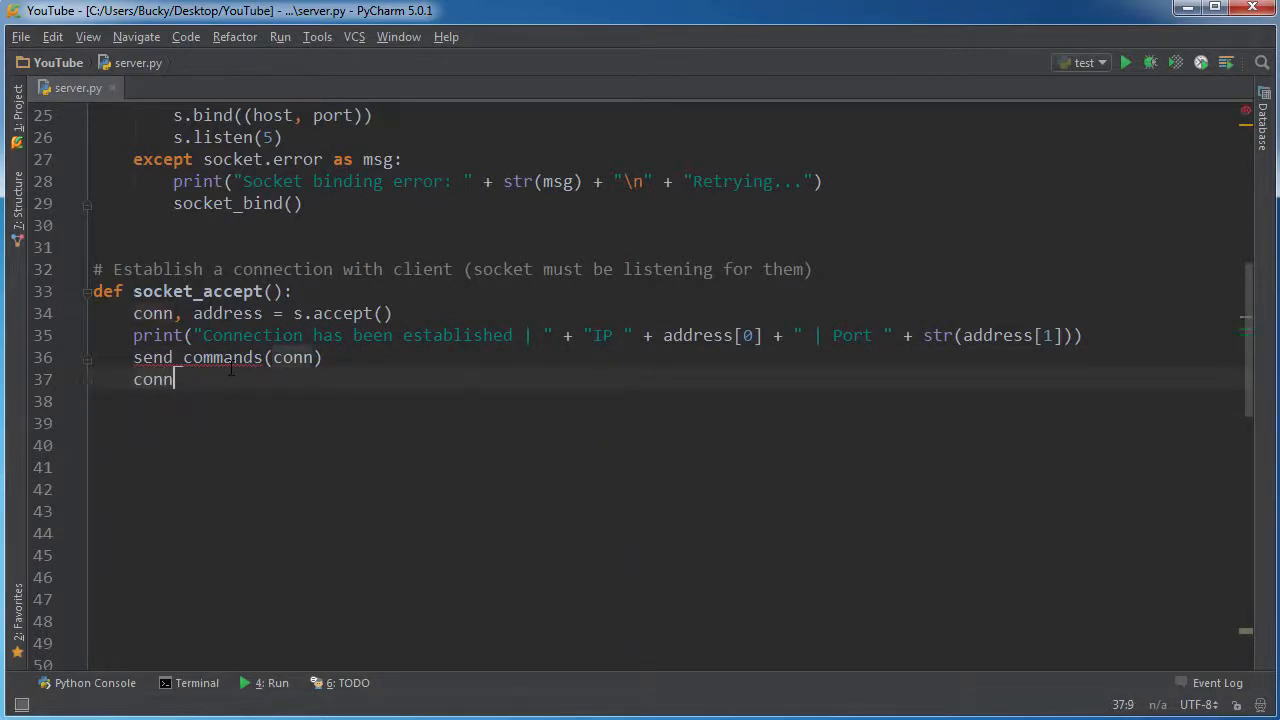
{"action": "type", "text": ".close()"}
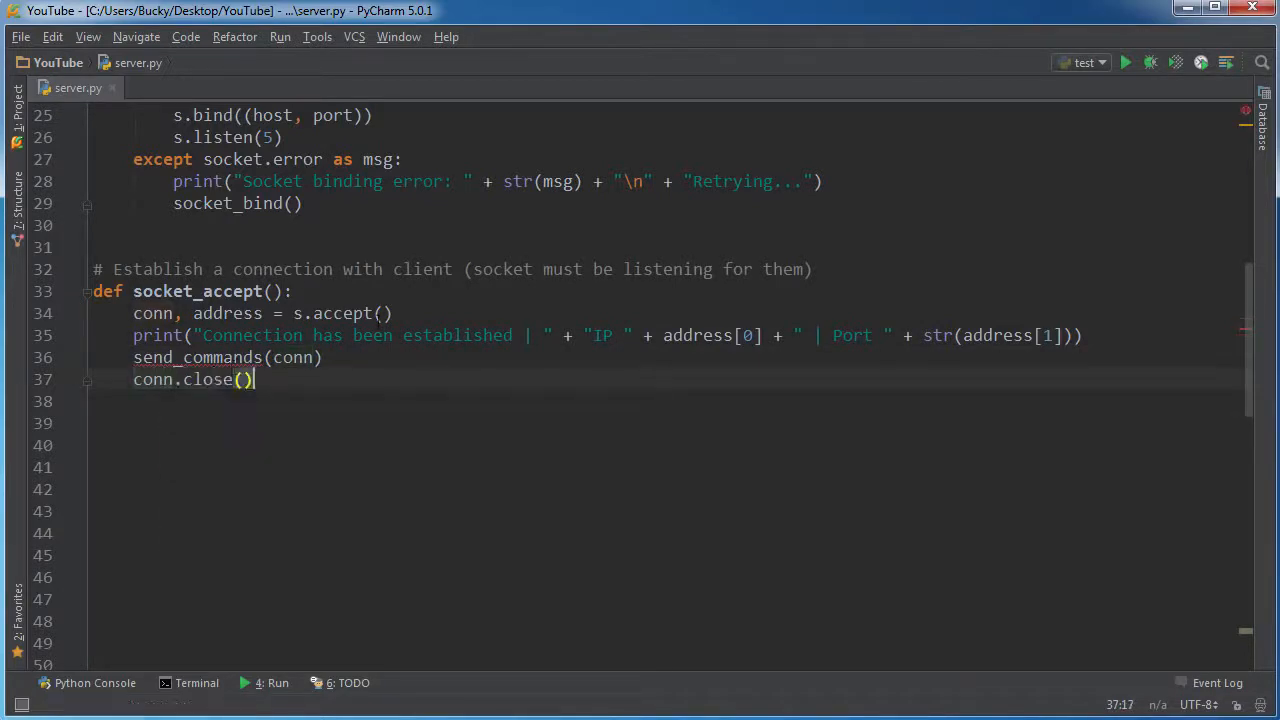
{"action": "left_click", "coordinate": [94, 248]}
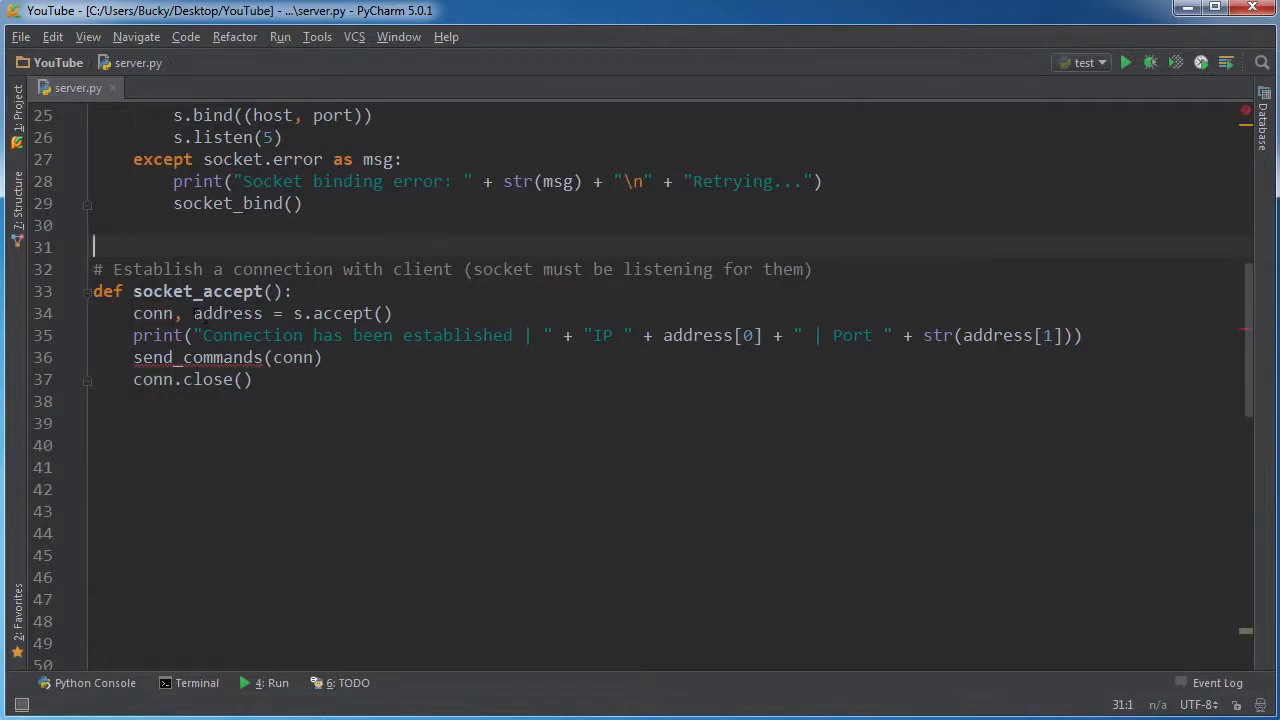
{"action": "double_click", "coordinate": [228, 312]}
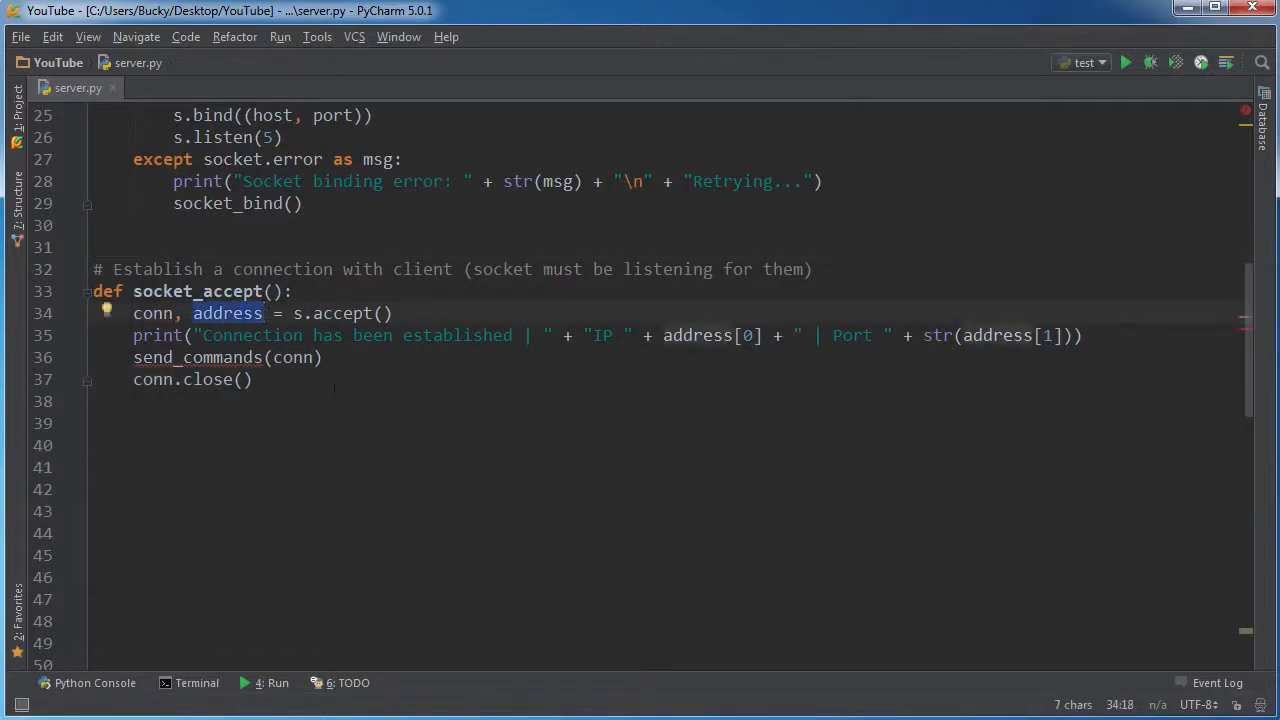
{"action": "double_click", "coordinate": [152, 312]}
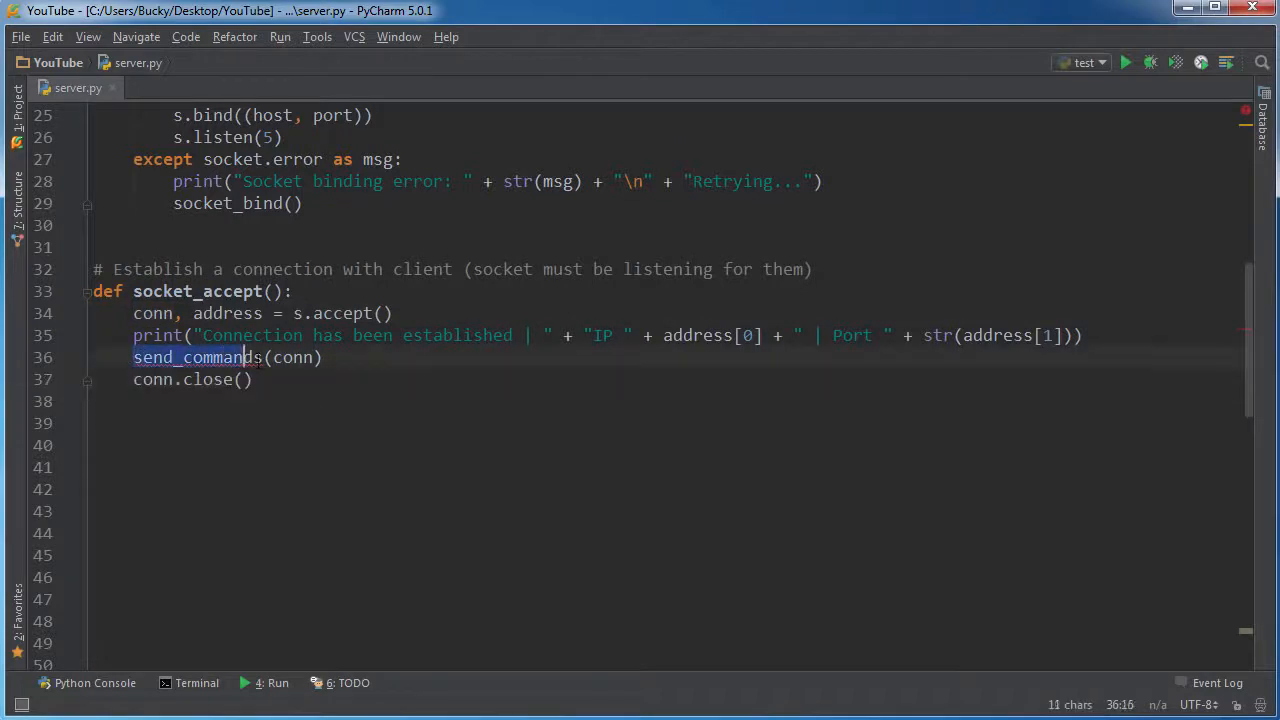
{"action": "left_click", "coordinate": [256, 380]}
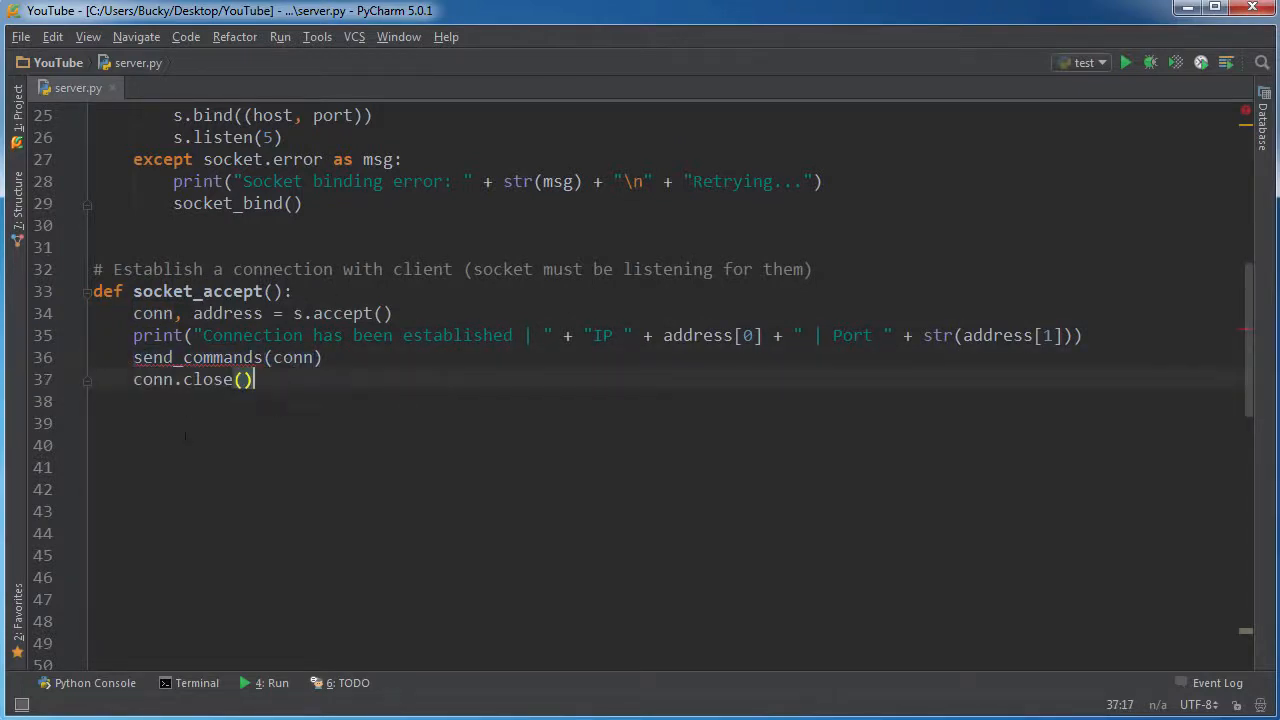
{"action": "left_click", "coordinate": [164, 424]}
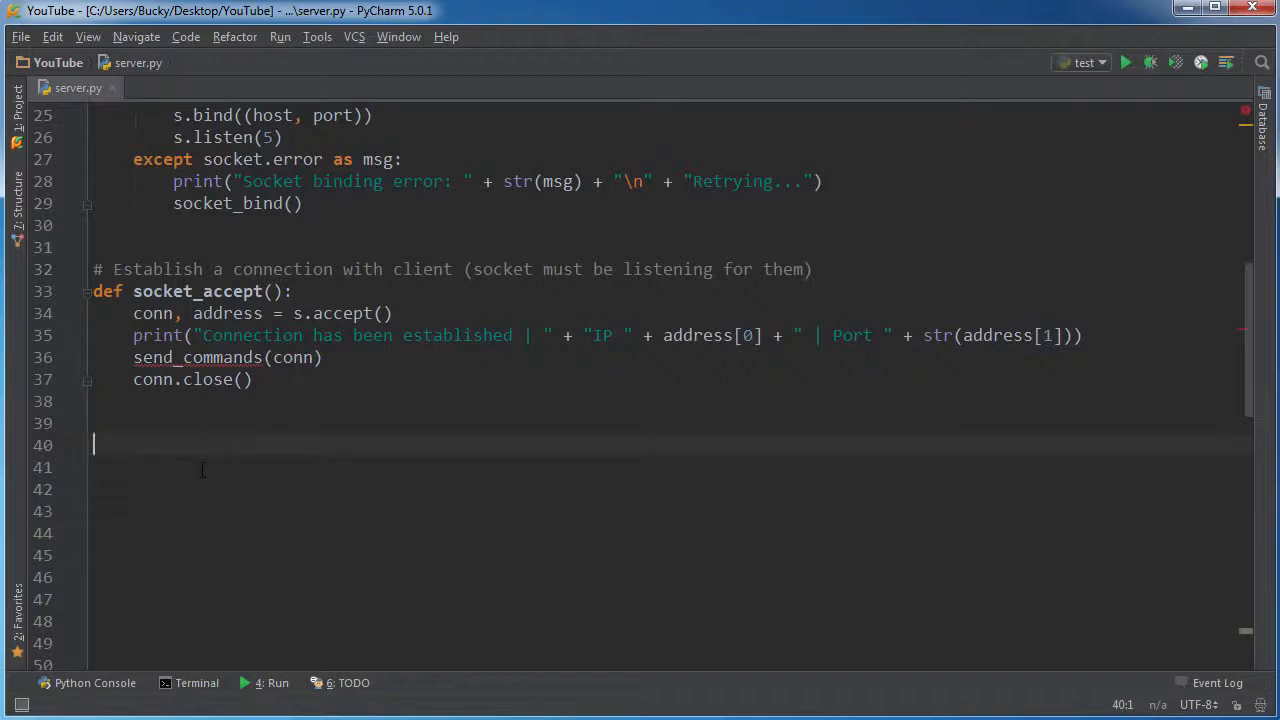
{"action": "mouse_move", "coordinate": [250, 530]}
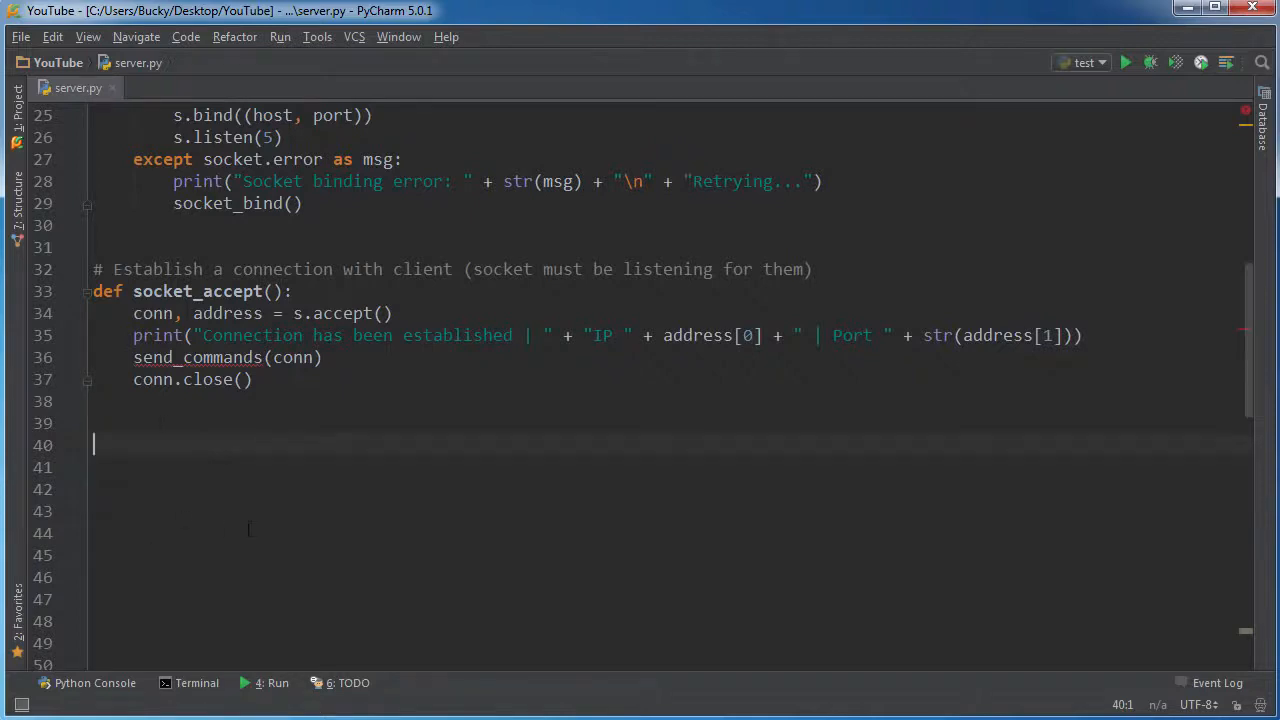
{"action": "scroll", "scroll_direction": "down", "scroll_amount": 3}
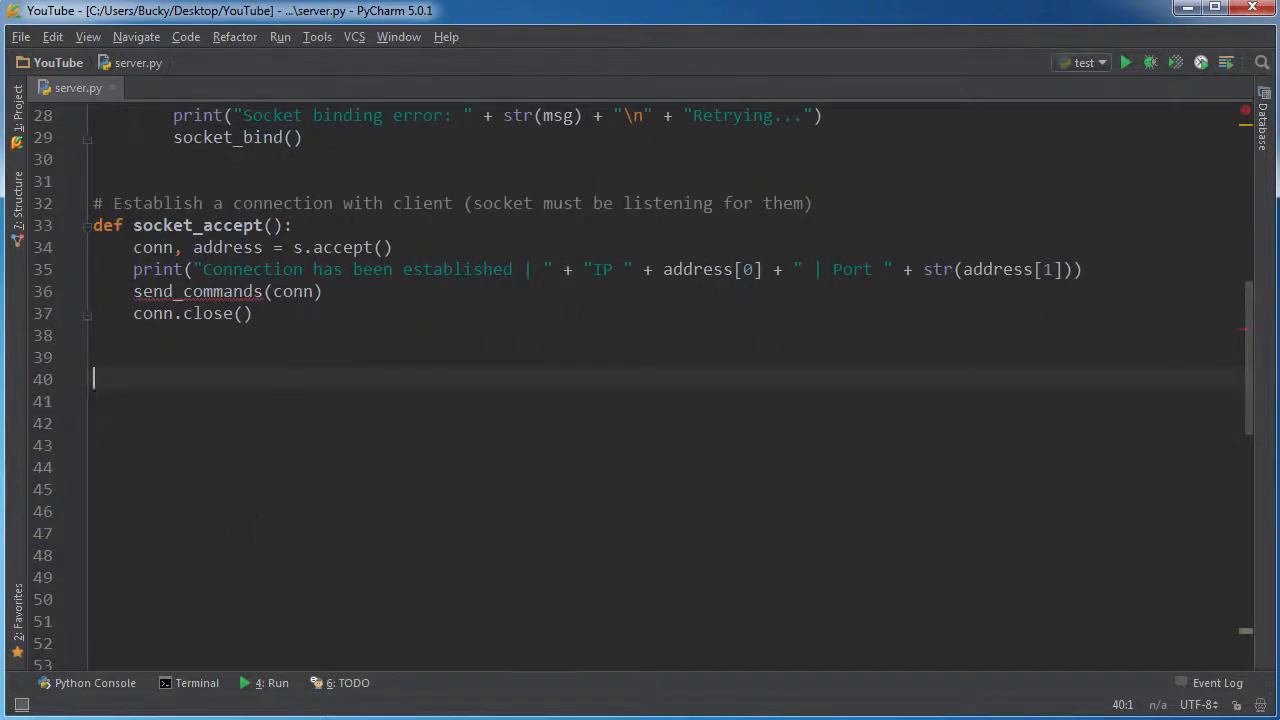